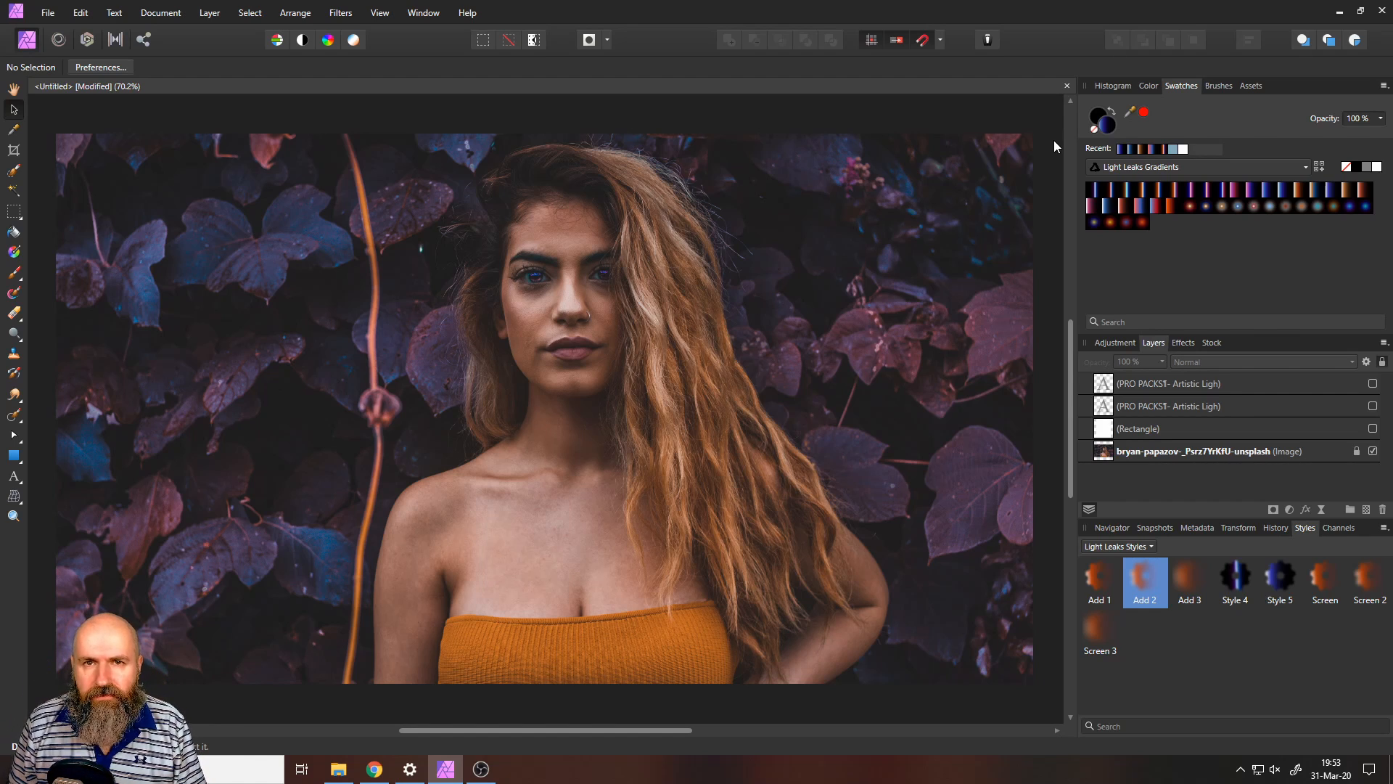
Step: Make the PRO PACKS price list visible over the portrait's right side
{"action": "left_click", "coordinate": [1375, 428]}
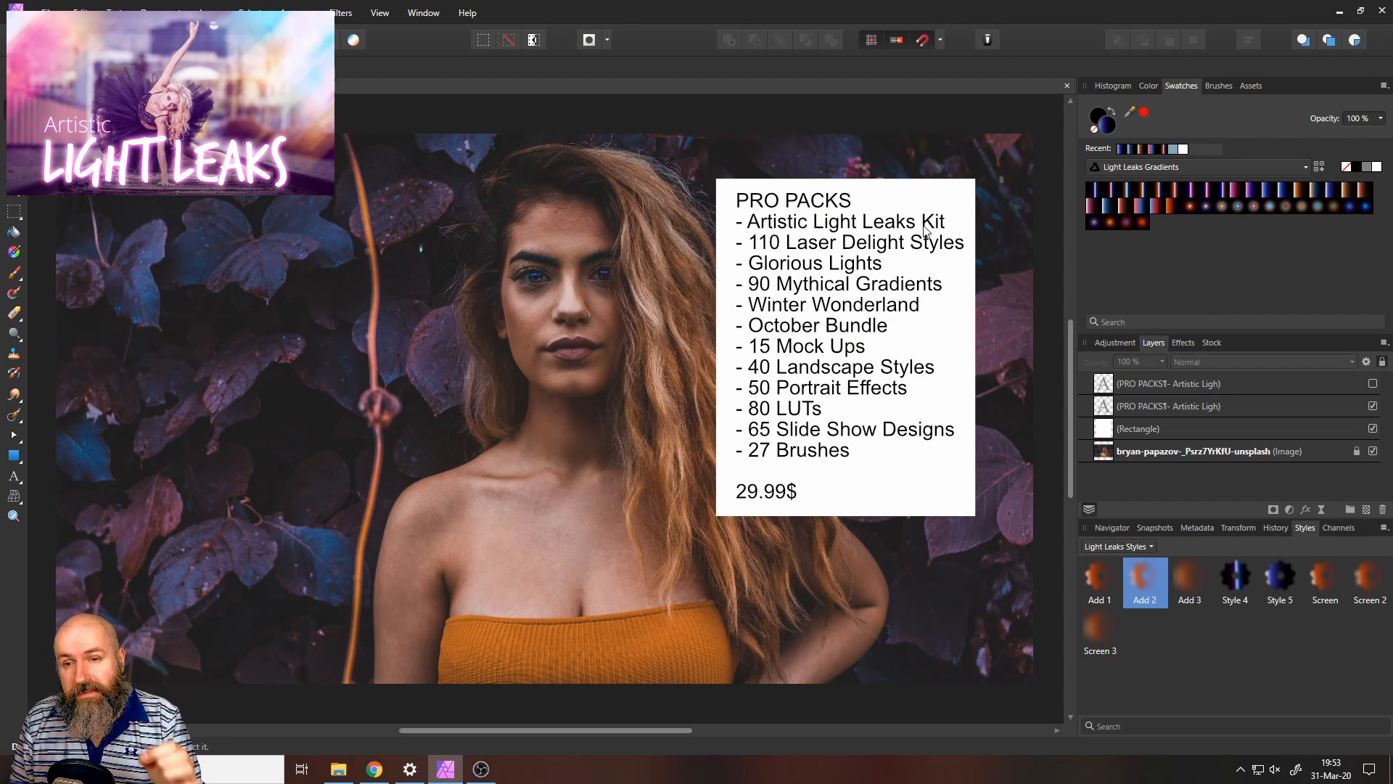
{"action": "mouse_move", "coordinate": [777, 254]}
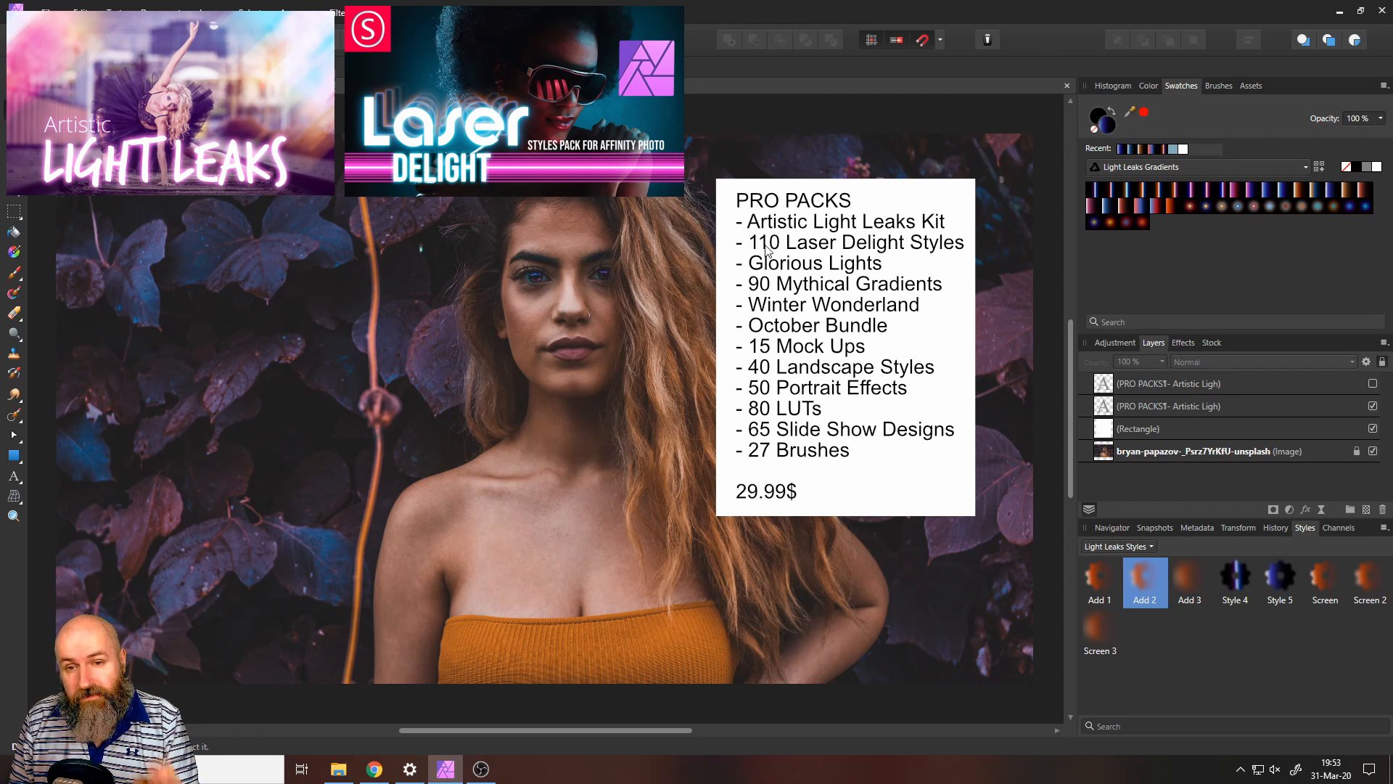
{"action": "mouse_move", "coordinate": [818, 258]}
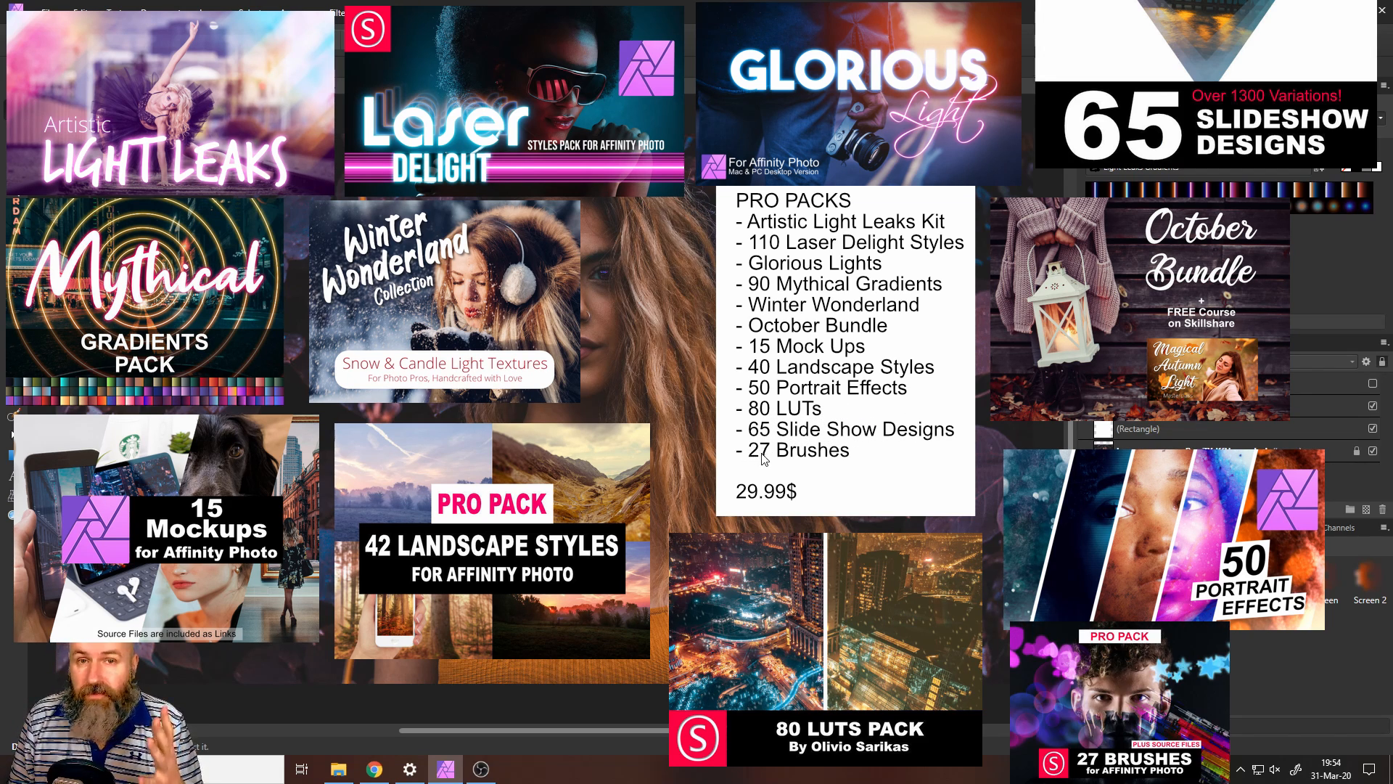
{"action": "mouse_move", "coordinate": [815, 440]}
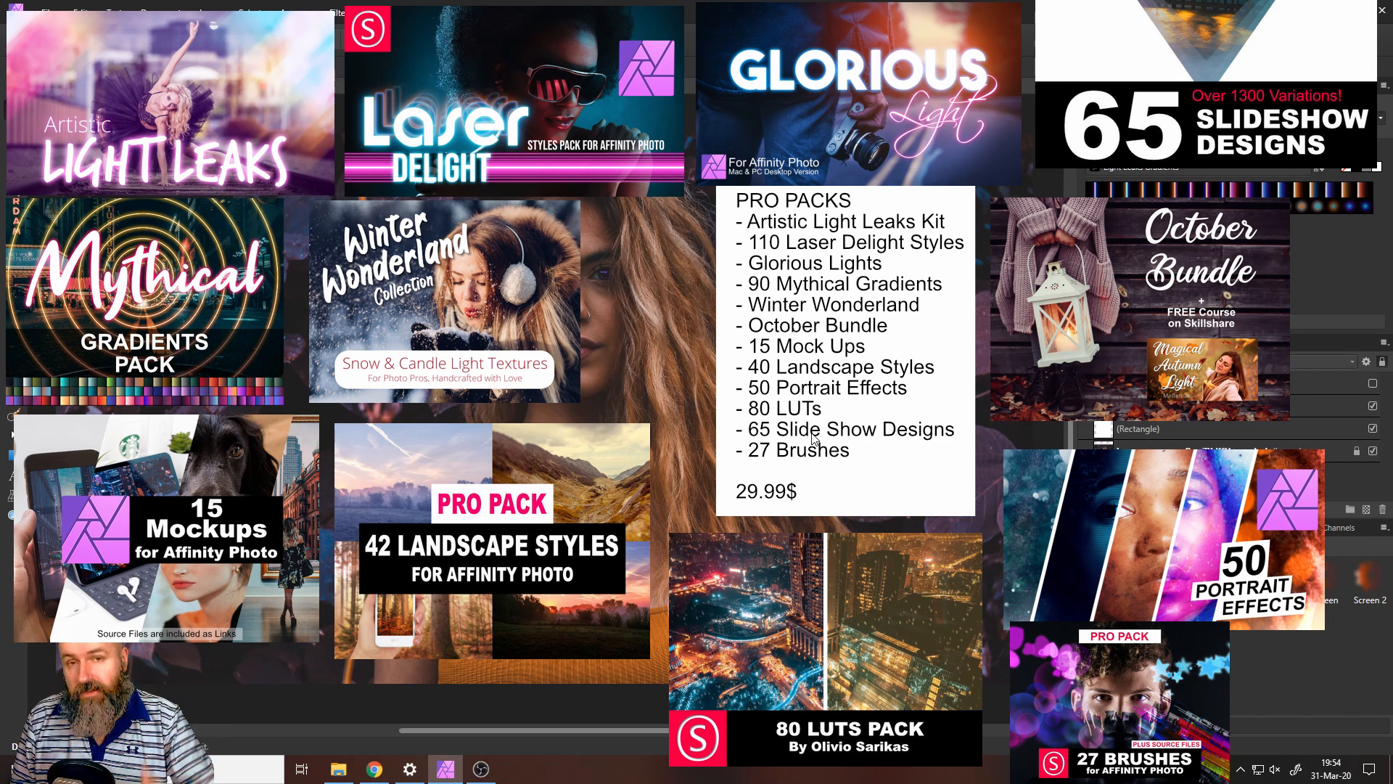
{"action": "mouse_move", "coordinate": [741, 500]}
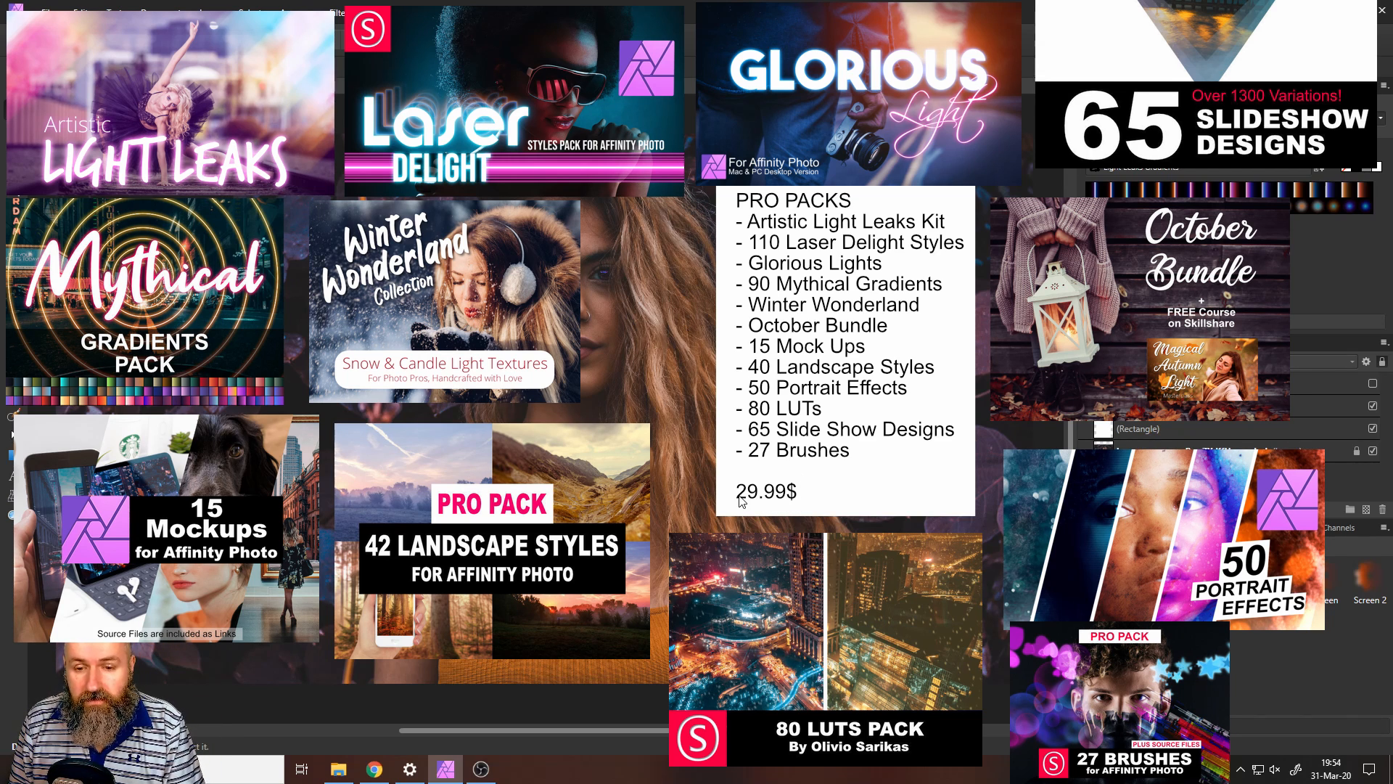
{"action": "mouse_move", "coordinate": [797, 505]}
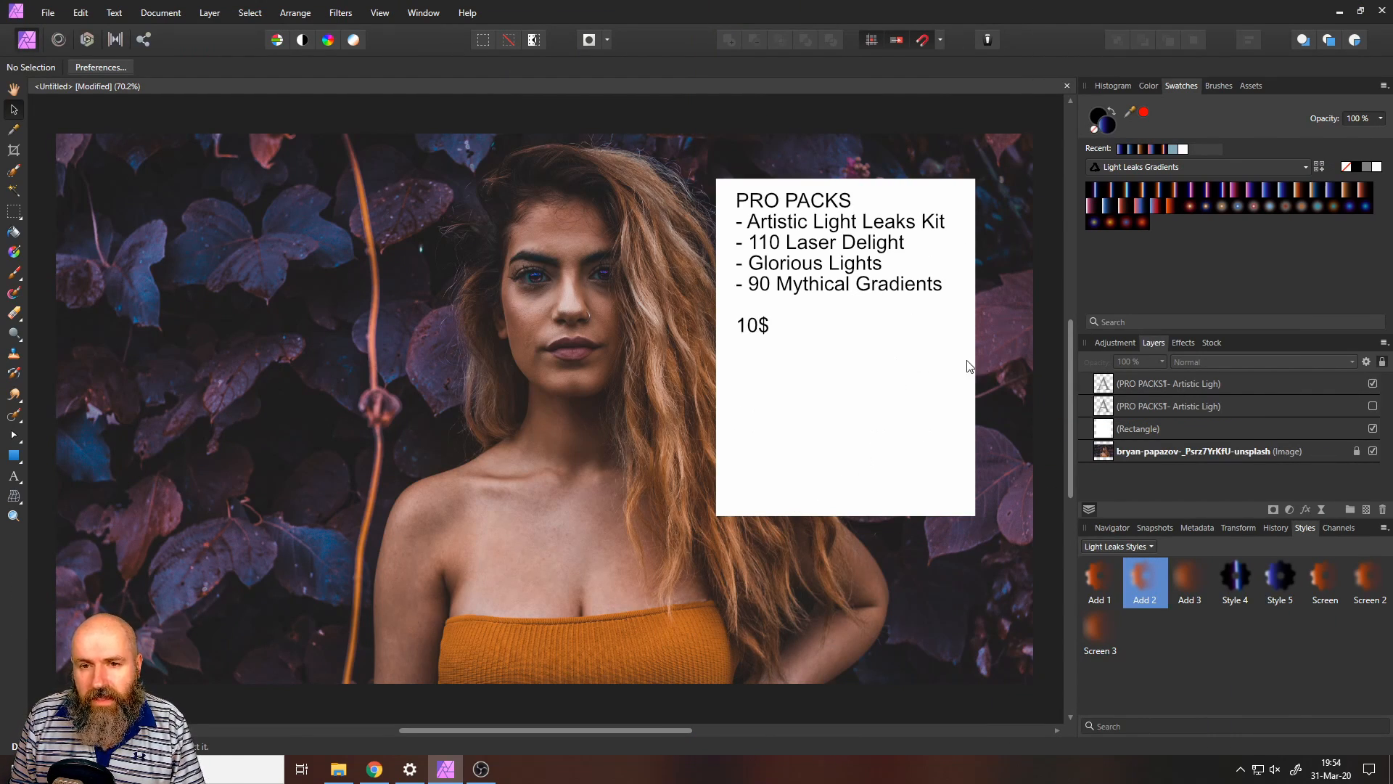
{"action": "mouse_move", "coordinate": [895, 358]}
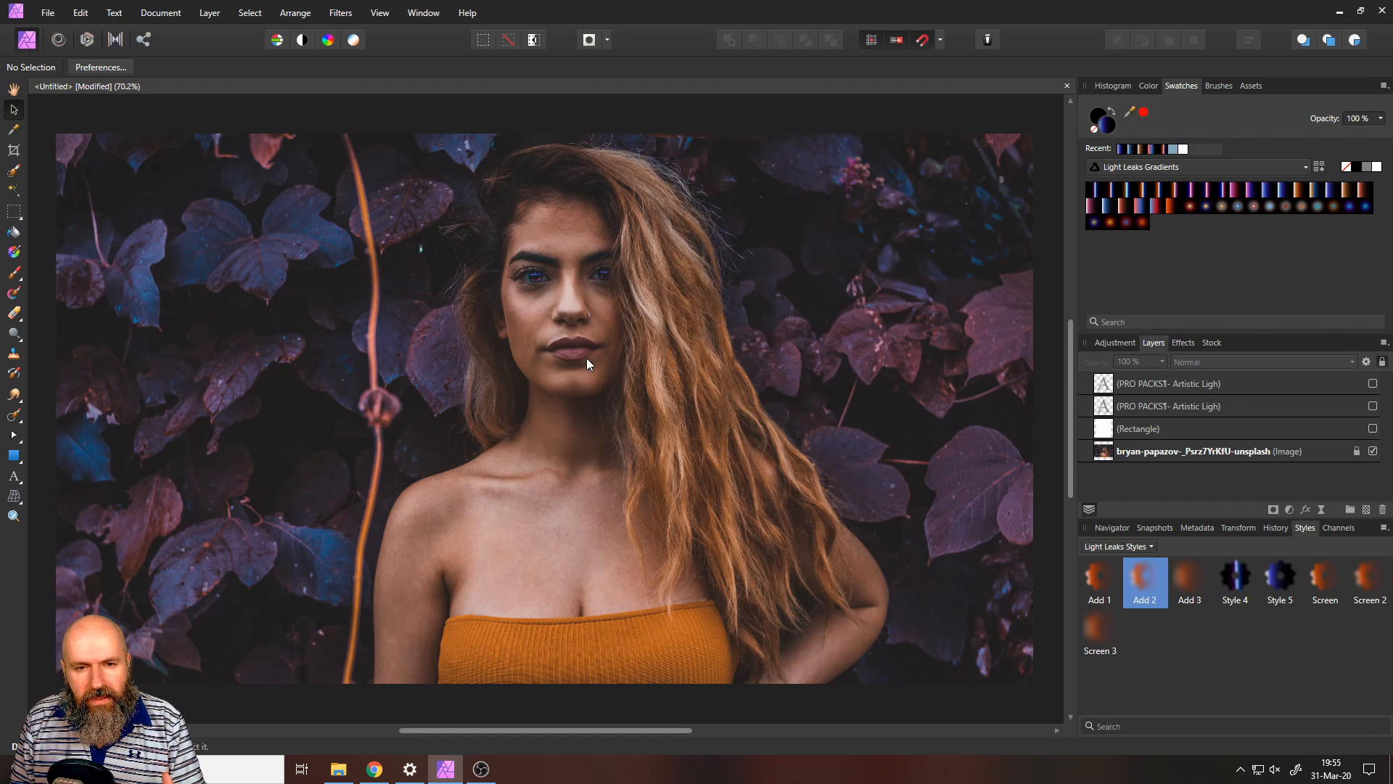
{"action": "mouse_move", "coordinate": [429, 226]}
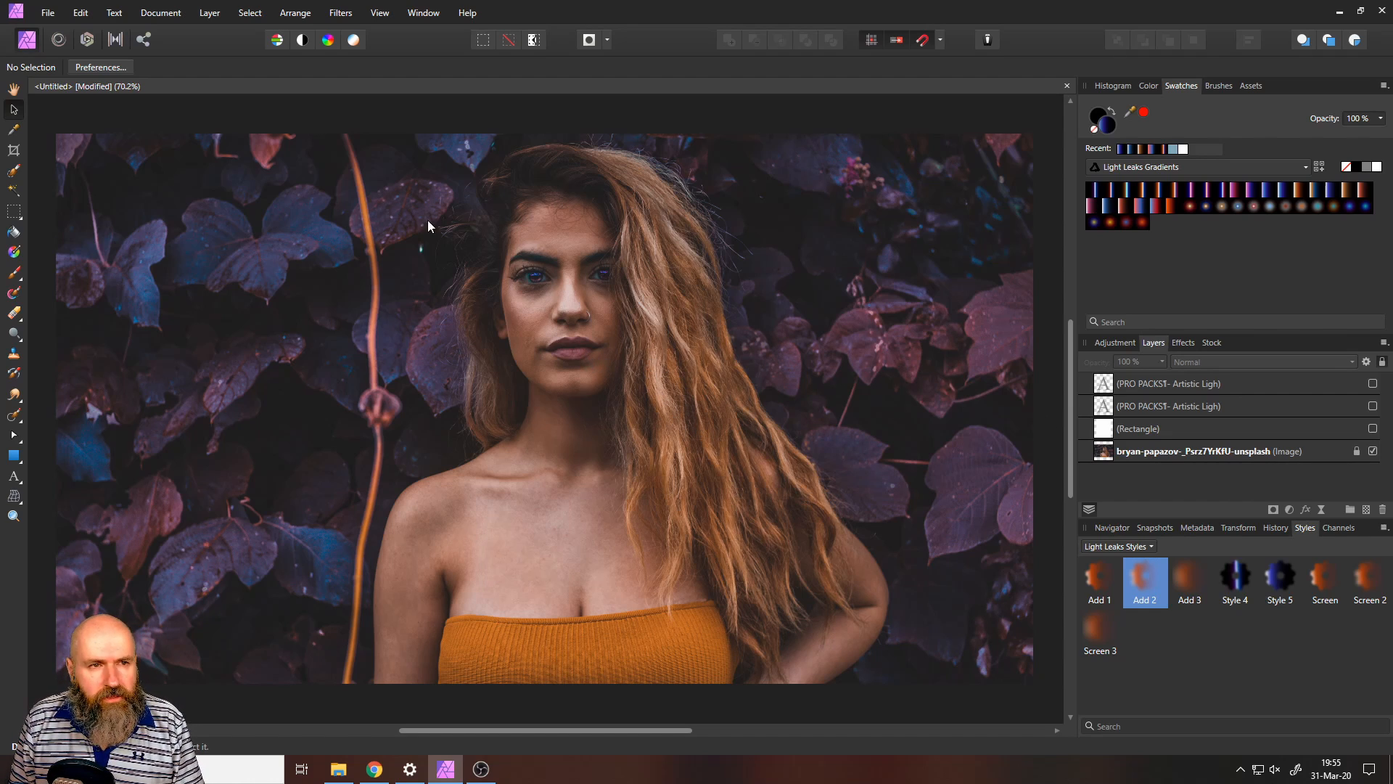
Step: Convert the document format to RGB/16 via Convert Format / ICC Profile
{"action": "left_click", "coordinate": [161, 13]}
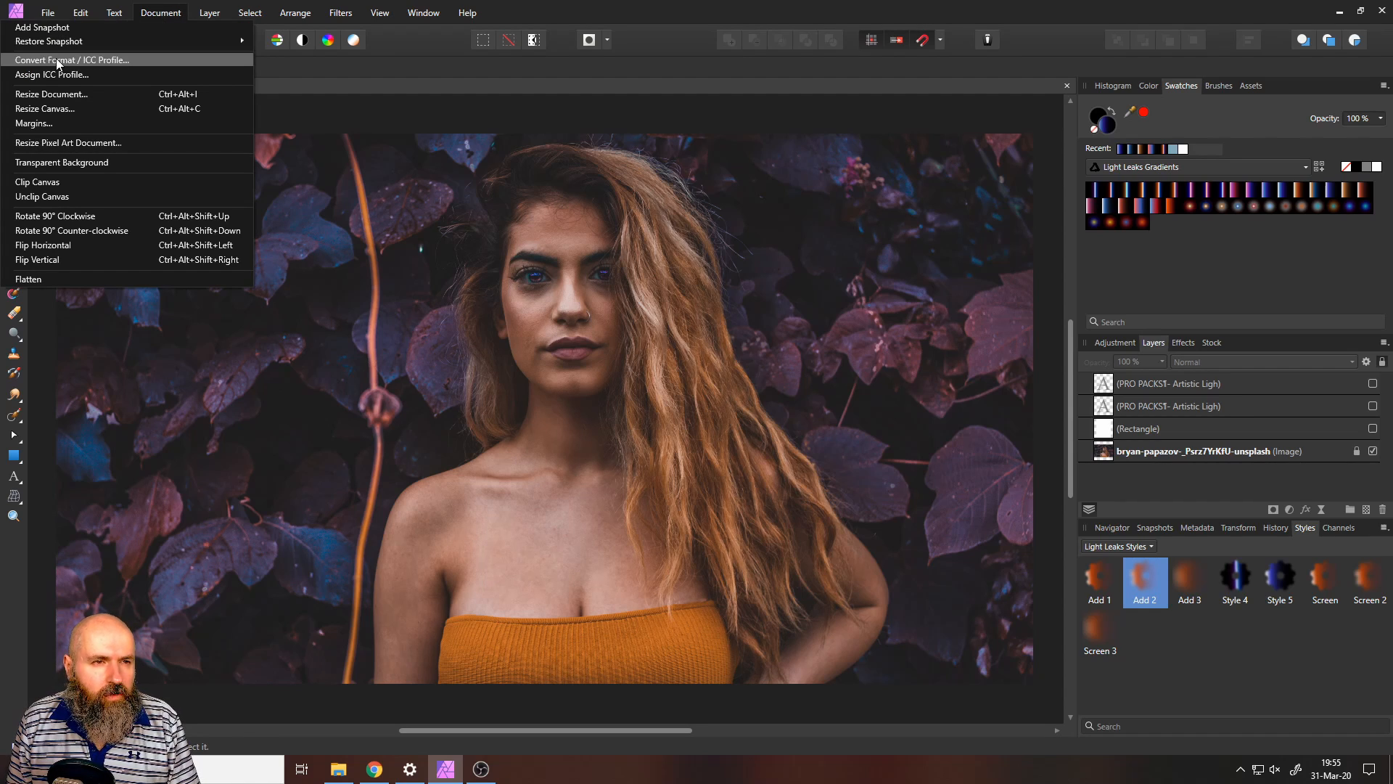
{"action": "left_click", "coordinate": [71, 59]}
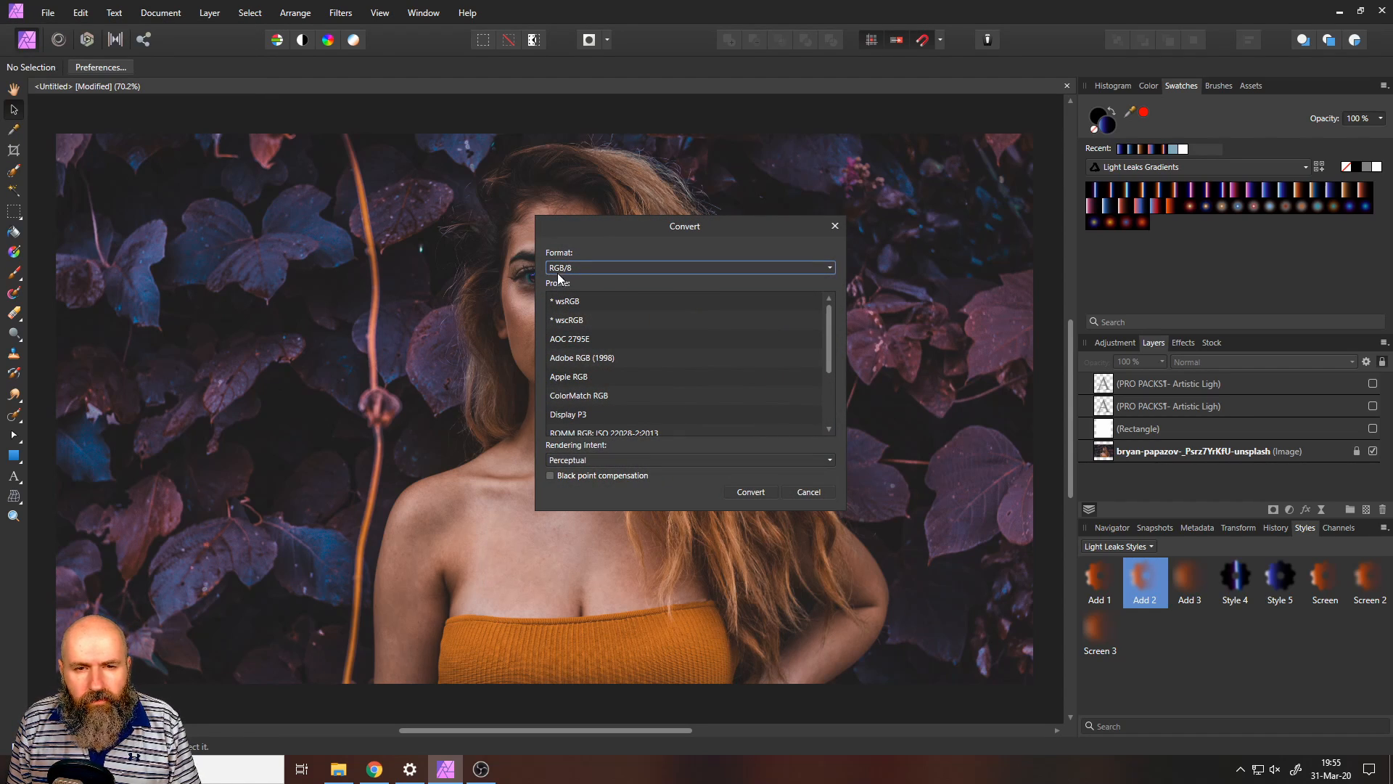
{"action": "left_click", "coordinate": [689, 268]}
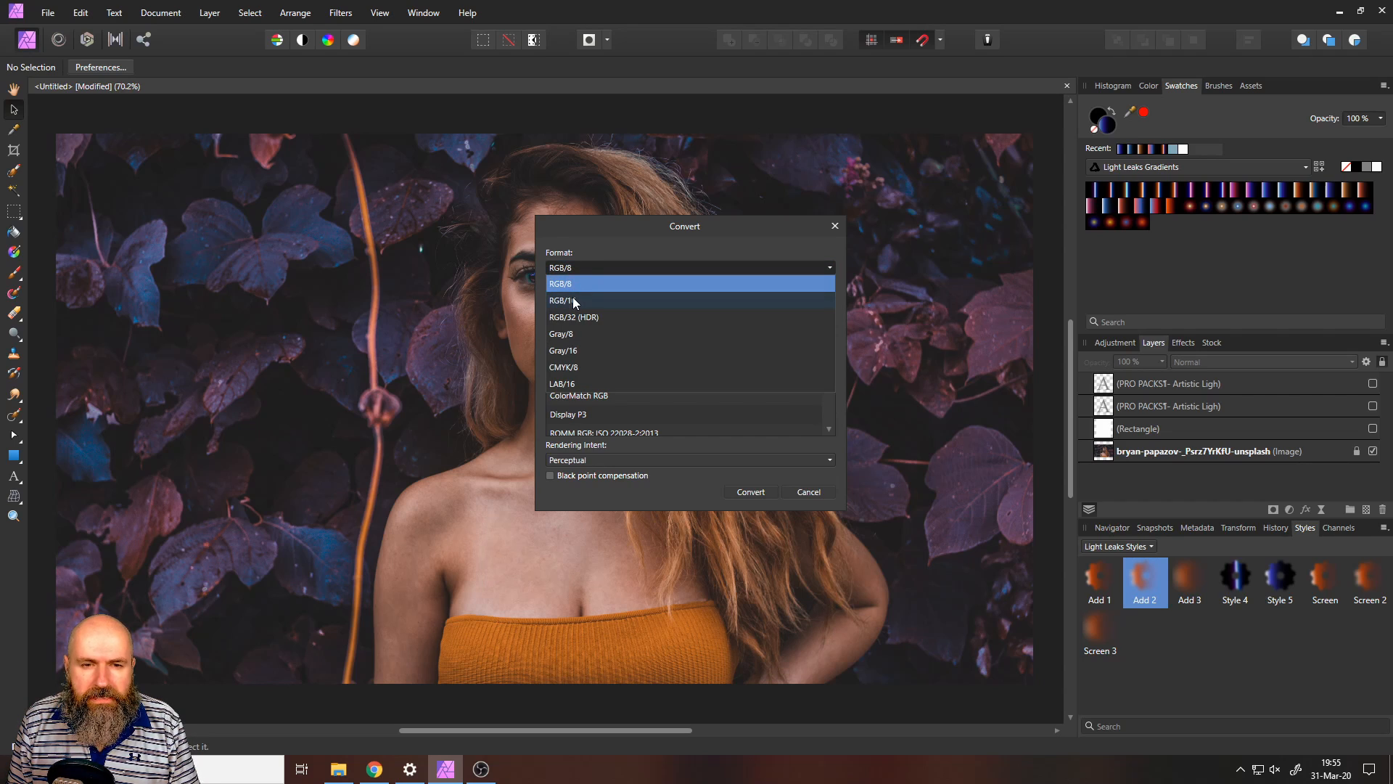
{"action": "left_click", "coordinate": [561, 300]}
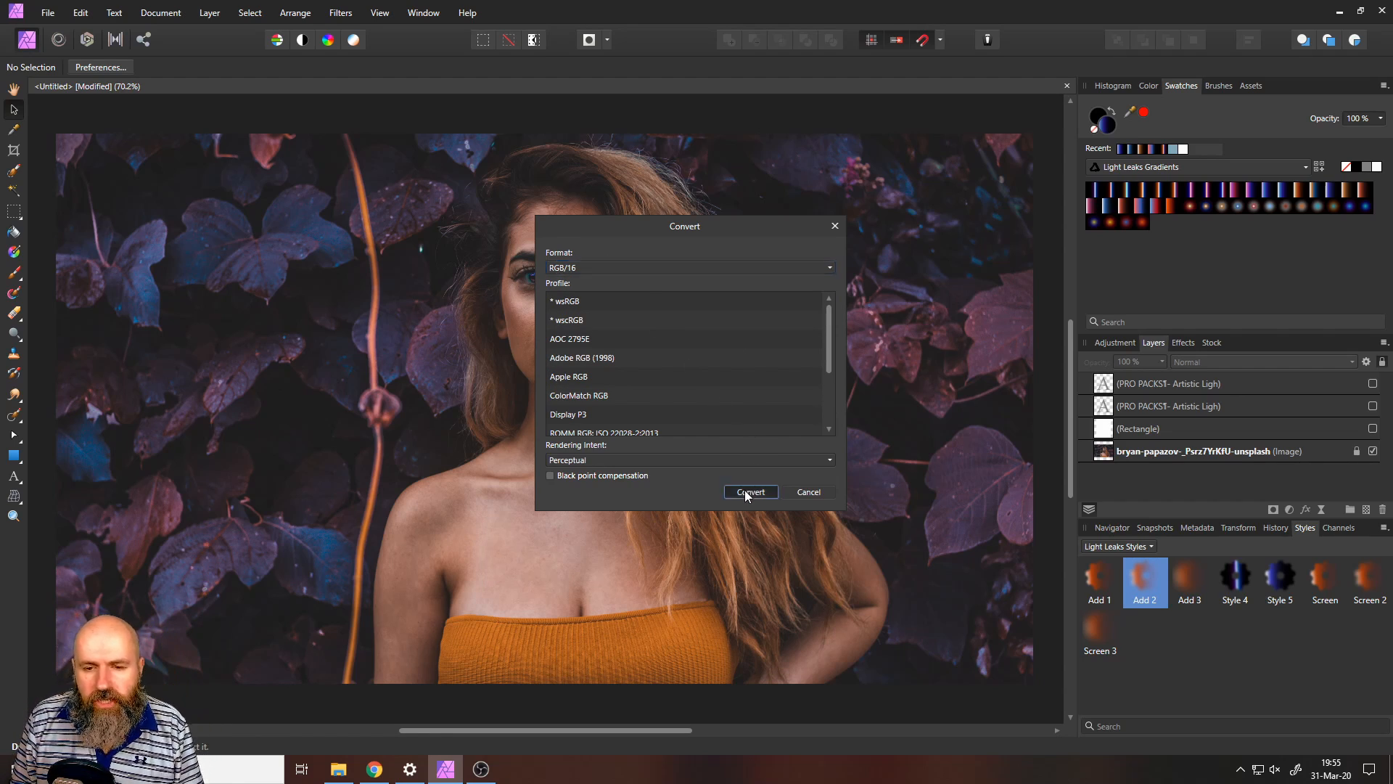
{"action": "left_click", "coordinate": [750, 492]}
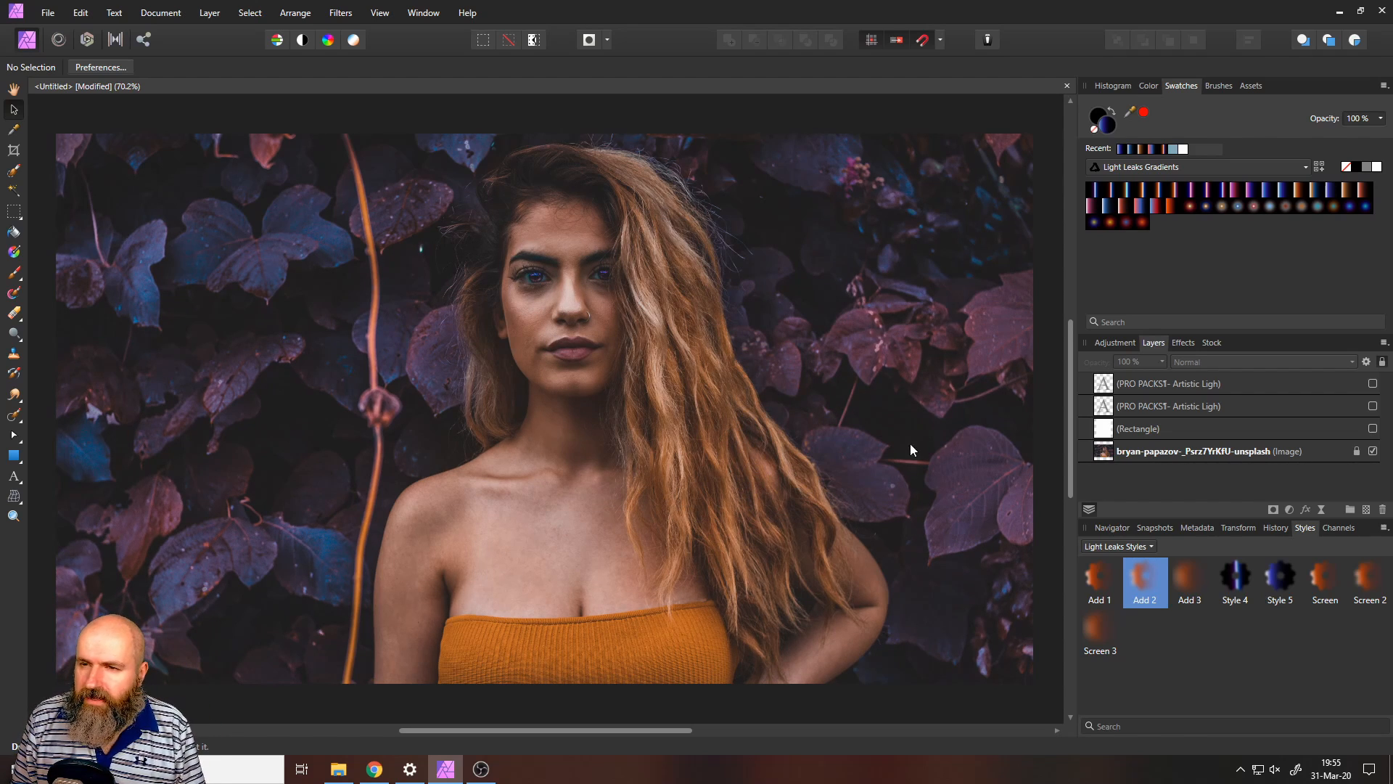
{"action": "mouse_move", "coordinate": [981, 305]}
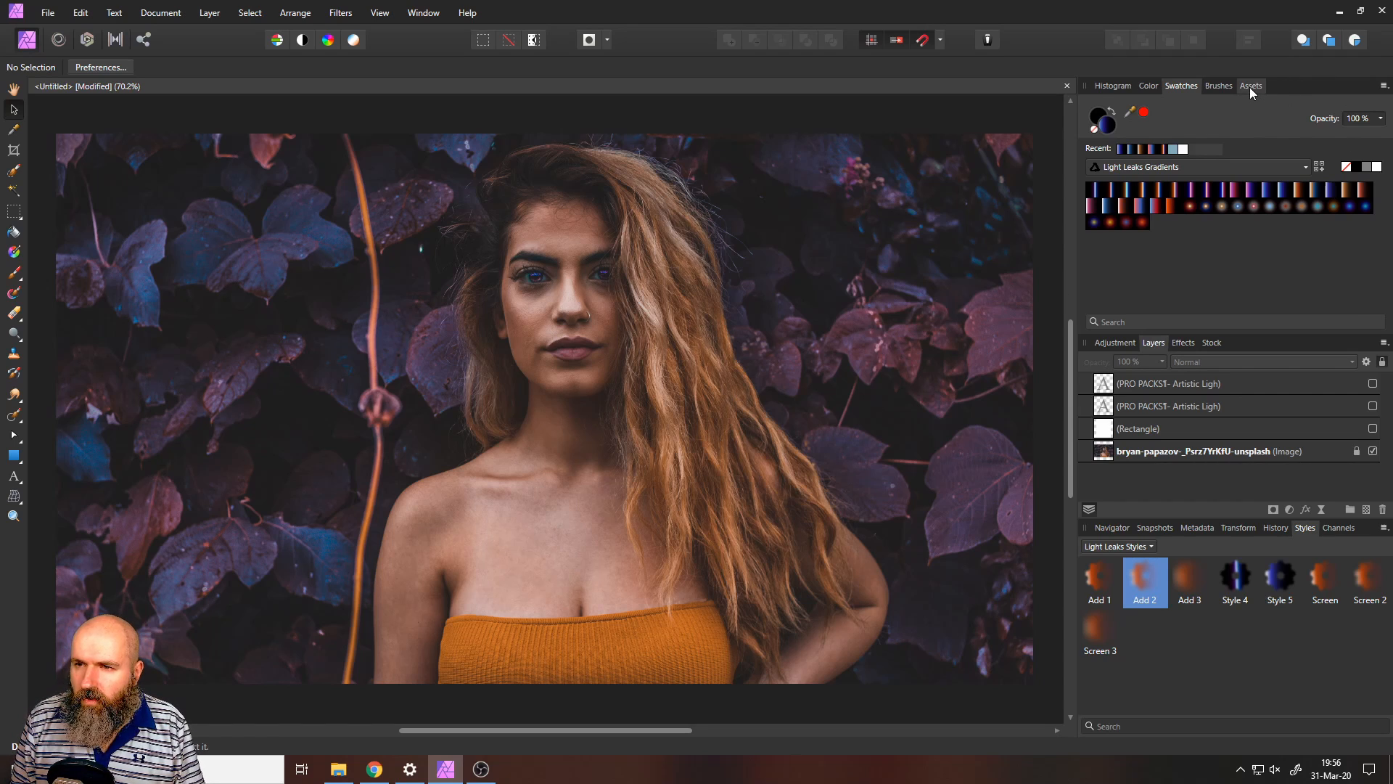
Step: Browse the Light Leaks Pro Pack asset categories, finishing with Motion expanded
{"action": "left_click", "coordinate": [1251, 86]}
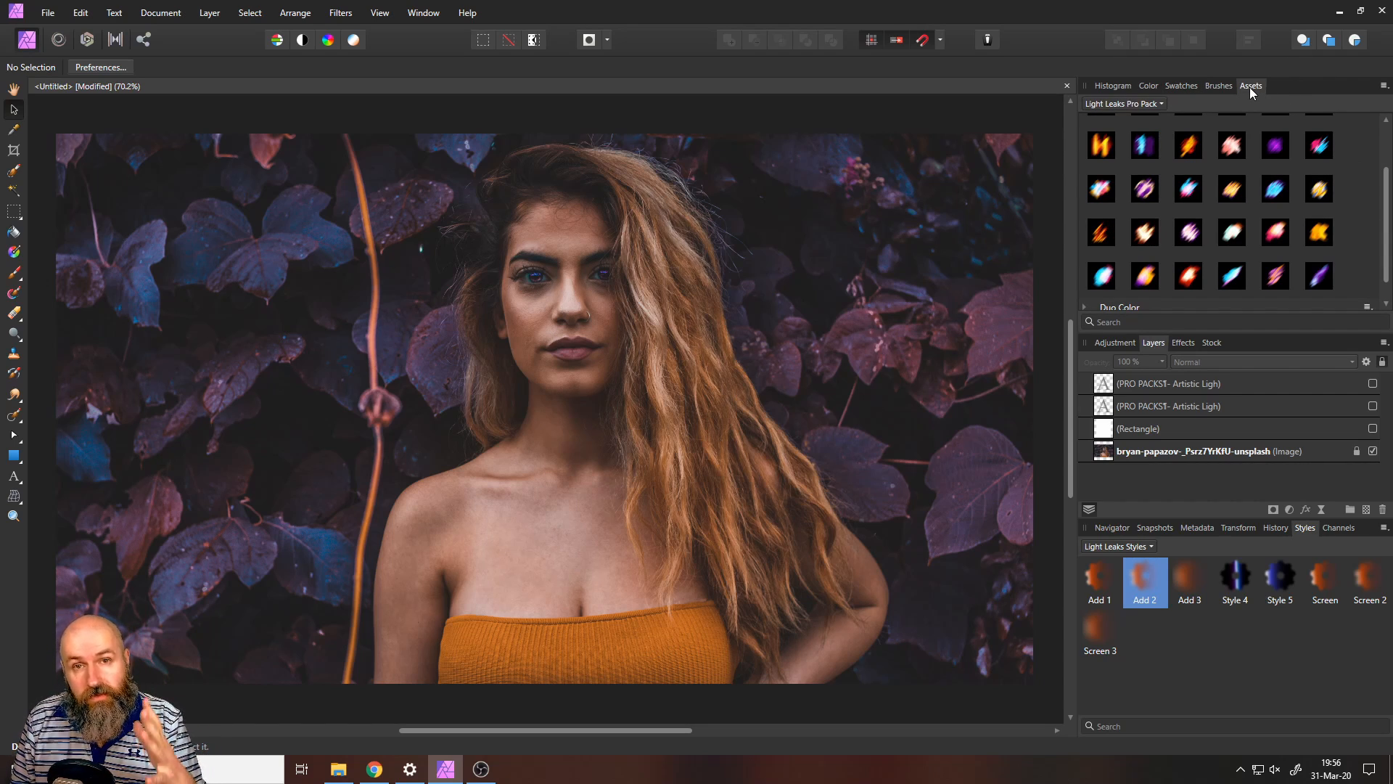
{"action": "mouse_move", "coordinate": [1145, 189]}
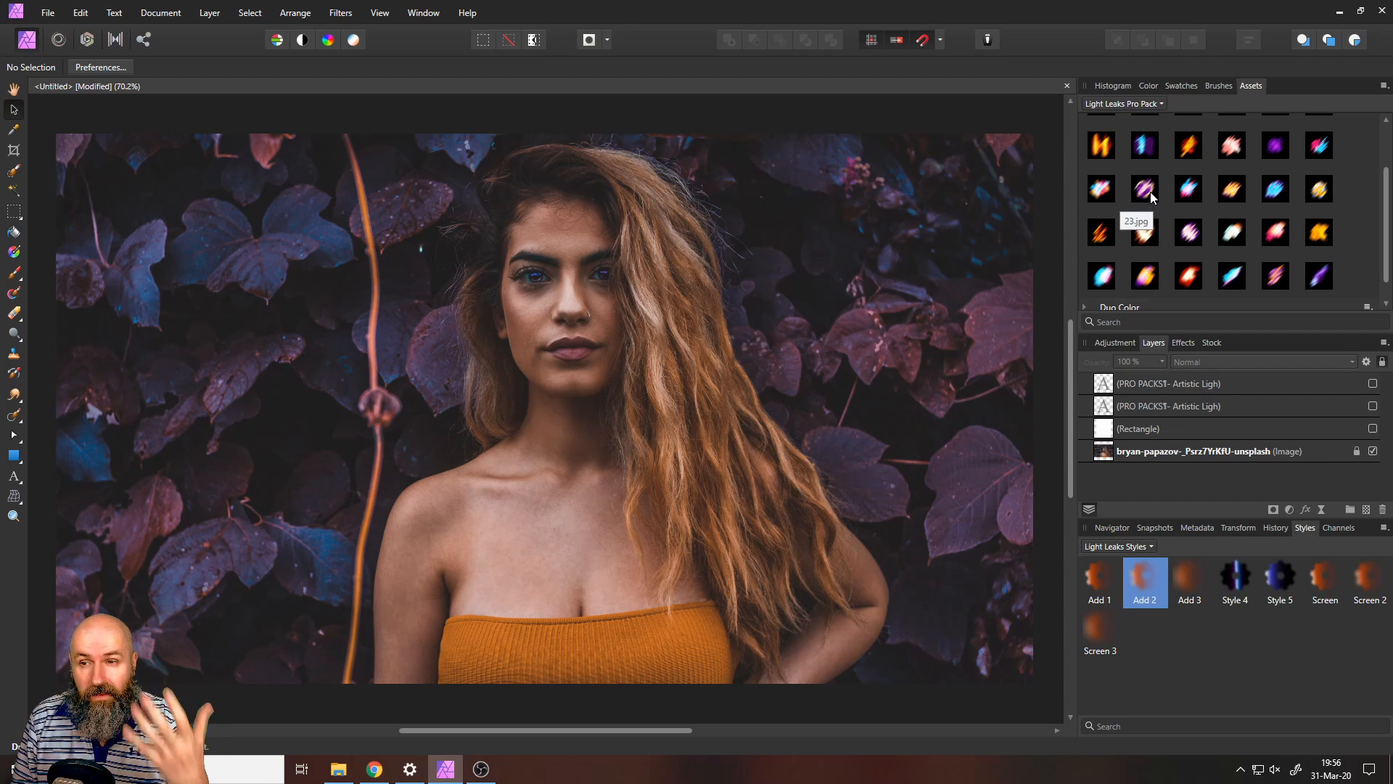
{"action": "mouse_move", "coordinate": [1142, 171]}
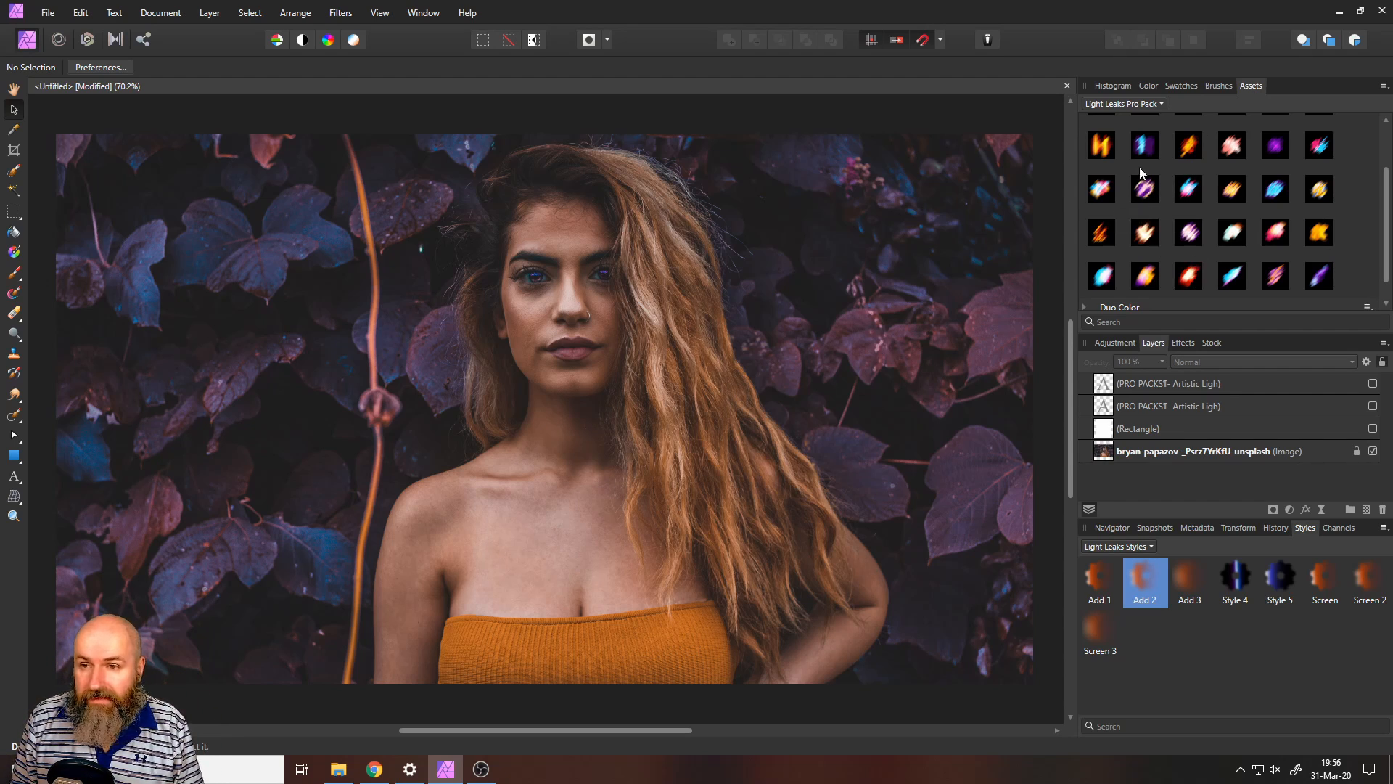
{"action": "mouse_move", "coordinate": [1187, 273]}
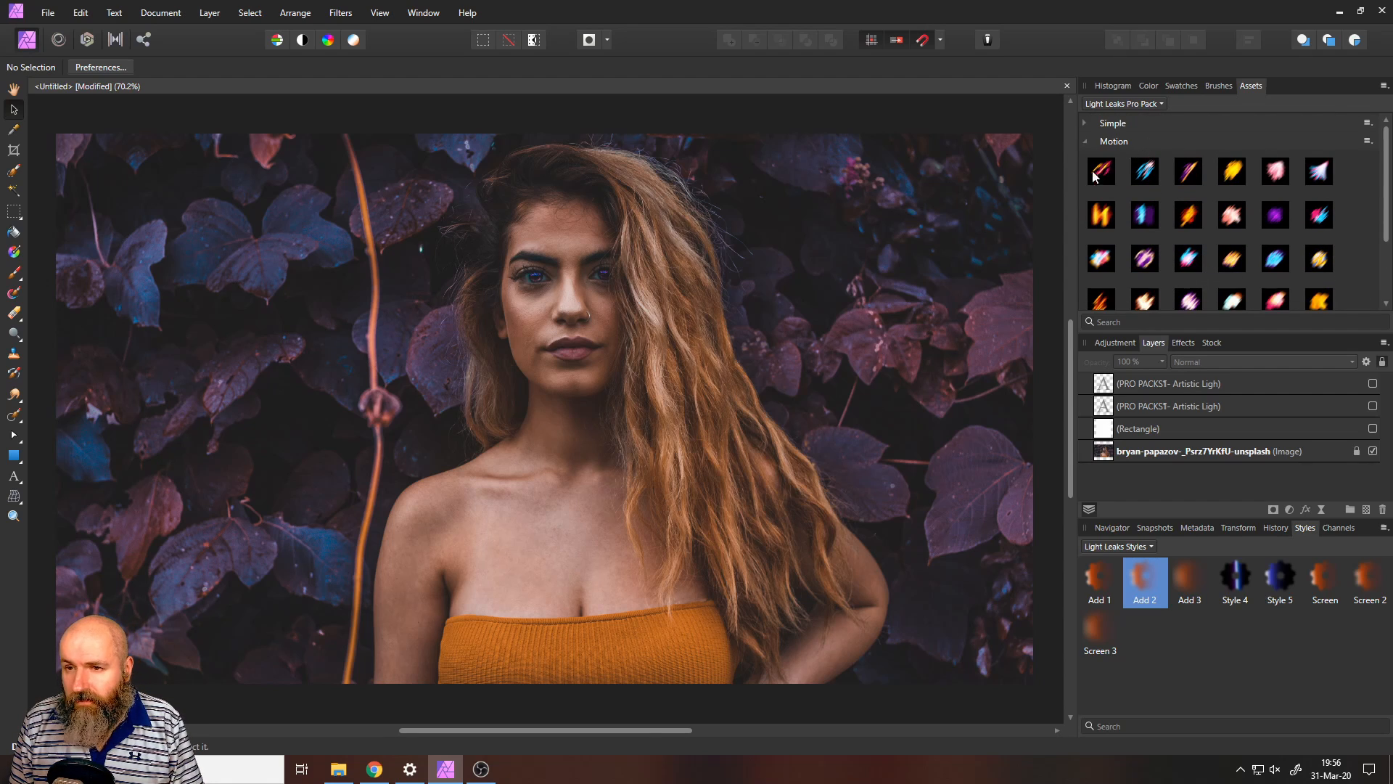
{"action": "left_click", "coordinate": [1085, 142]}
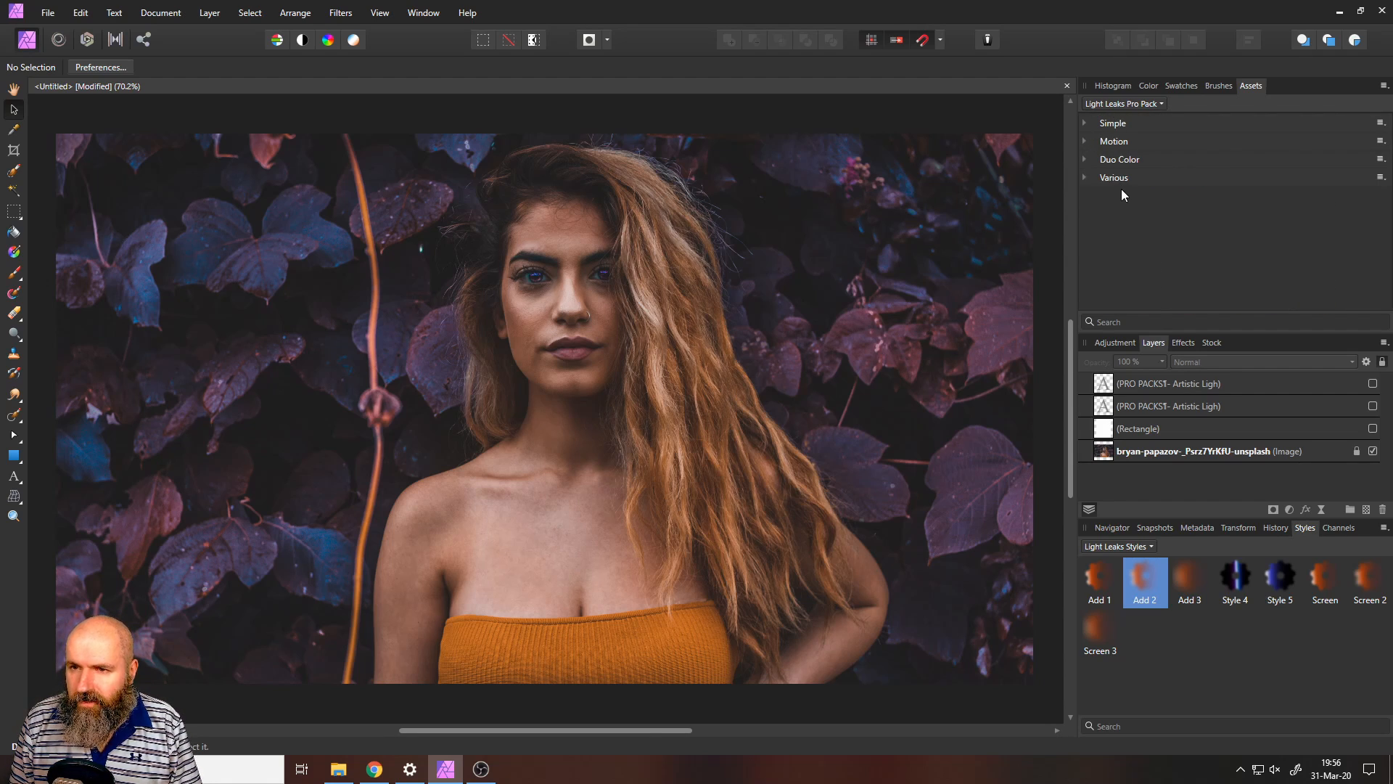
{"action": "left_click", "coordinate": [1083, 122]}
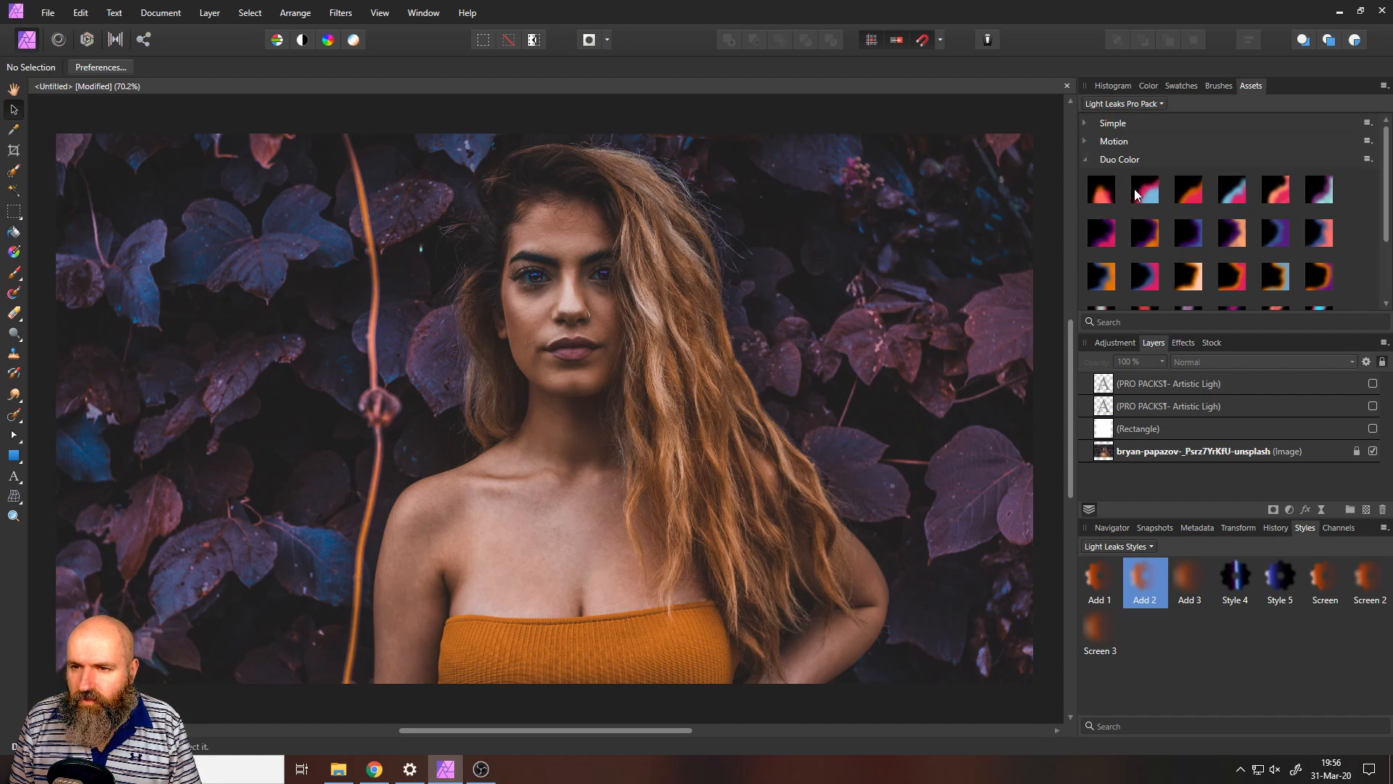
{"action": "mouse_move", "coordinate": [1191, 276]}
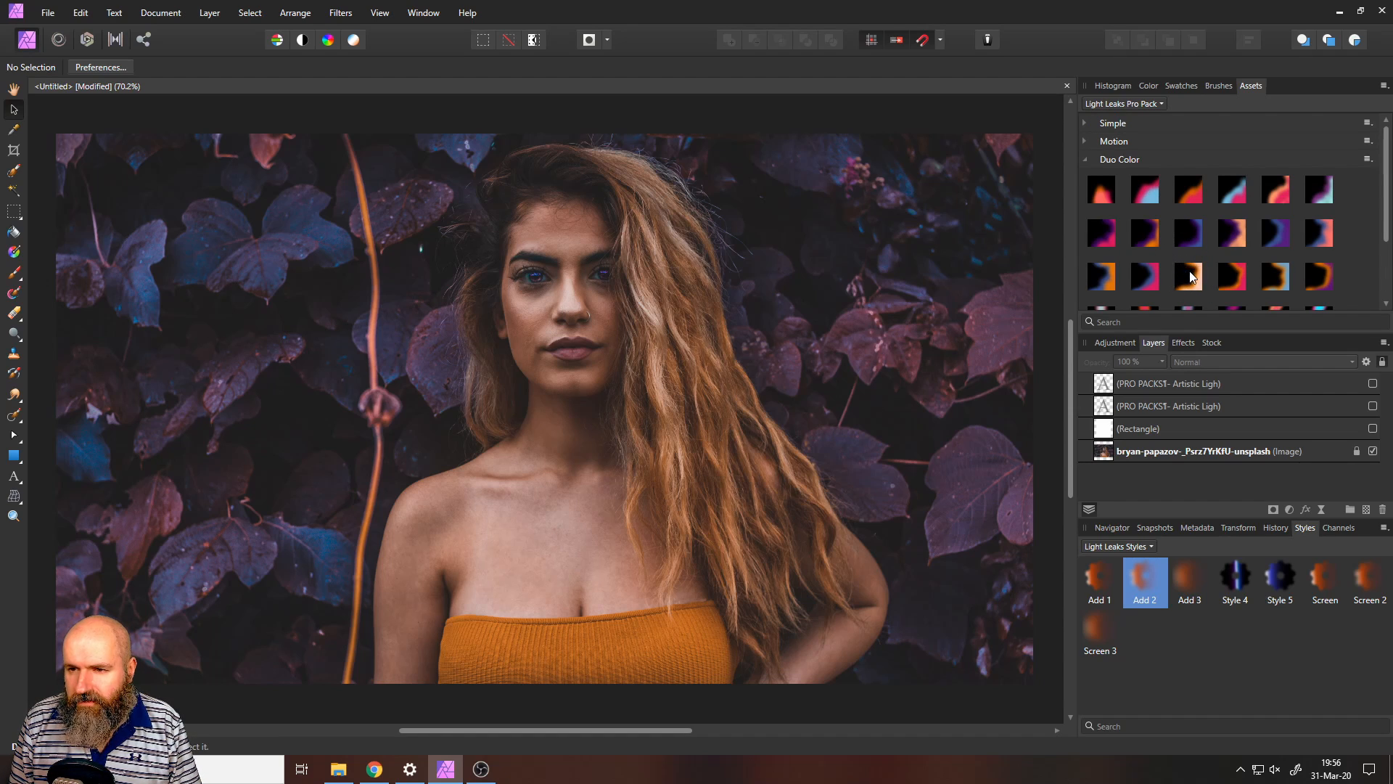
{"action": "left_click", "coordinate": [1085, 142]}
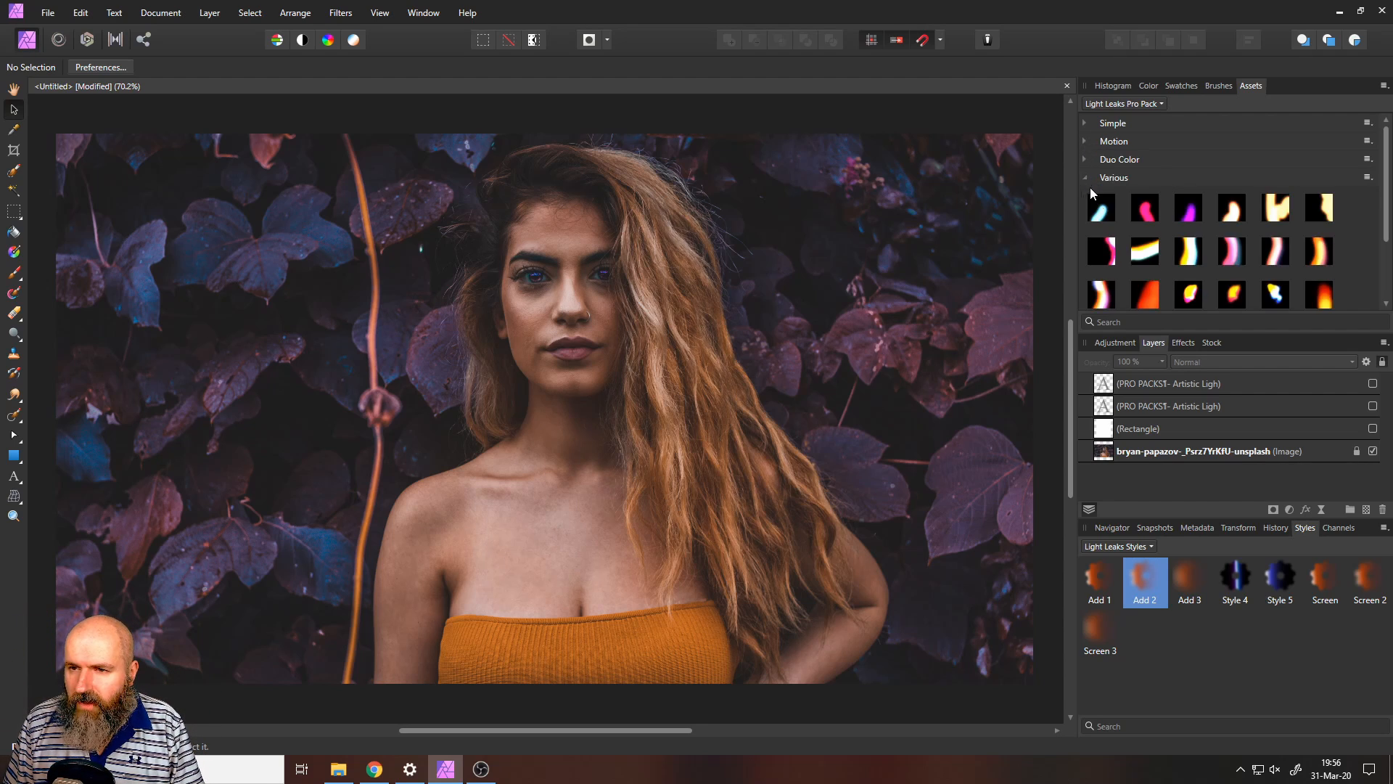
{"action": "scroll", "scroll_direction": "down", "scroll_amount": 3}
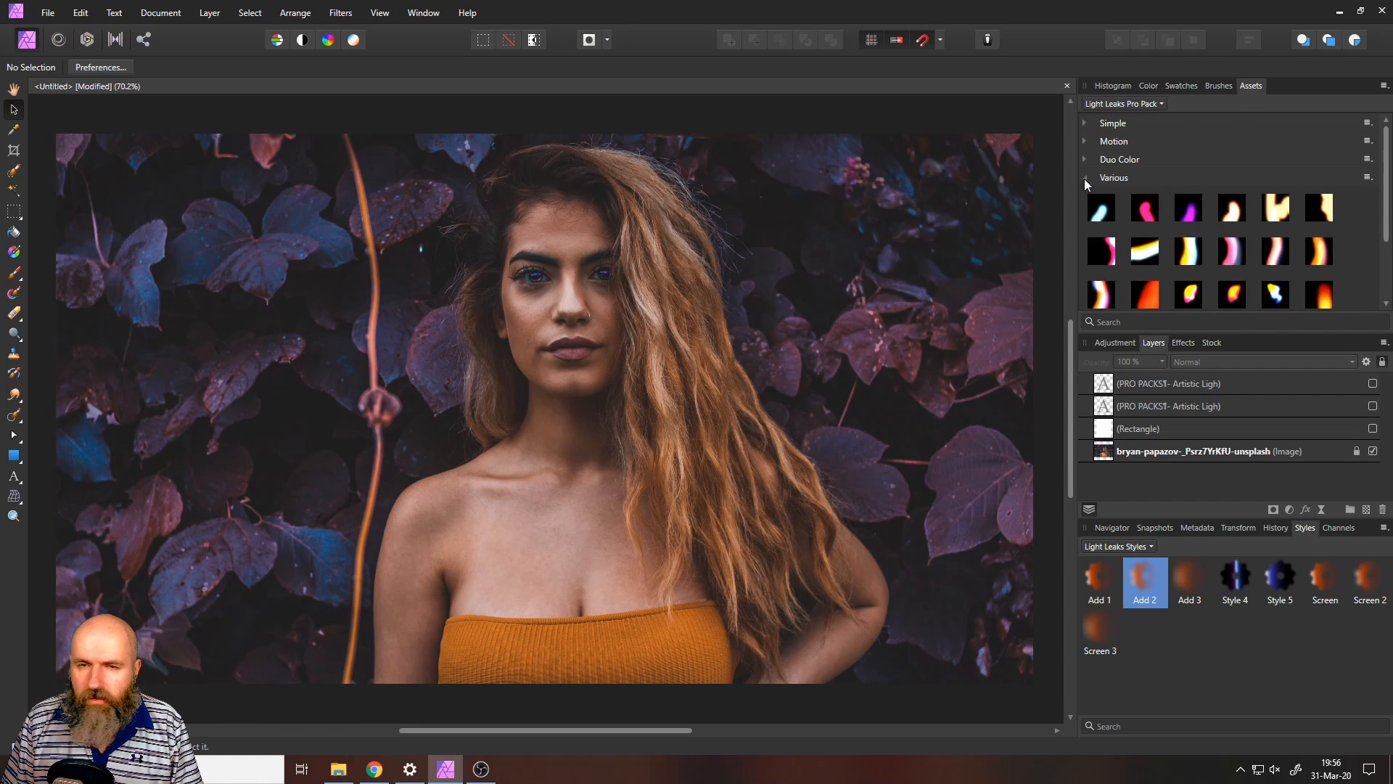
{"action": "left_click", "coordinate": [1085, 177]}
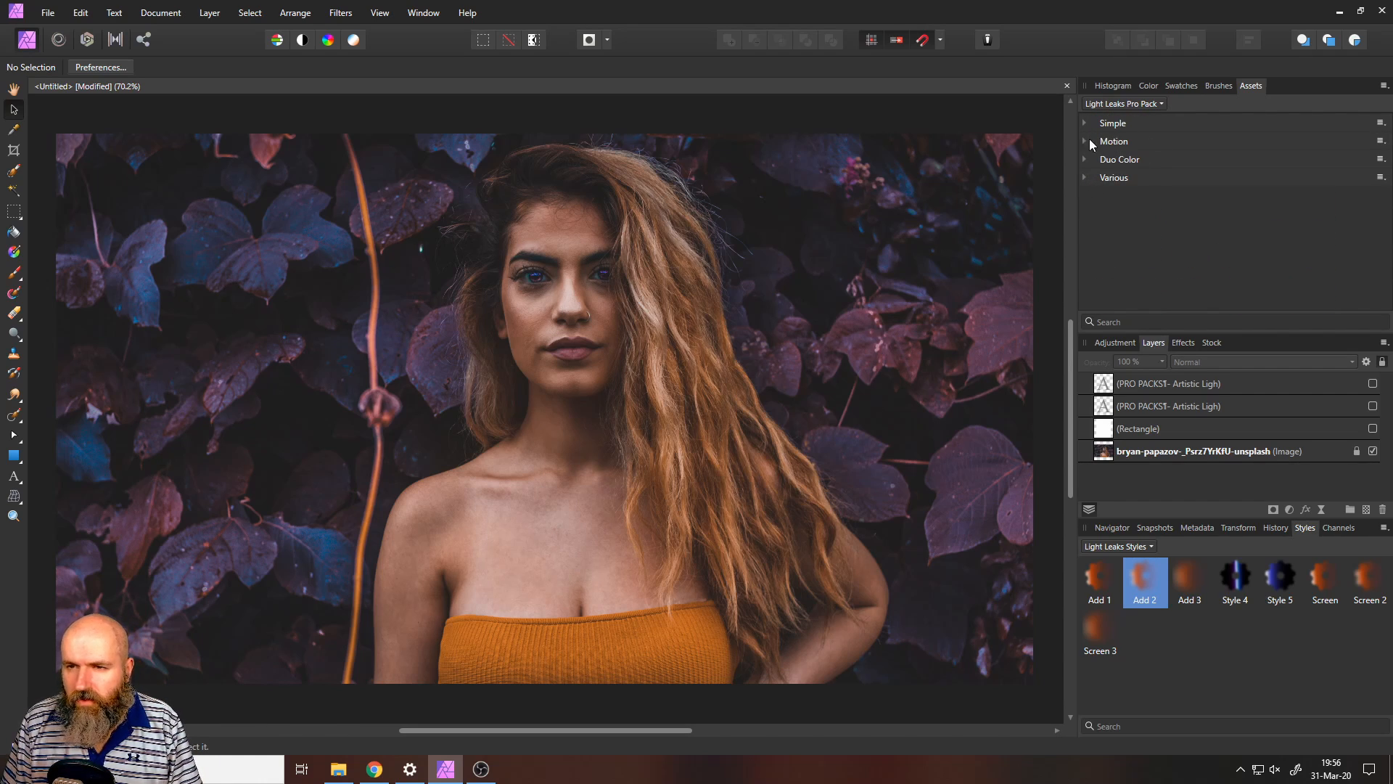
{"action": "left_click", "coordinate": [1114, 141]}
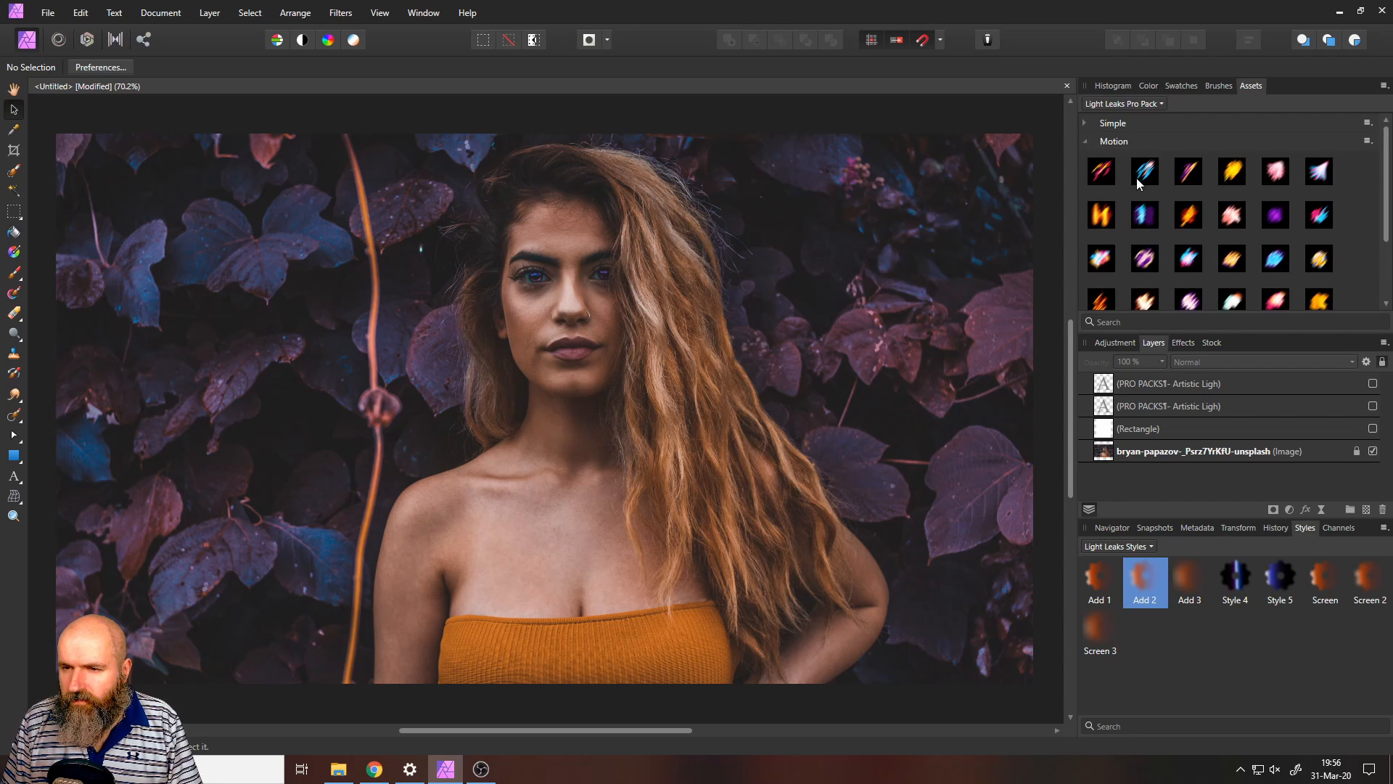
{"action": "scroll", "scroll_direction": "down", "scroll_amount": 3}
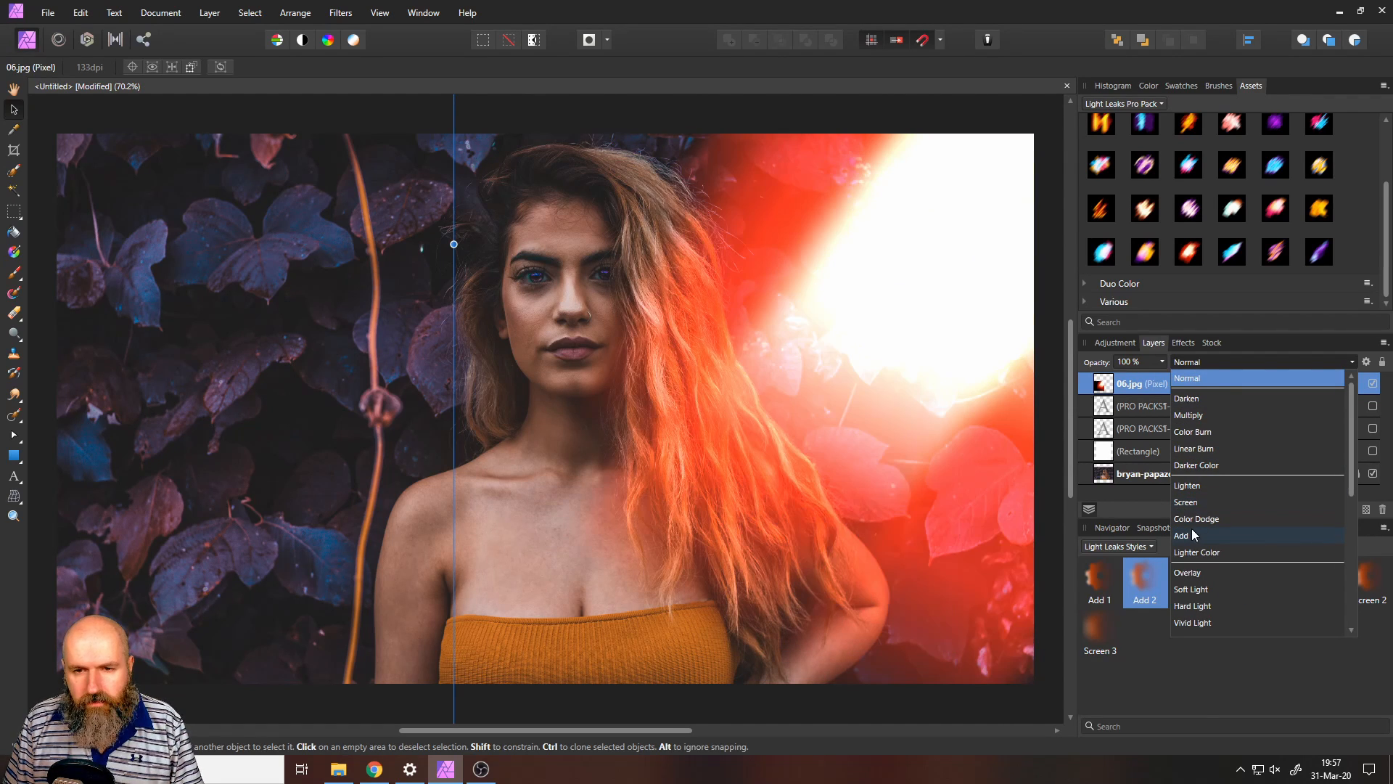
Step: Set the 06.jpg light-leak layer to Screen blend mode at 100% opacity
{"action": "left_click", "coordinate": [1187, 502]}
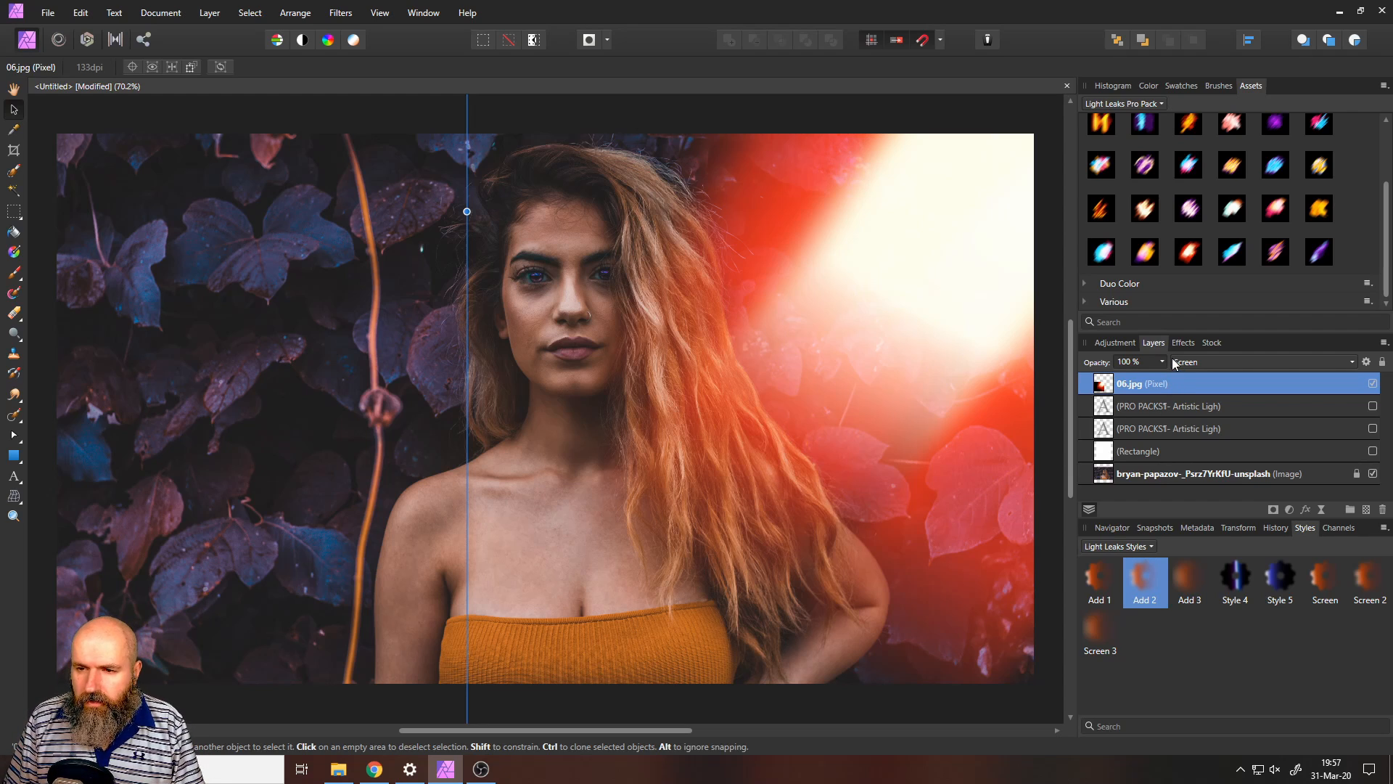
{"action": "left_click_drag", "start_coordinate": [1156, 361], "coordinate": [1115, 380]}
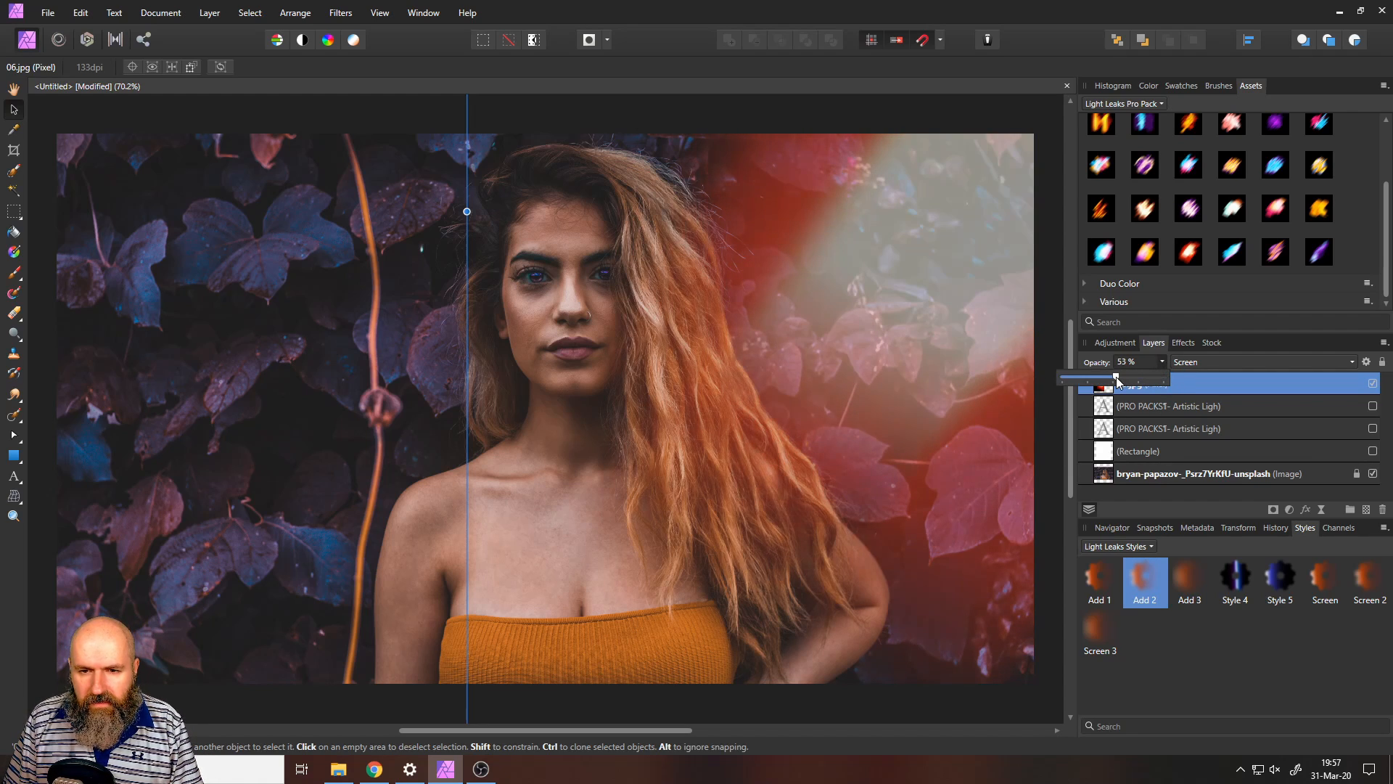
{"action": "left_click_drag", "start_coordinate": [1118, 377], "coordinate": [1168, 377]}
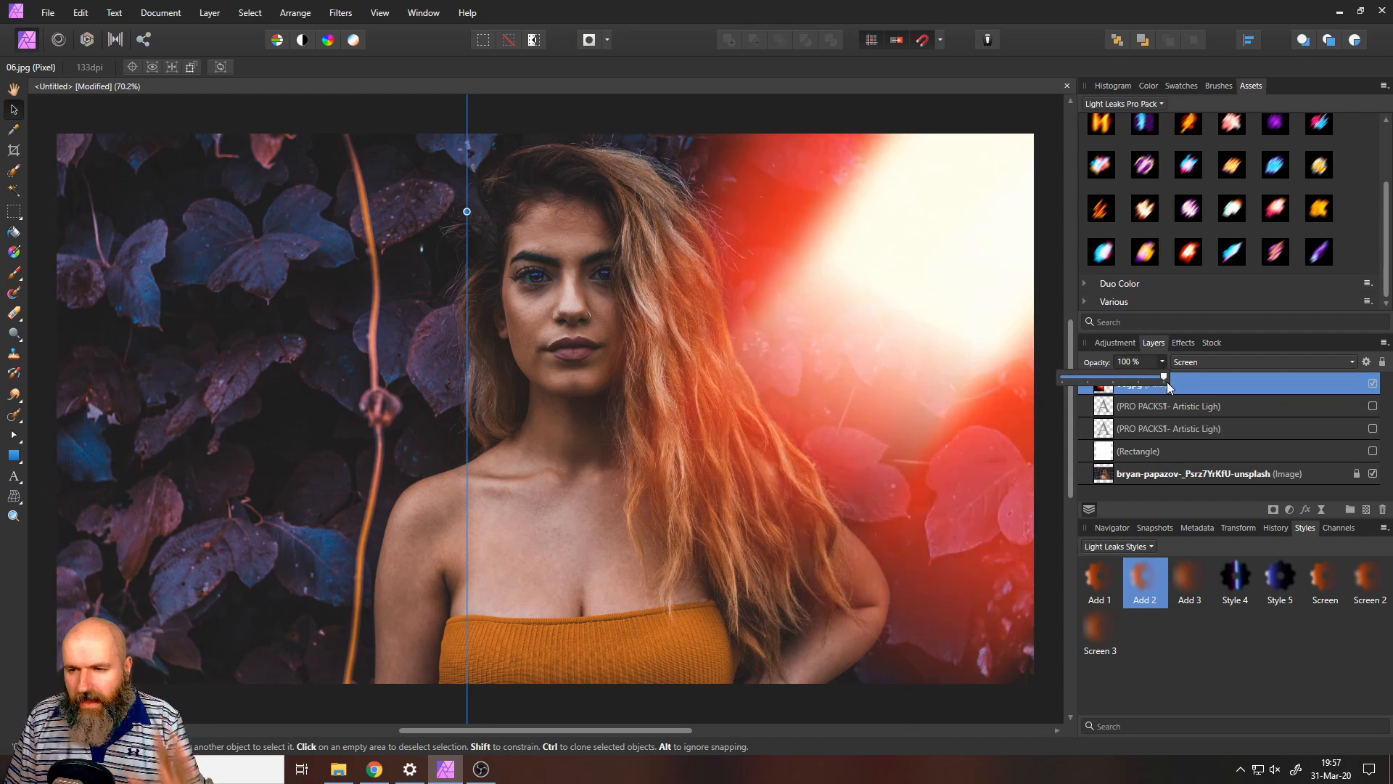
{"action": "left_click", "coordinate": [1200, 383]}
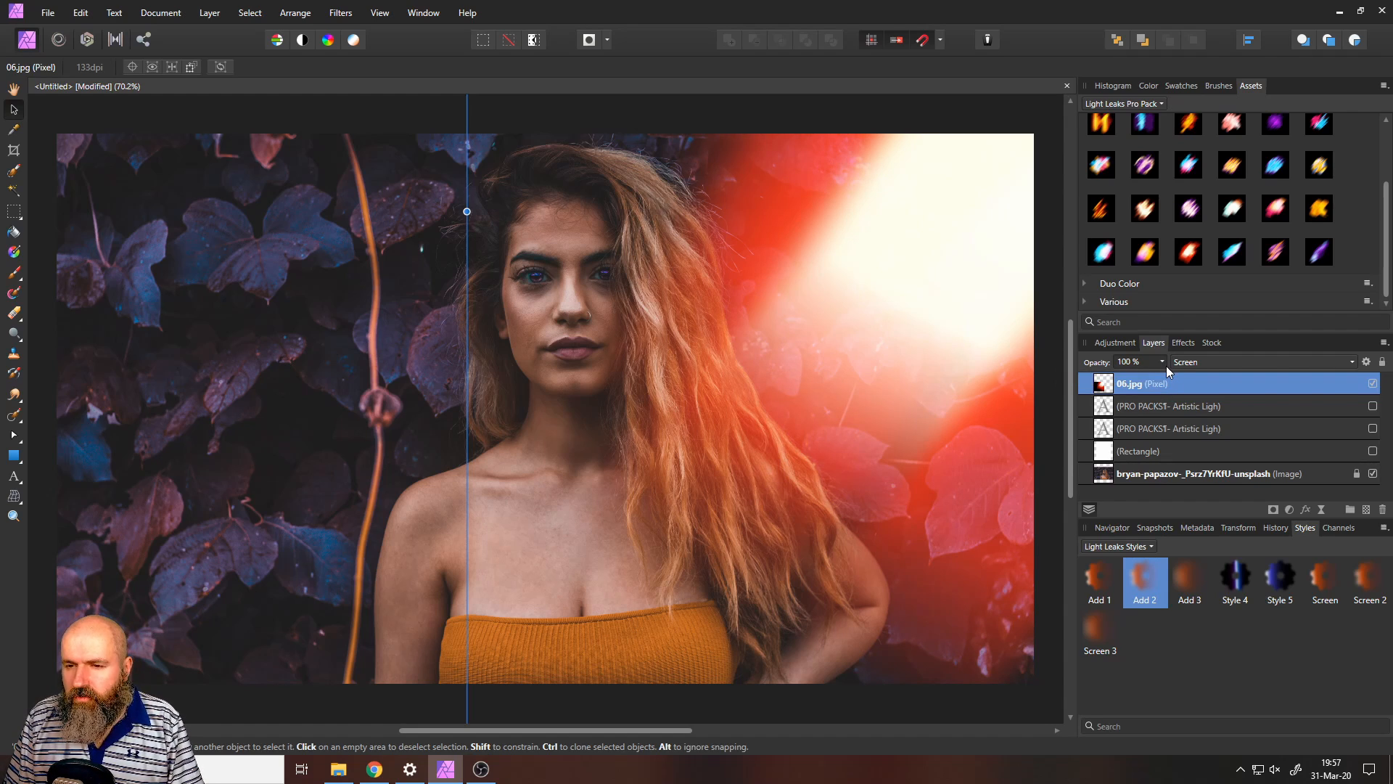
{"action": "mouse_move", "coordinate": [1274, 510]}
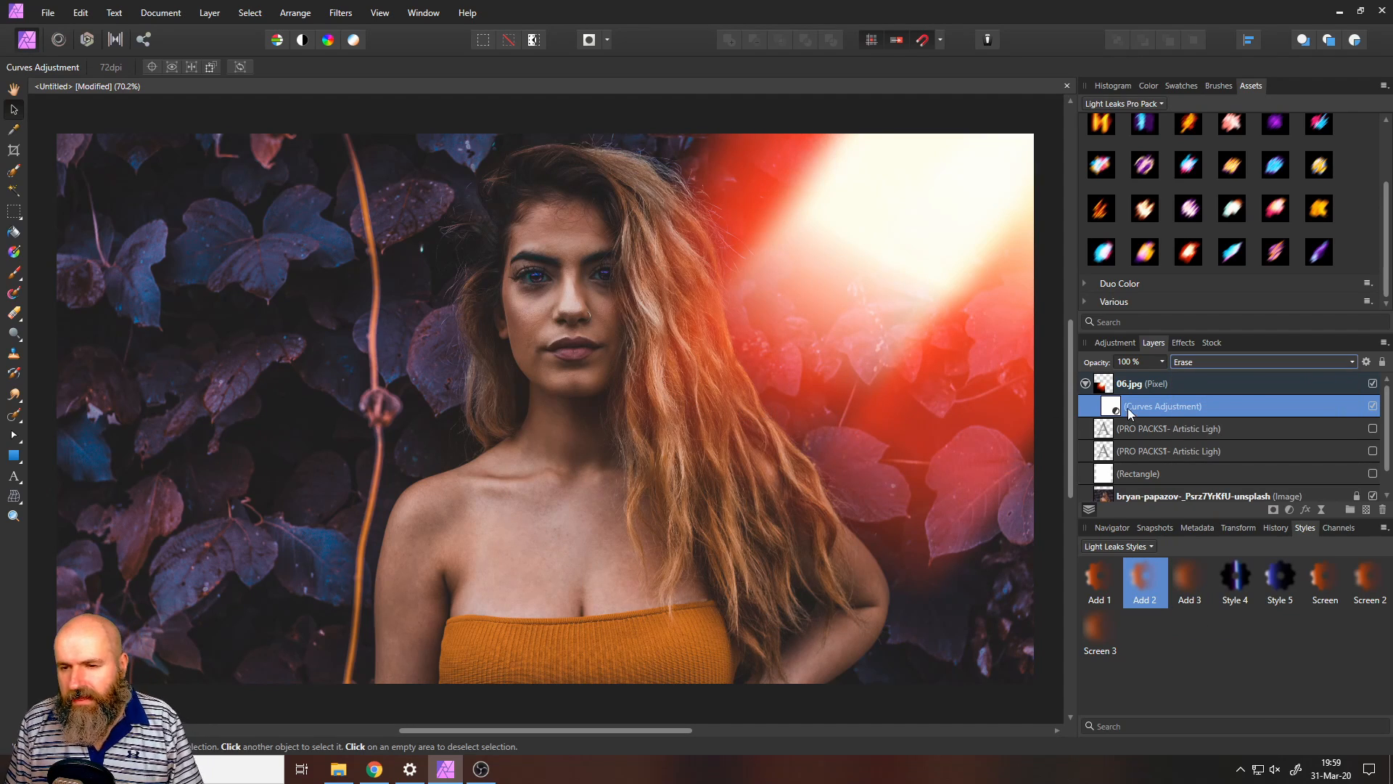
Step: Open the nested Curves adjustment and bow its master curve downward to dim the glow
{"action": "double_click", "coordinate": [1161, 406]}
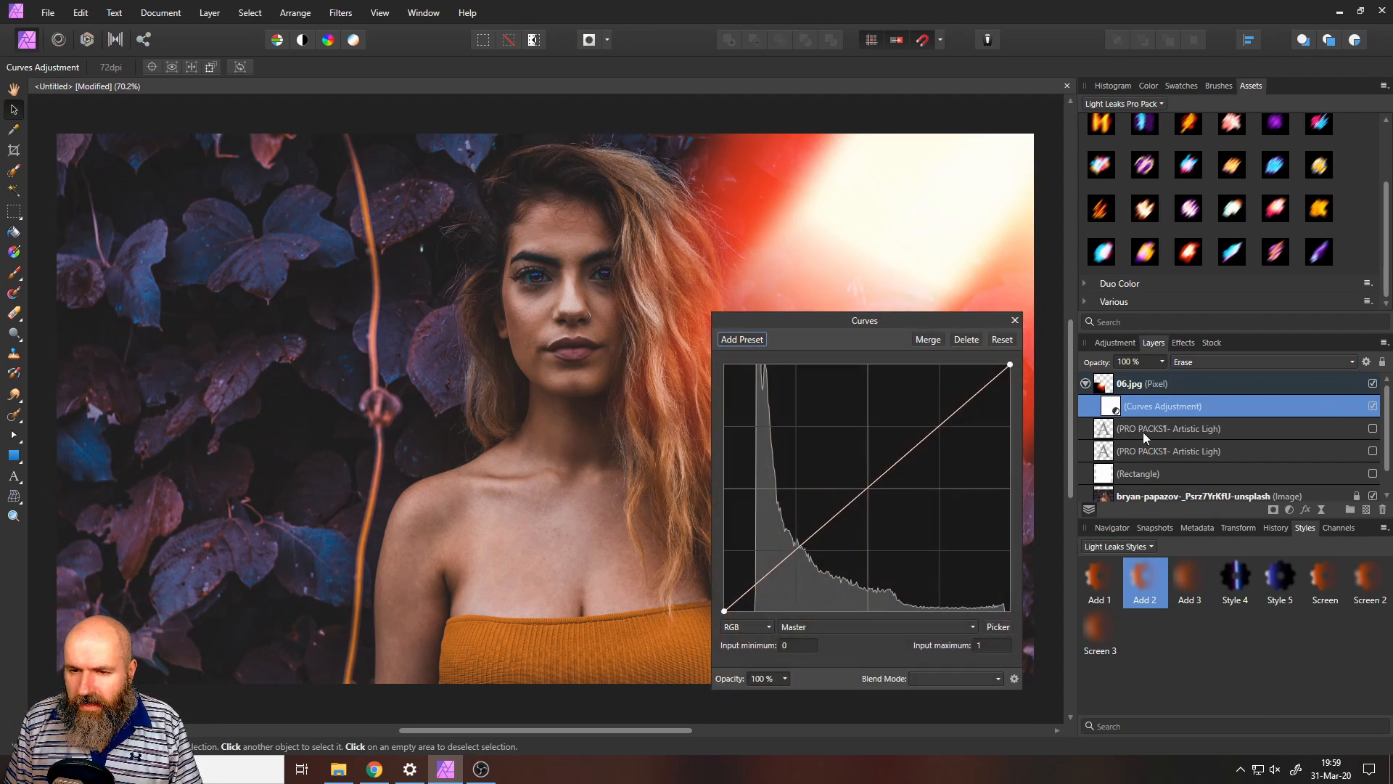
{"action": "left_click_drag", "start_coordinate": [864, 321], "coordinate": [1060, 235]}
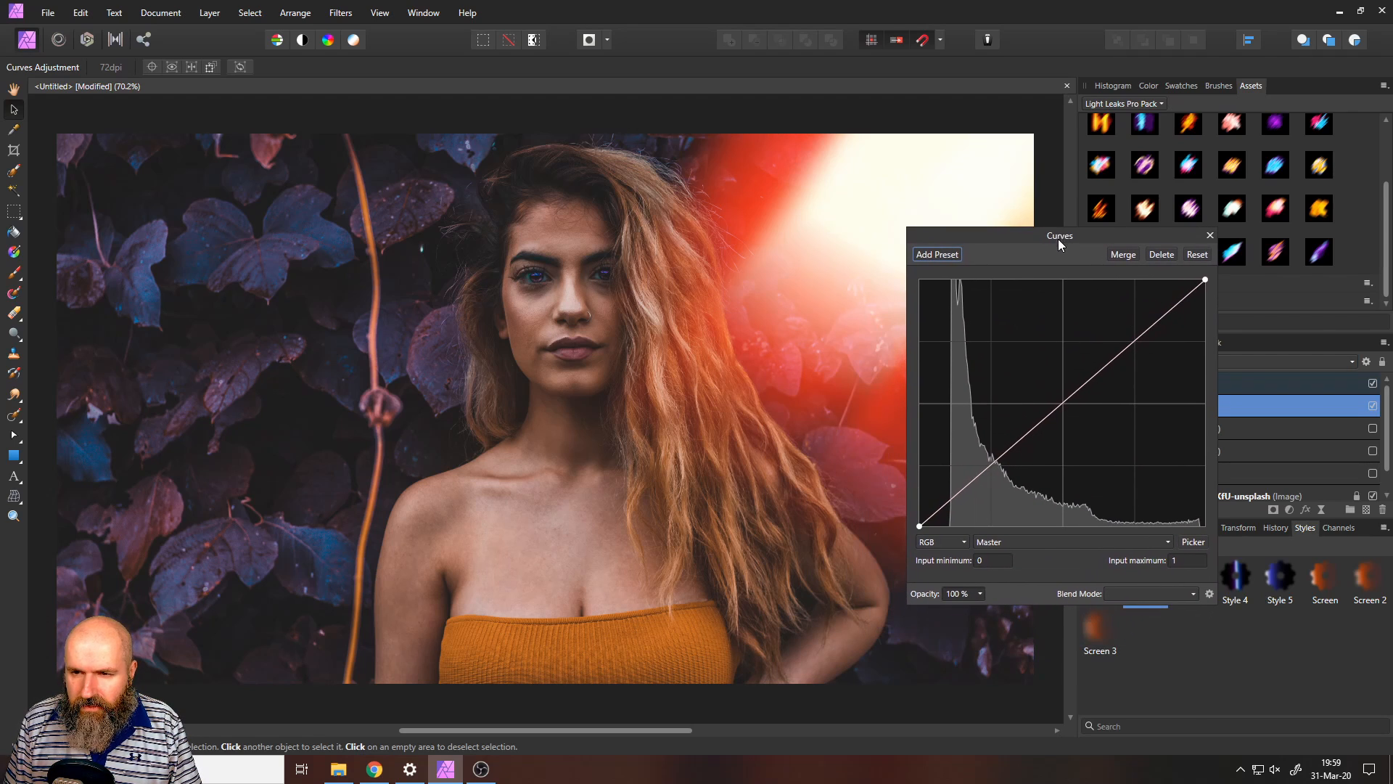
{"action": "left_click_drag", "start_coordinate": [1059, 235], "coordinate": [1073, 226]}
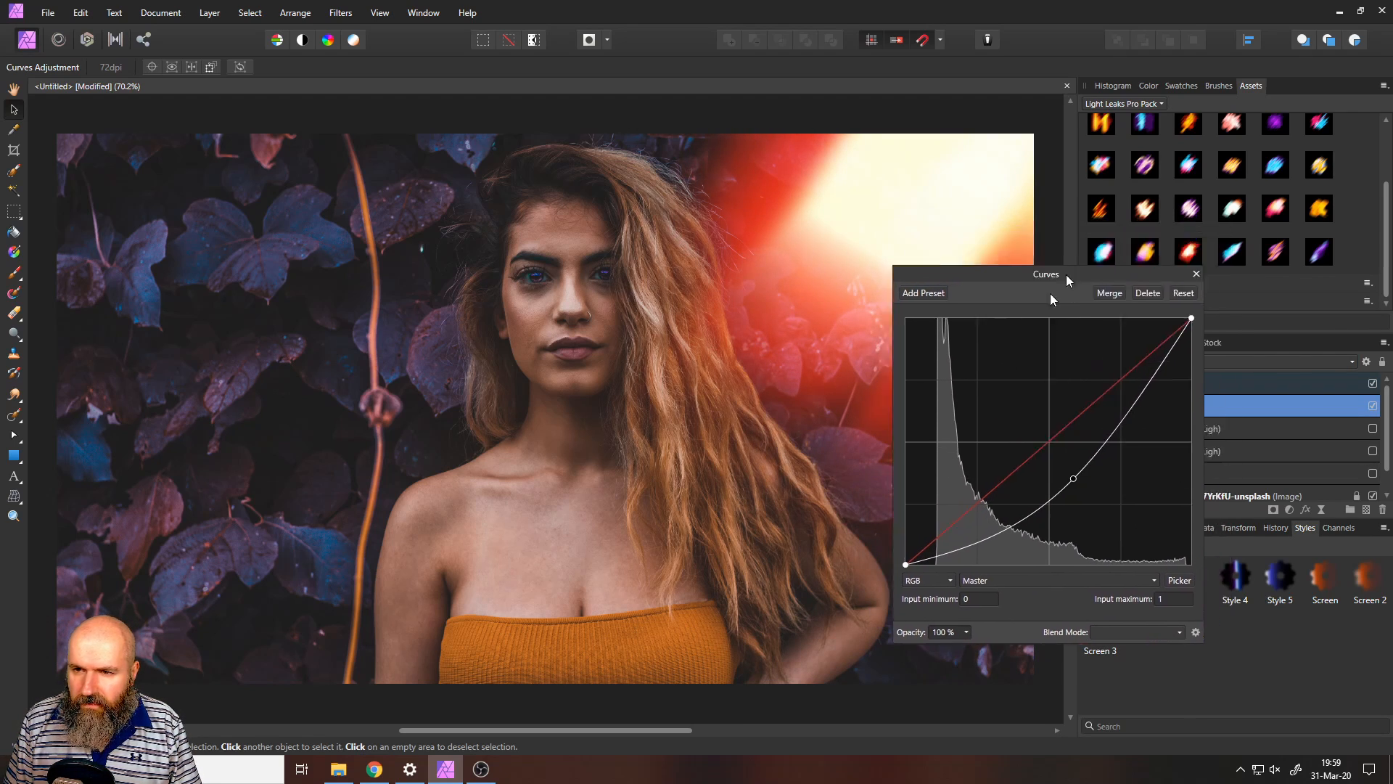
{"action": "left_click_drag", "start_coordinate": [1047, 274], "coordinate": [1101, 205]}
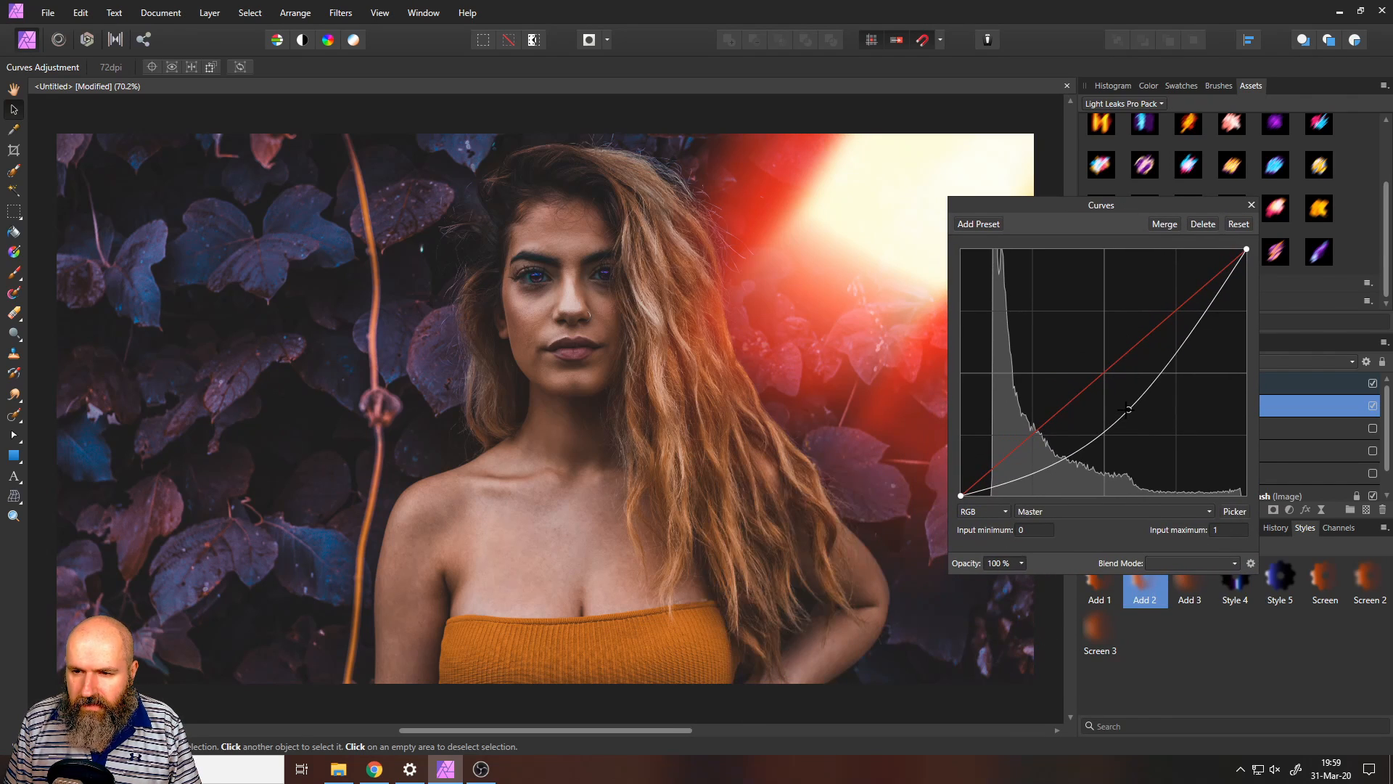
{"action": "left_click_drag", "start_coordinate": [1124, 409], "coordinate": [1171, 439]}
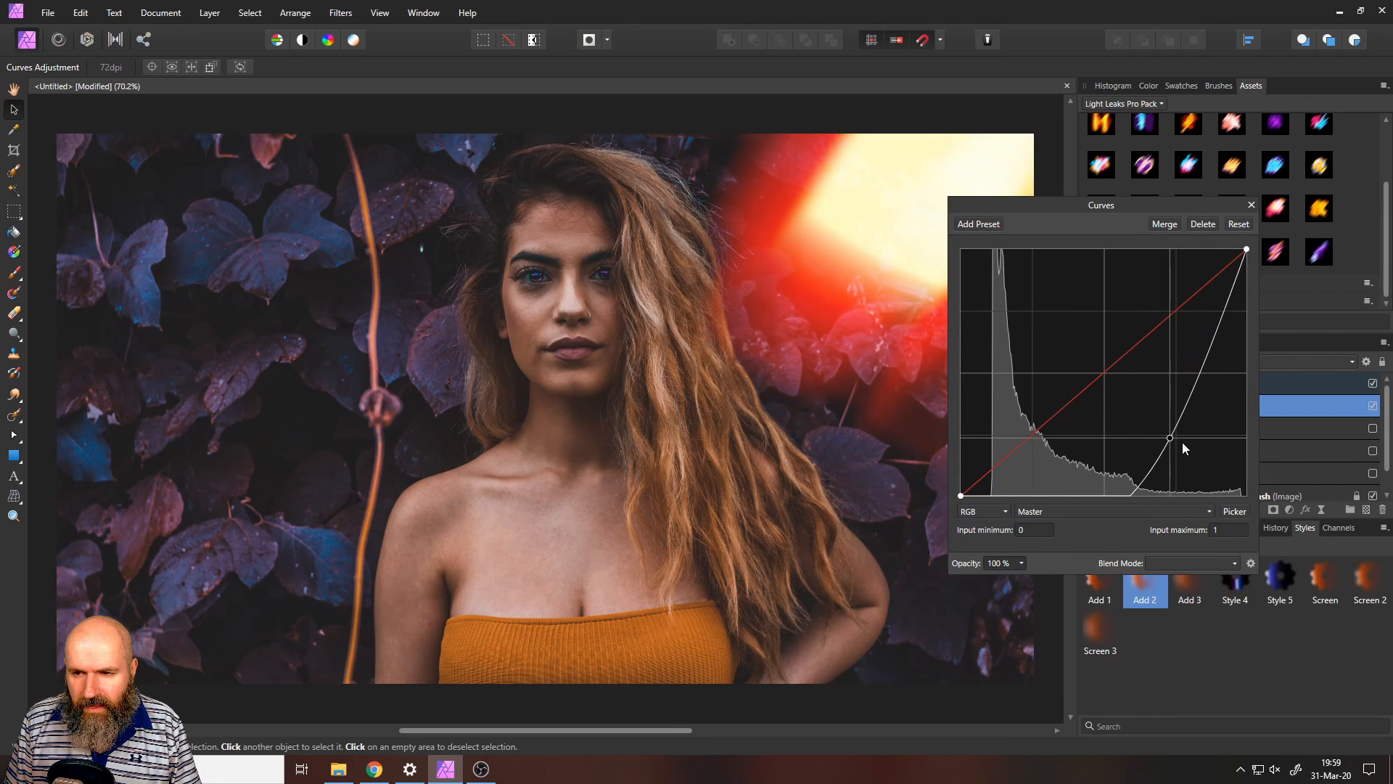
{"action": "left_click_drag", "start_coordinate": [1170, 436], "coordinate": [1108, 375]}
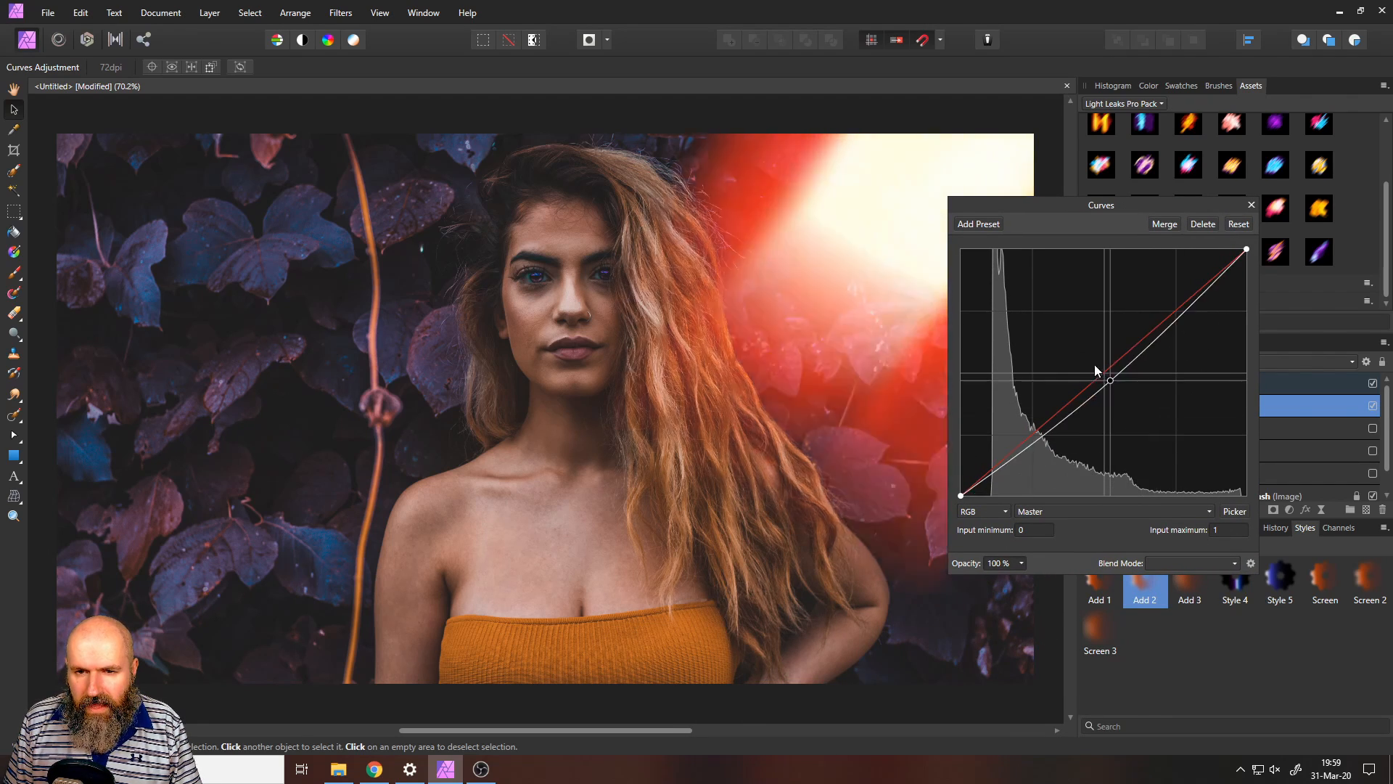
{"action": "left_click_drag", "start_coordinate": [1109, 373], "coordinate": [1108, 380]}
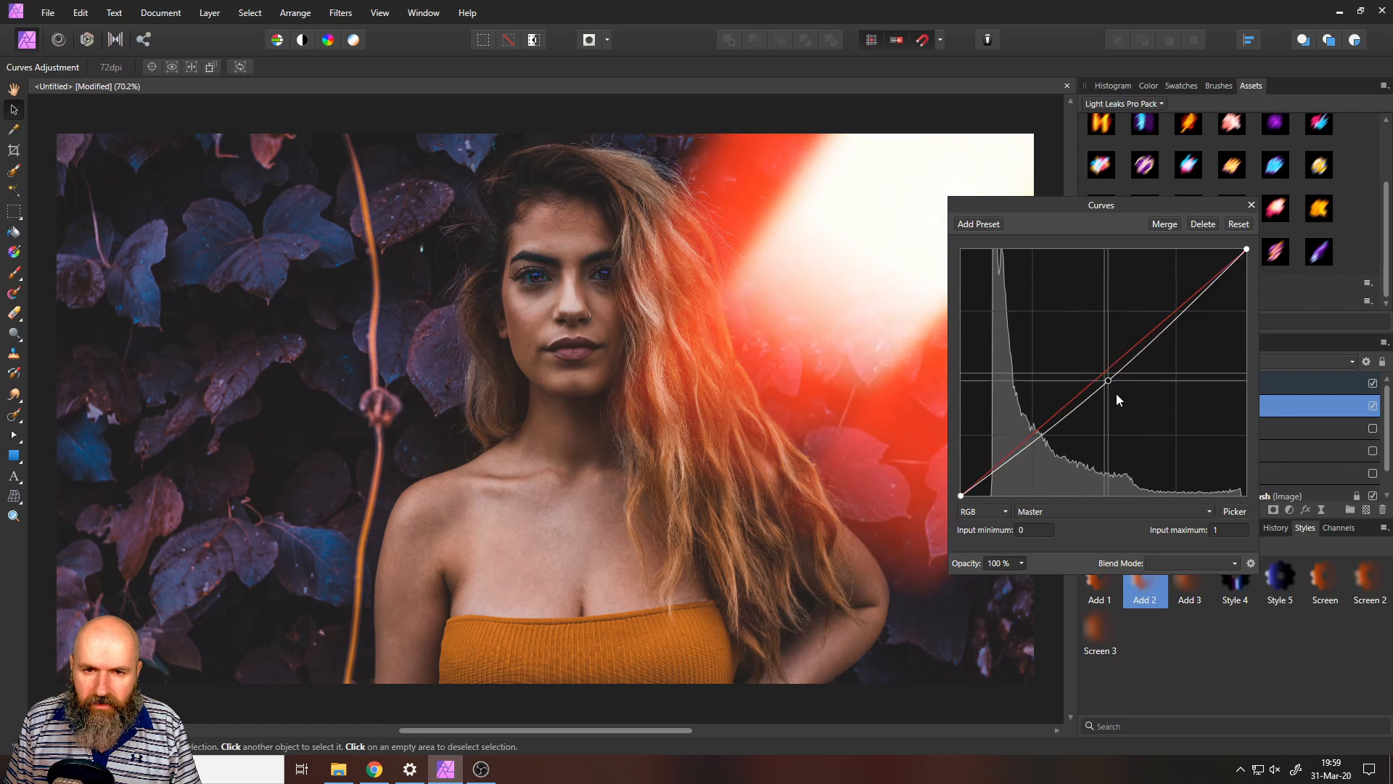
{"action": "left_click_drag", "start_coordinate": [1109, 380], "coordinate": [1124, 404]}
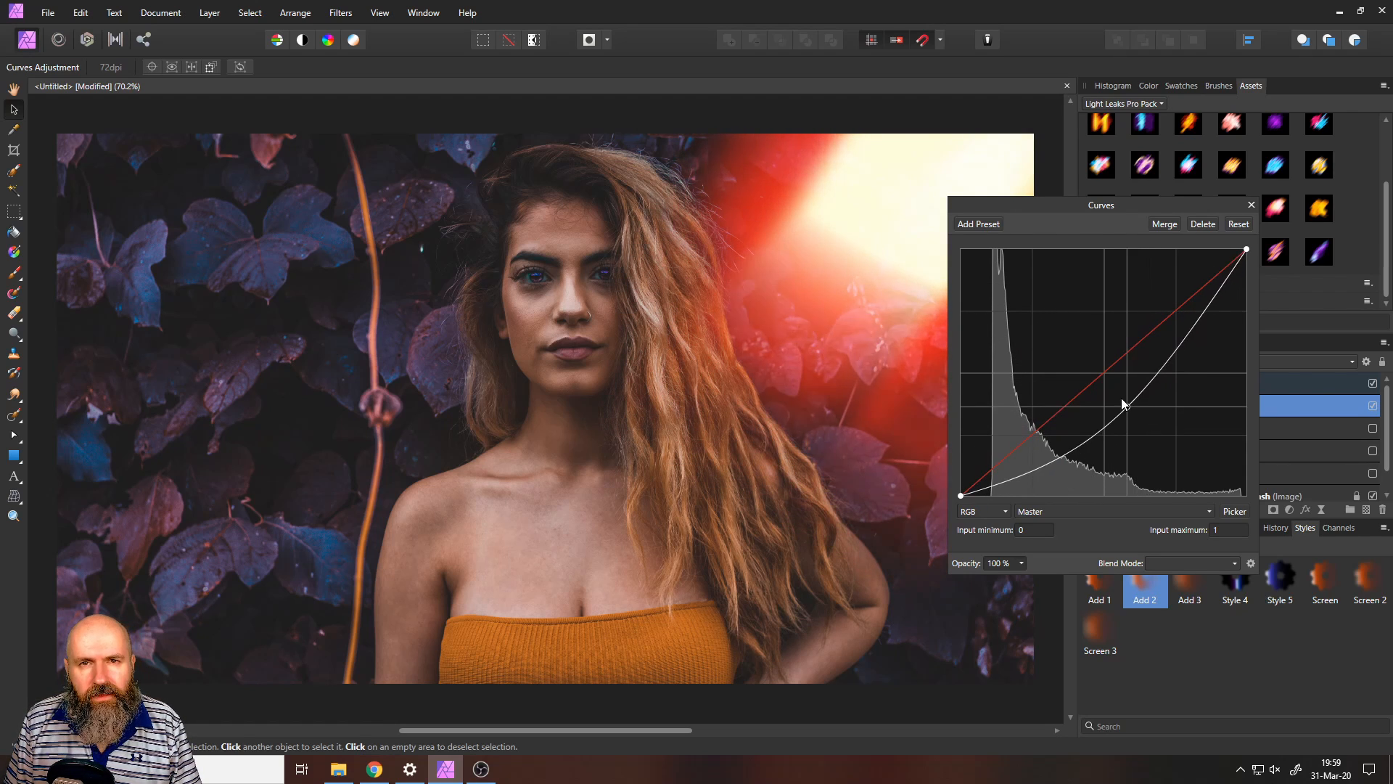
{"action": "left_click_drag", "start_coordinate": [1124, 402], "coordinate": [1135, 406]}
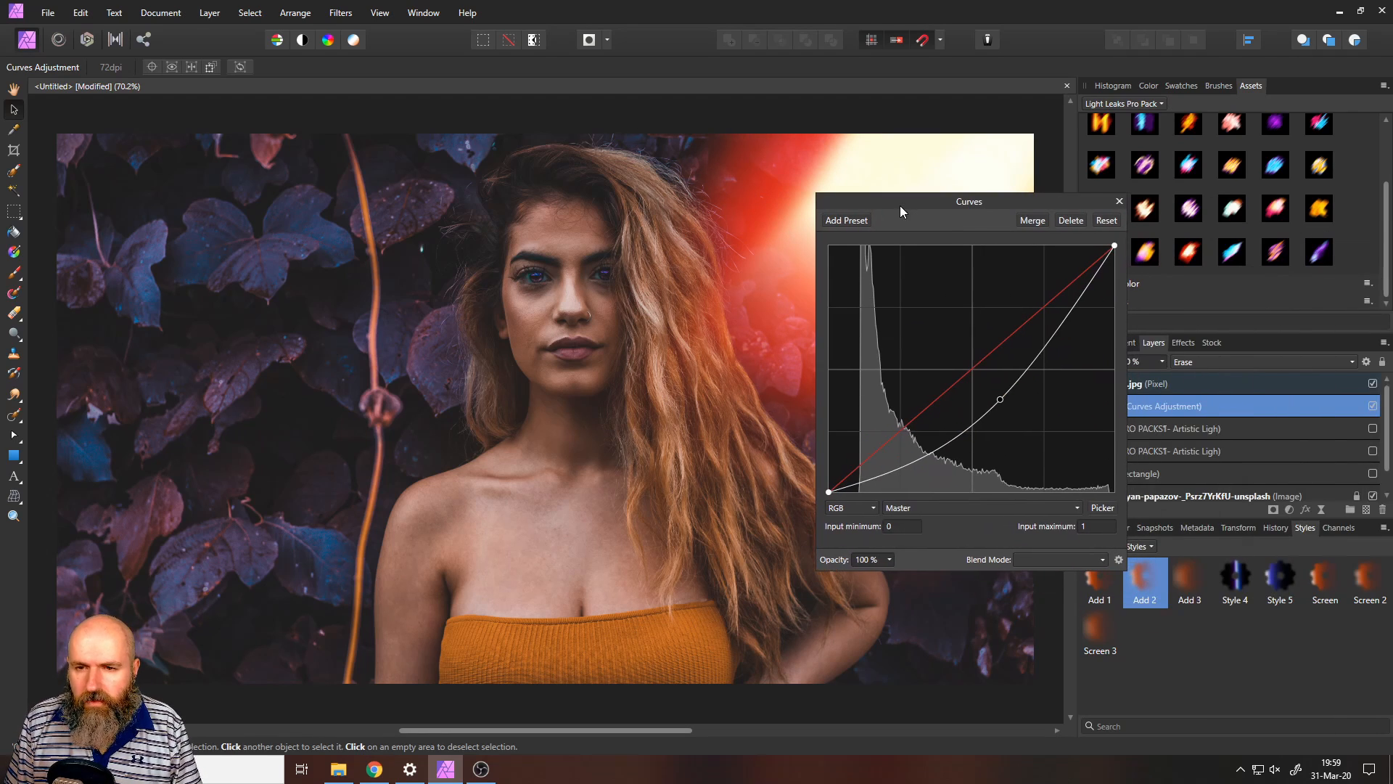
Step: Close the Curves adjustment dialog
{"action": "left_click", "coordinate": [1119, 201]}
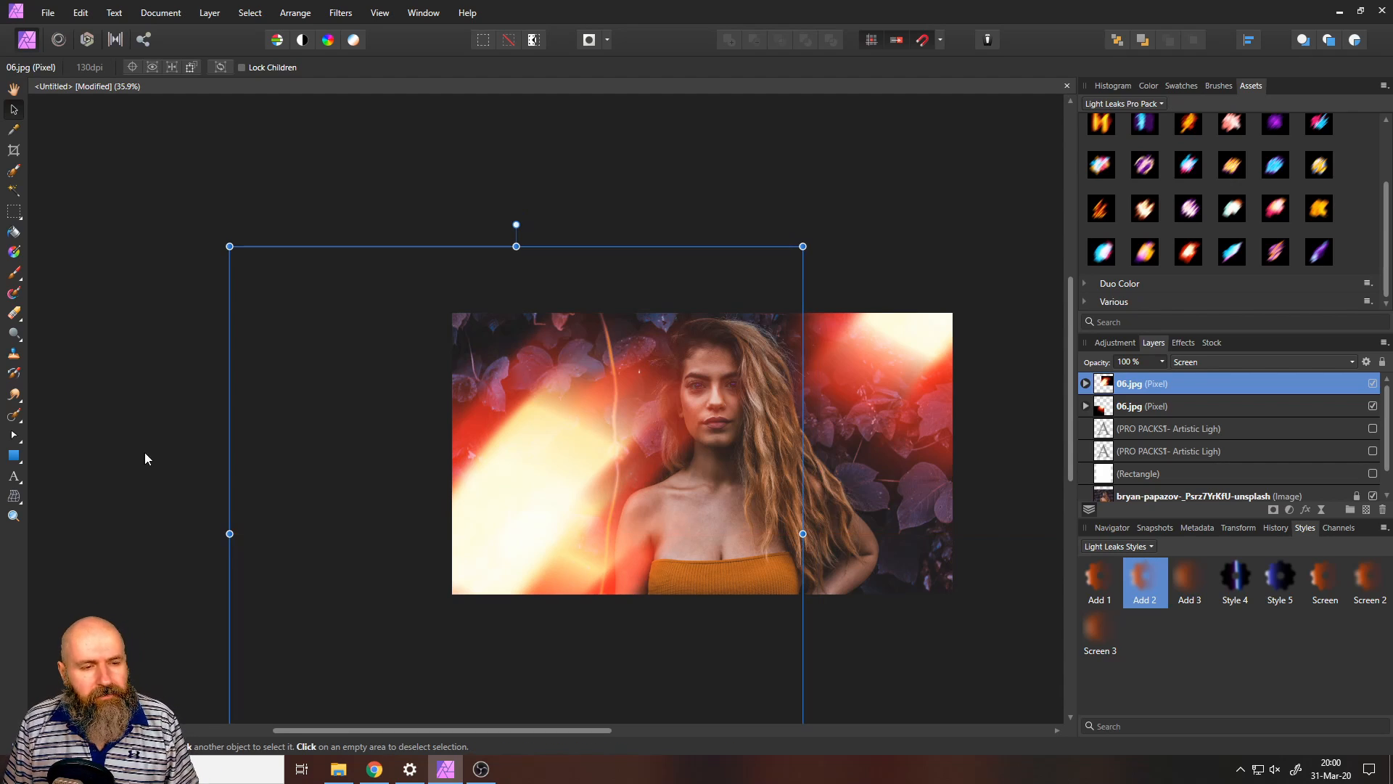
{"action": "mouse_move", "coordinate": [13, 498]}
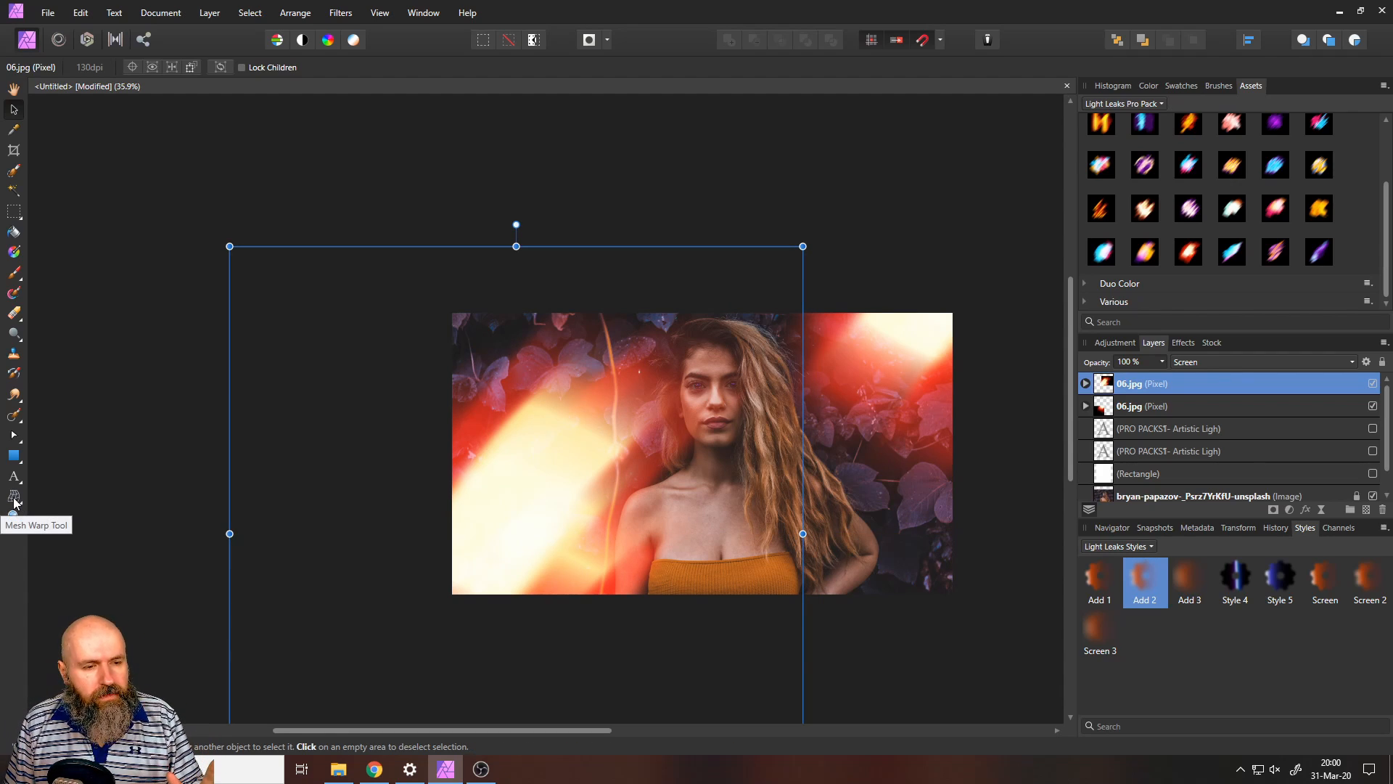
Step: Switch to the Mesh Warp Tool
{"action": "left_click", "coordinate": [13, 496]}
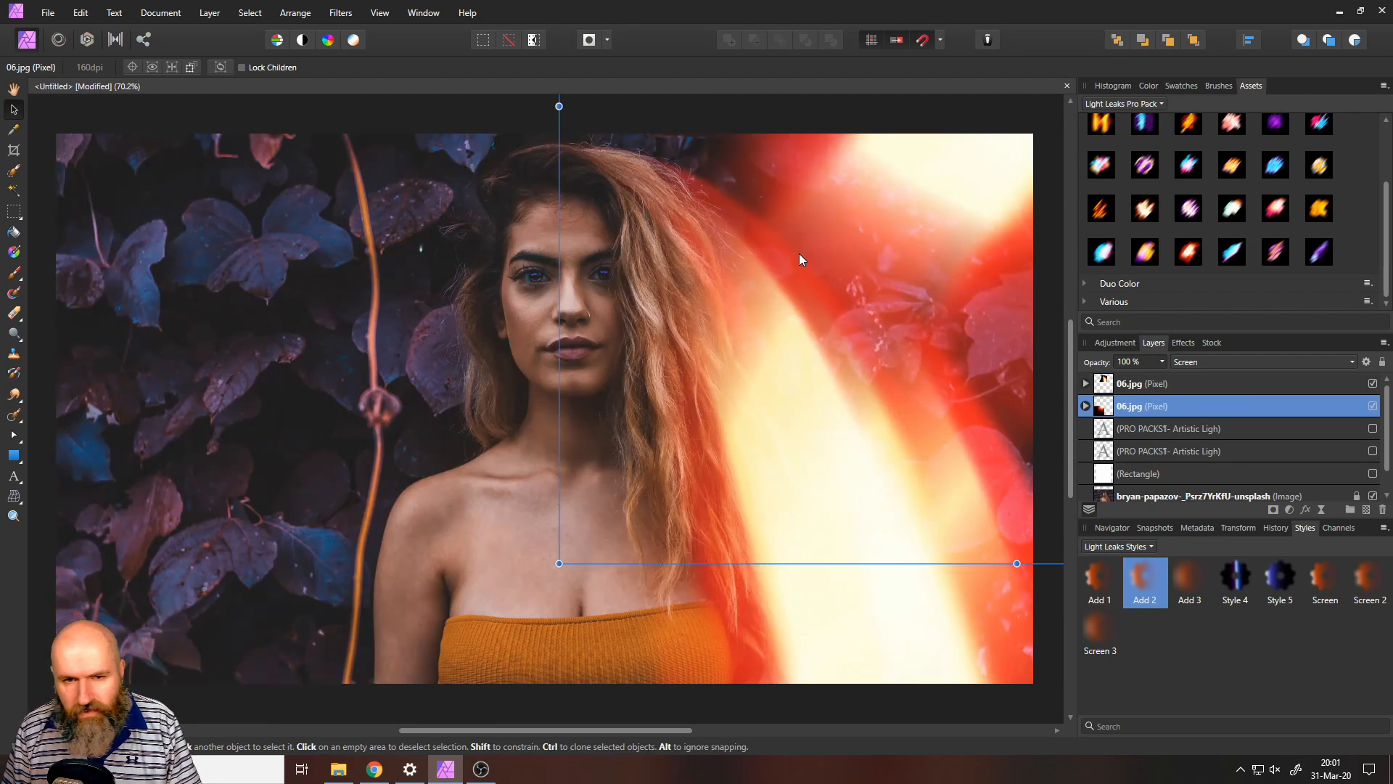
{"action": "mouse_move", "coordinate": [768, 494]}
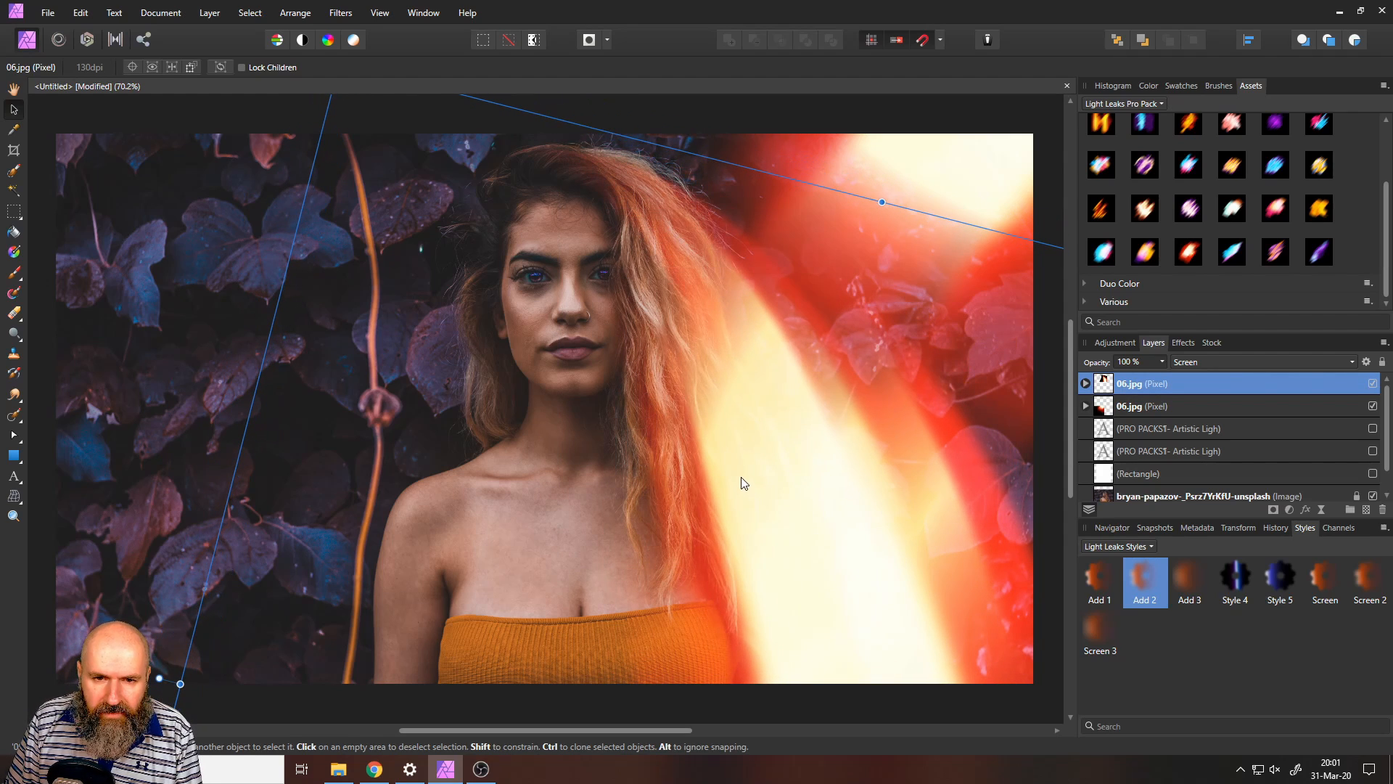
{"action": "mouse_move", "coordinate": [812, 482]}
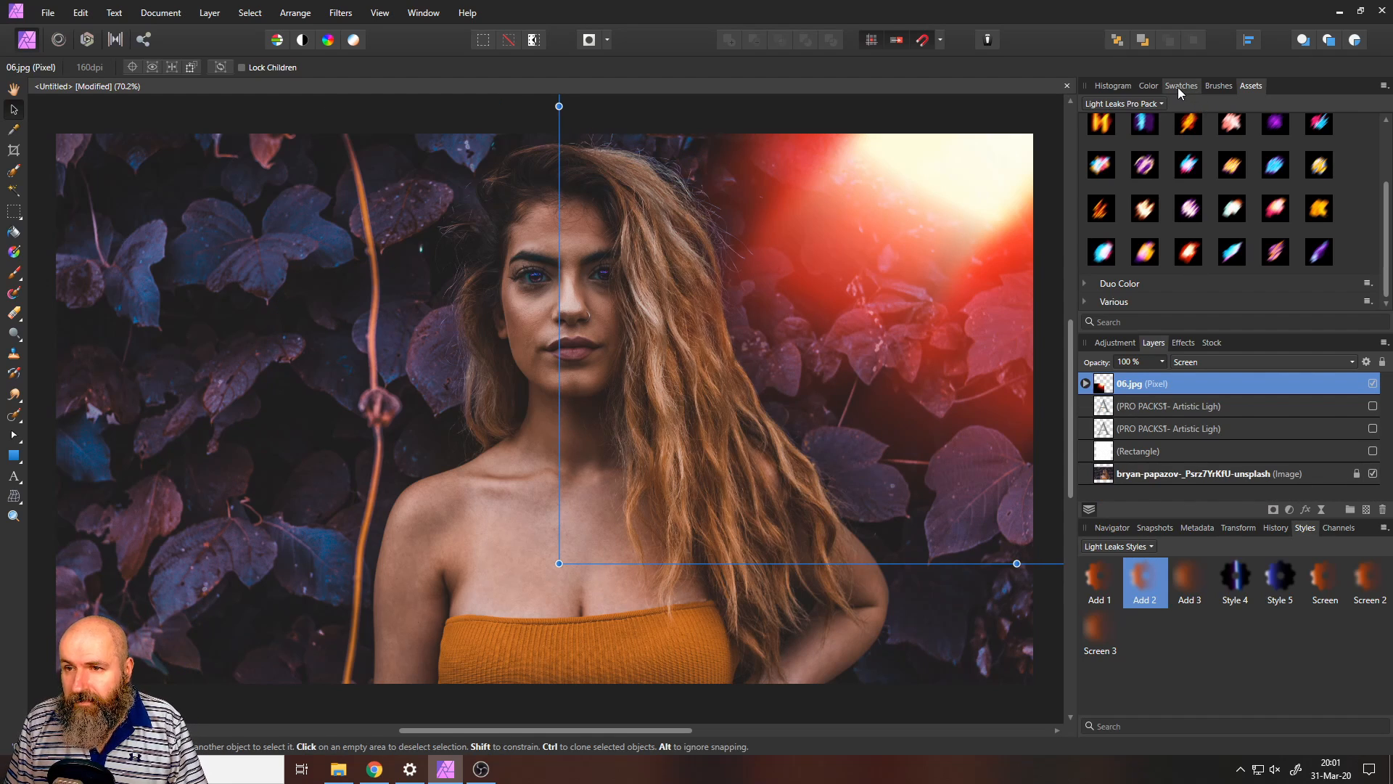
Step: Load the Light Leaks Gradients swatch palette and show the shape tools flyout
{"action": "left_click", "coordinate": [1180, 86]}
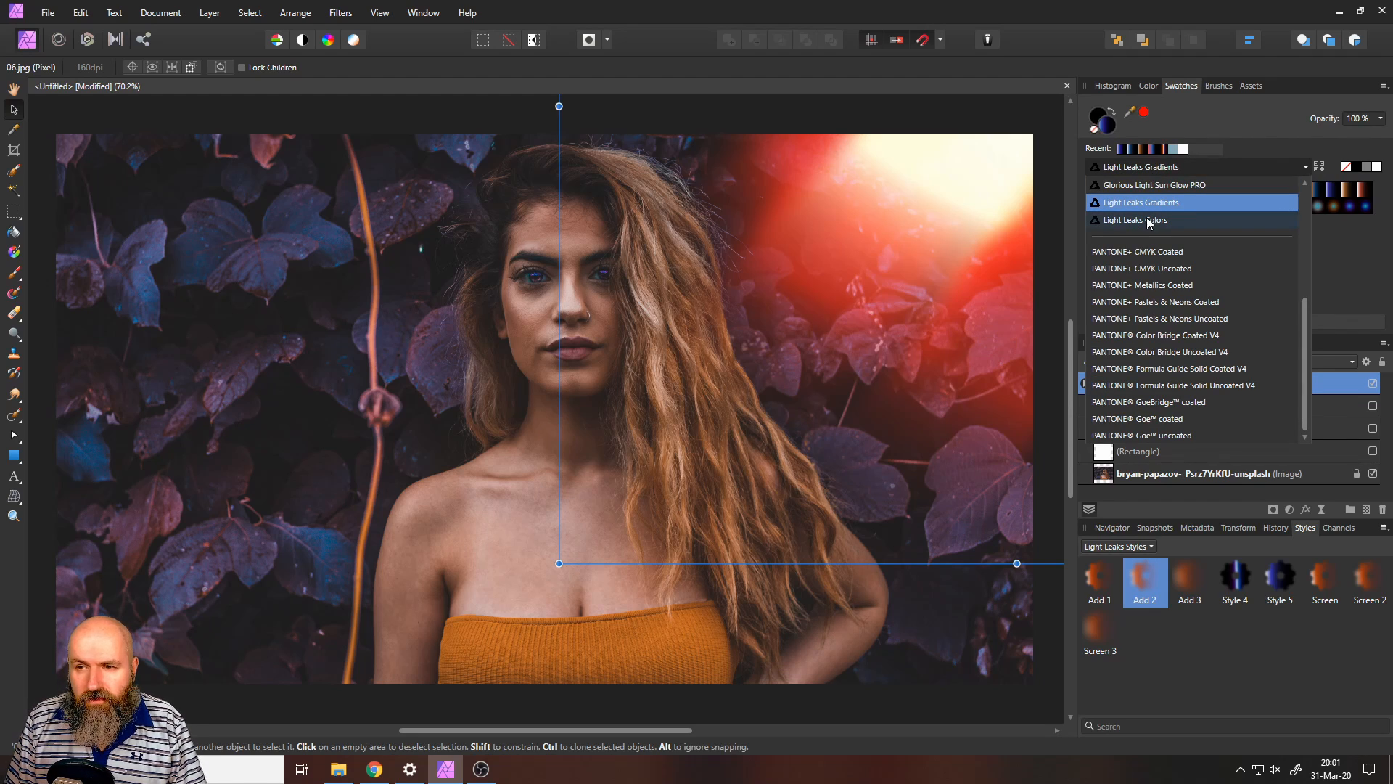
{"action": "left_click", "coordinate": [1135, 219]}
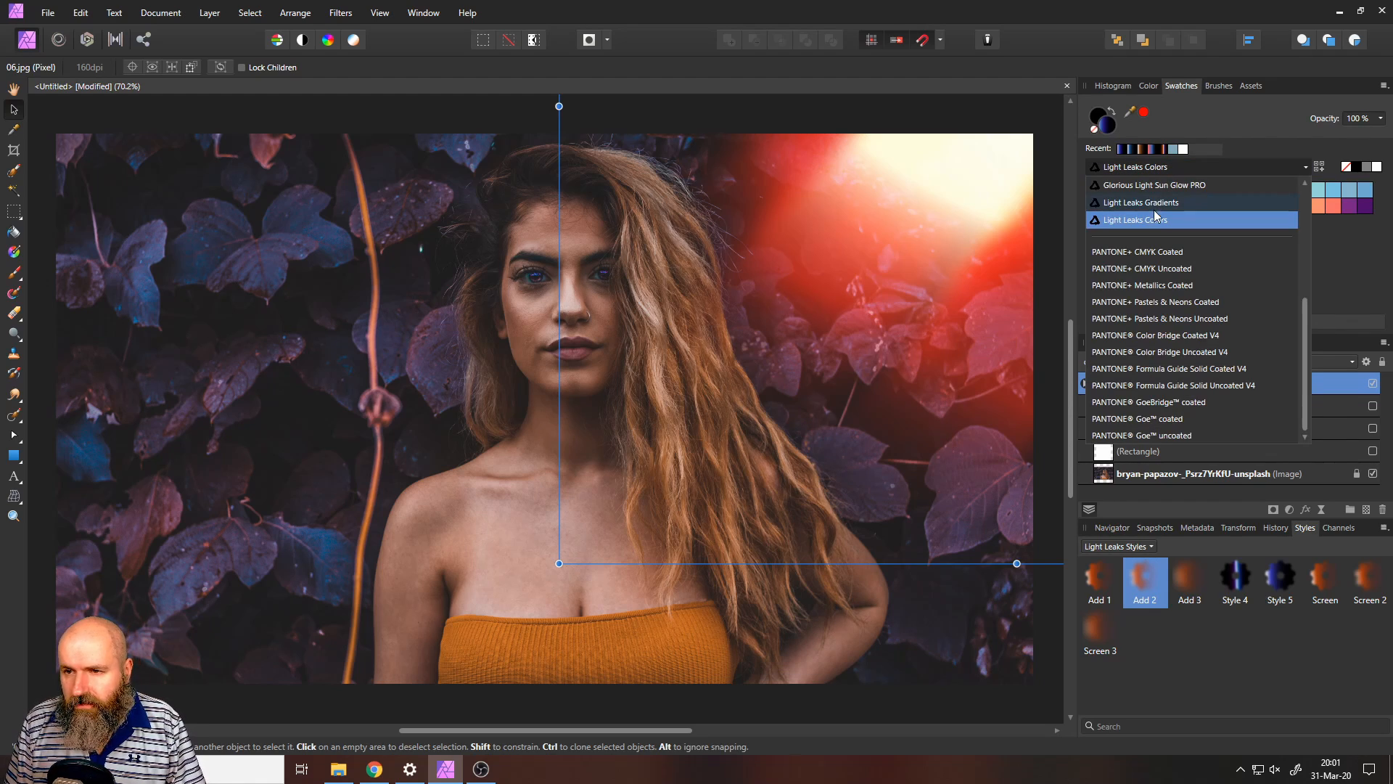
{"action": "left_click", "coordinate": [1140, 201]}
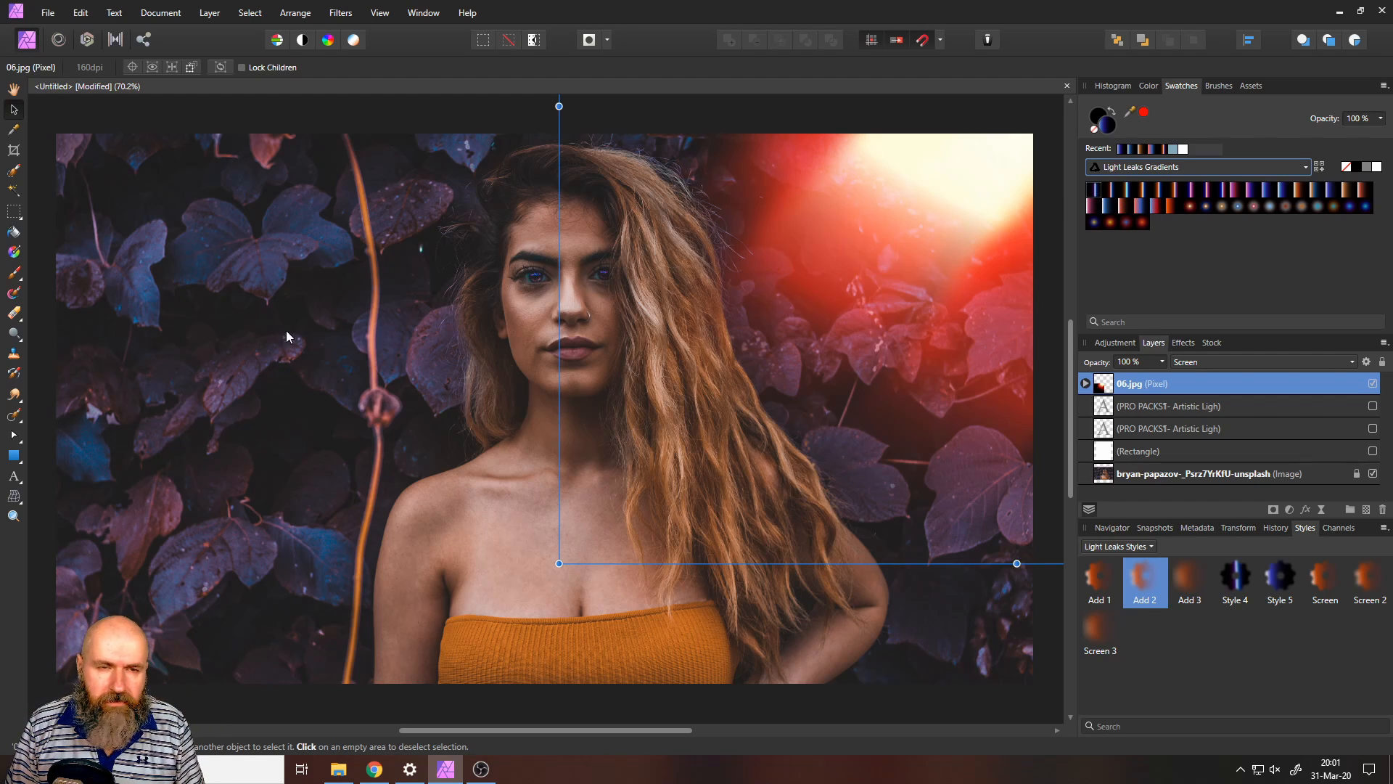
{"action": "left_click", "coordinate": [13, 456]}
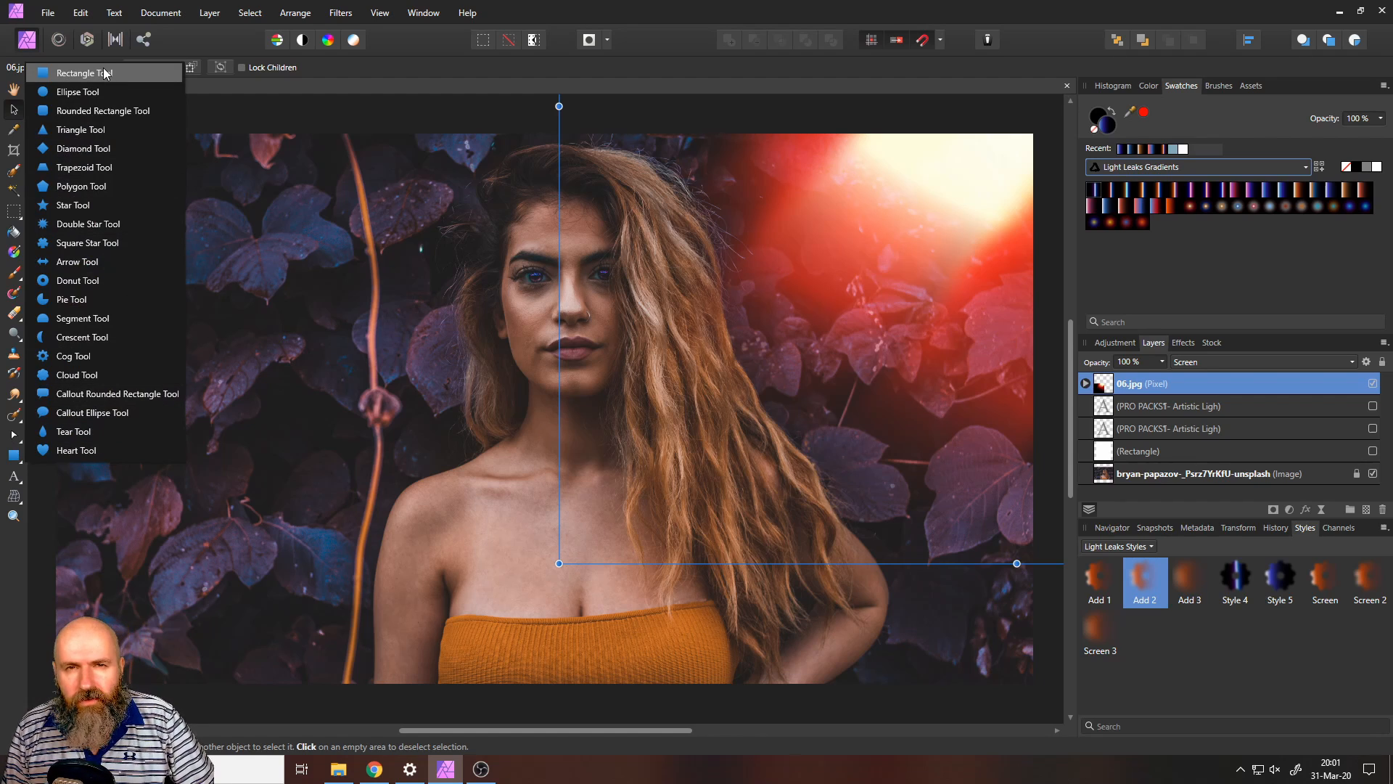
Step: Draw a rectangle and try light-leak styles Add 1, Screen 3, Style 4, then Style 5
{"action": "left_click", "coordinate": [81, 72]}
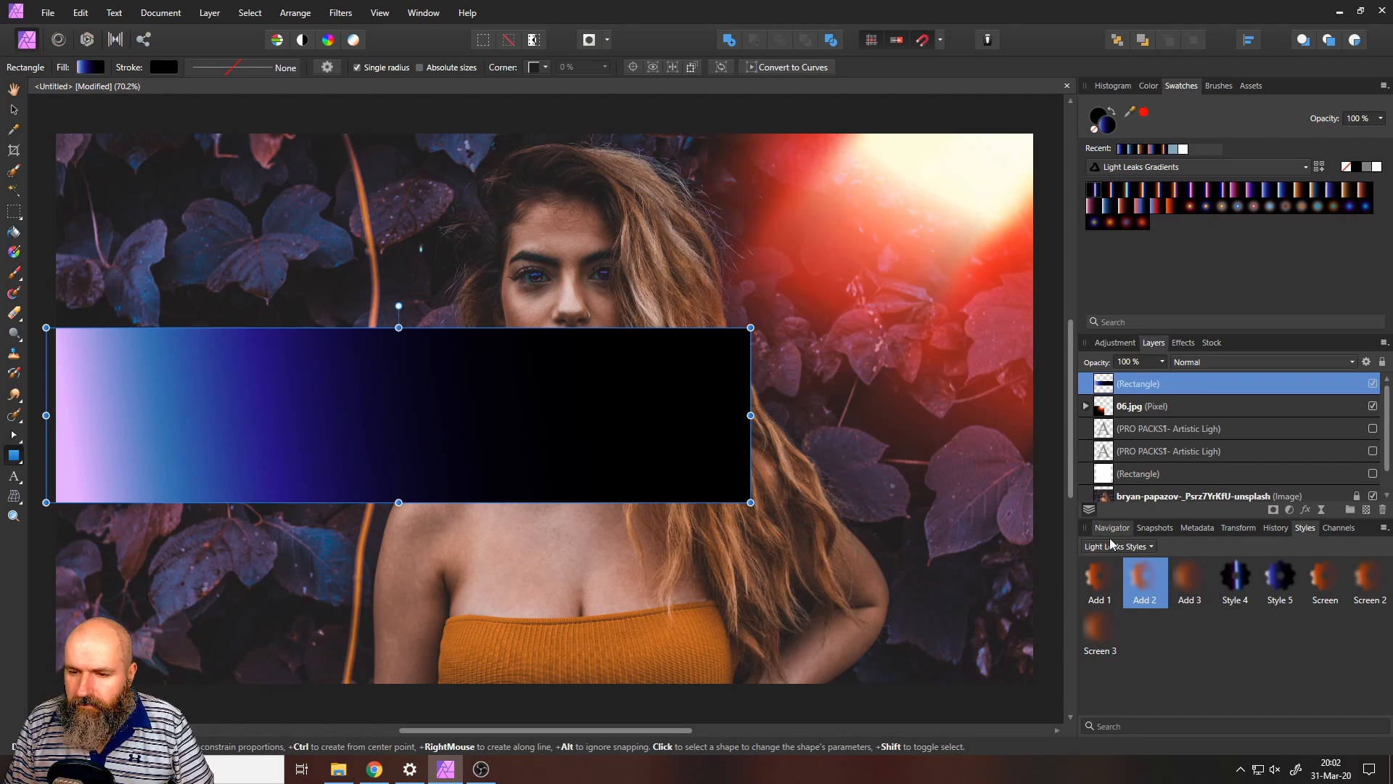
{"action": "left_click", "coordinate": [1100, 582]}
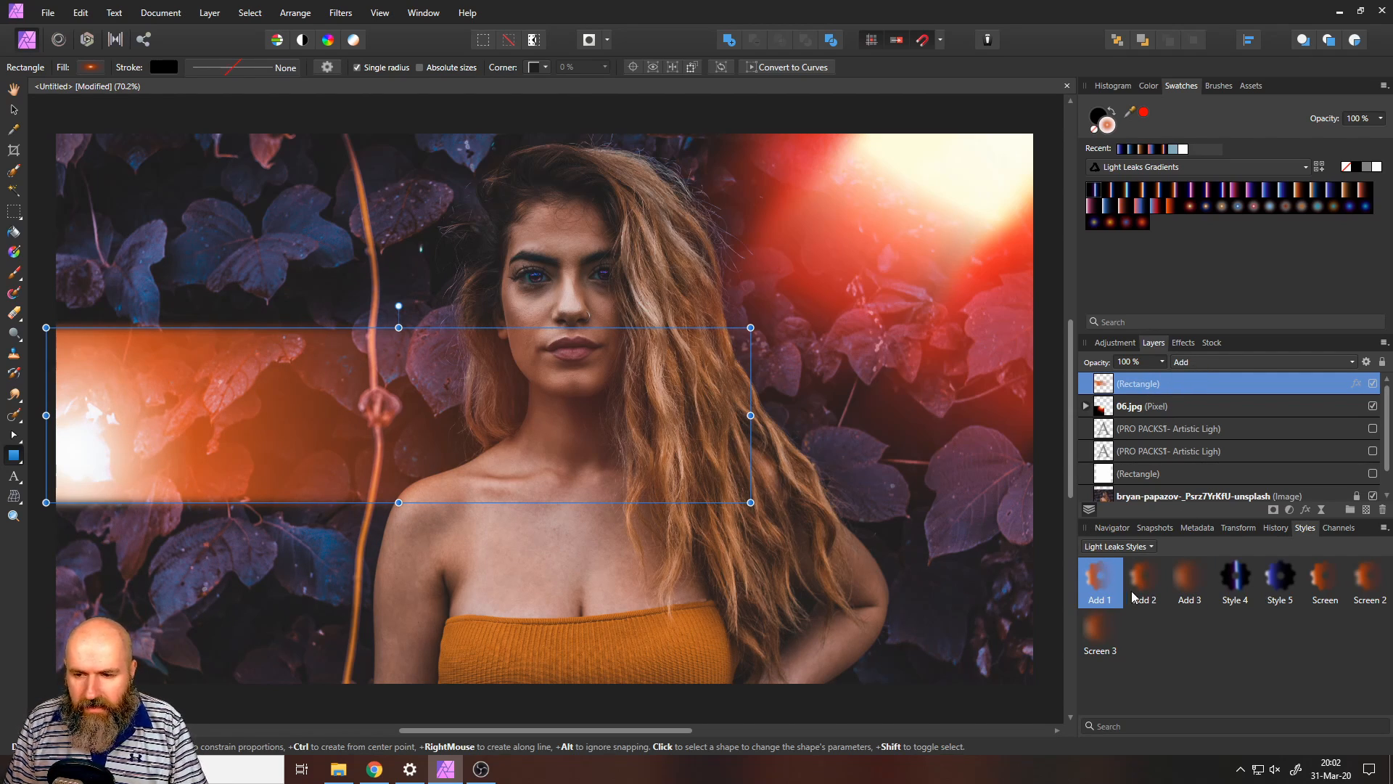
{"action": "left_click", "coordinate": [1100, 577]}
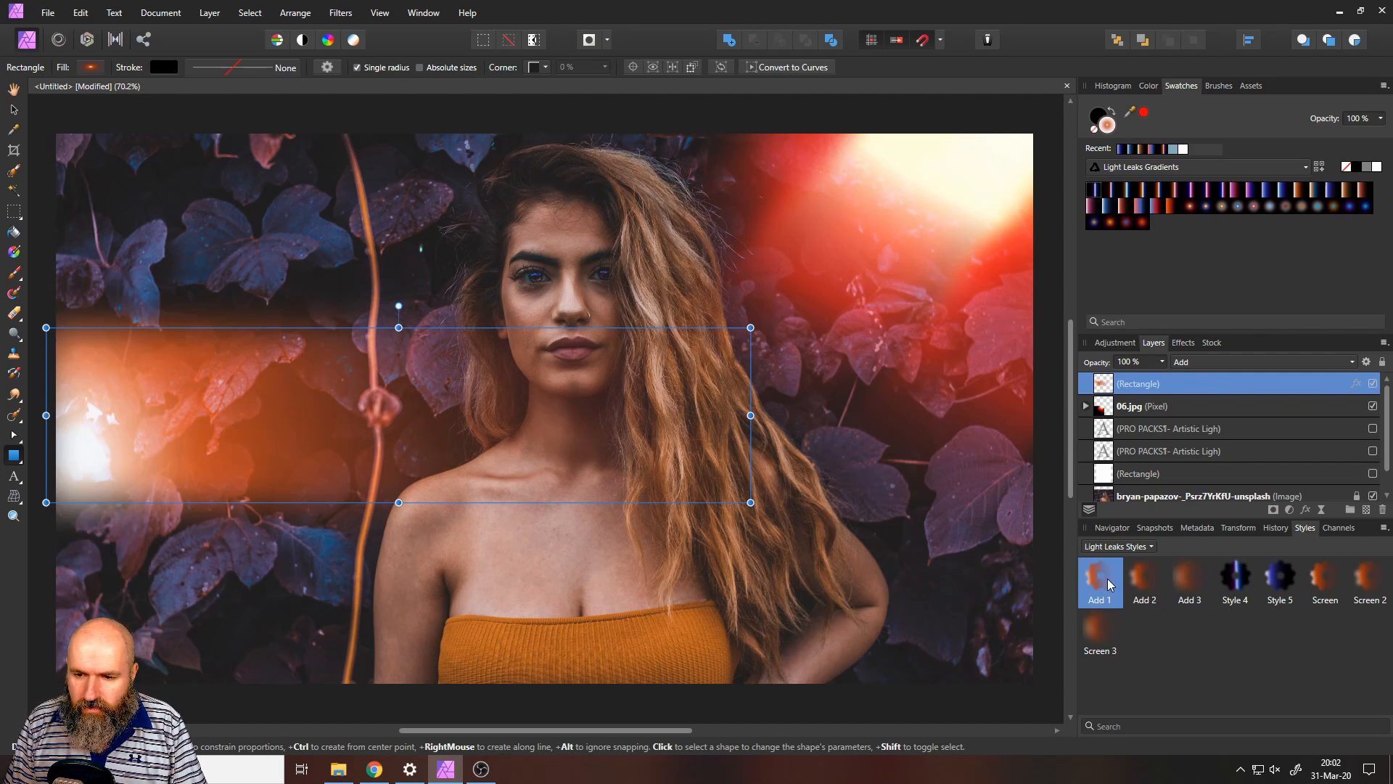
{"action": "left_click", "coordinate": [1145, 577]}
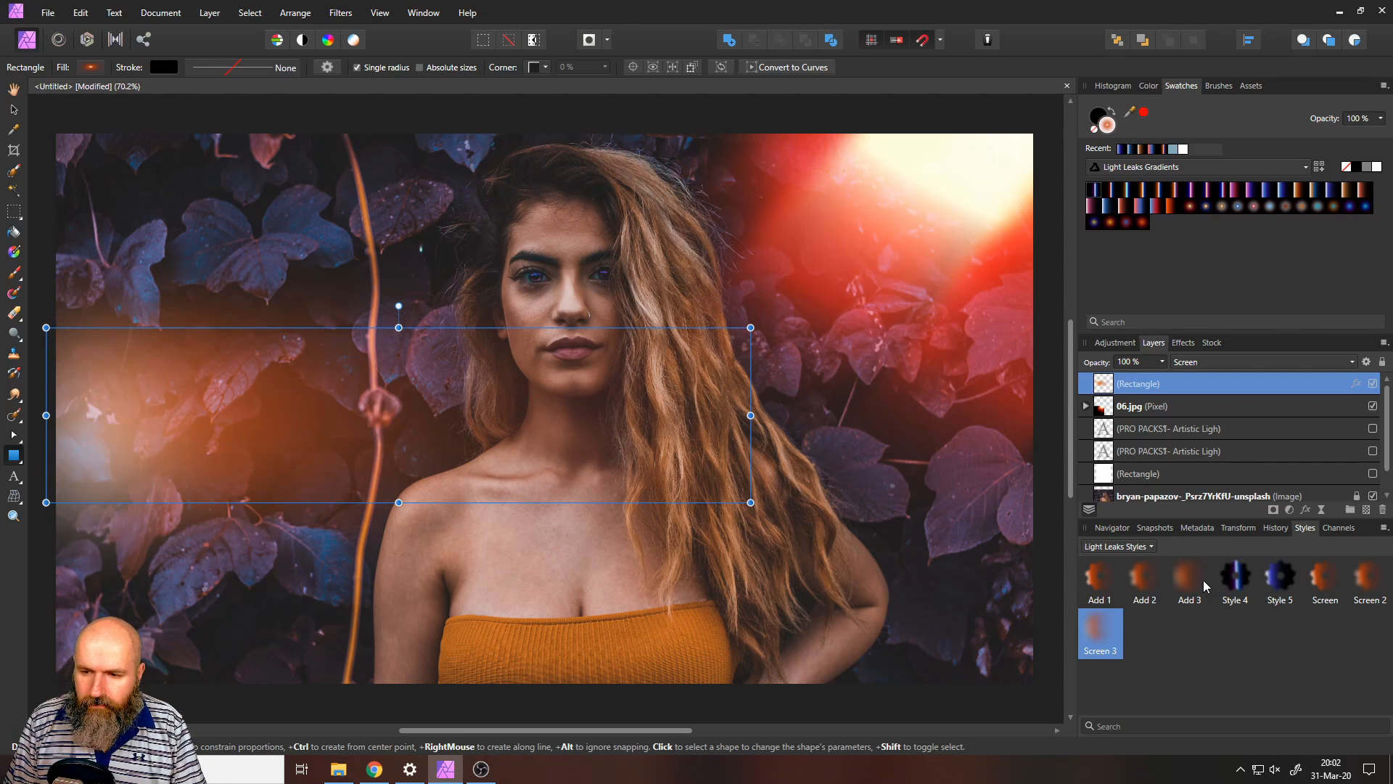
{"action": "left_click", "coordinate": [1235, 577]}
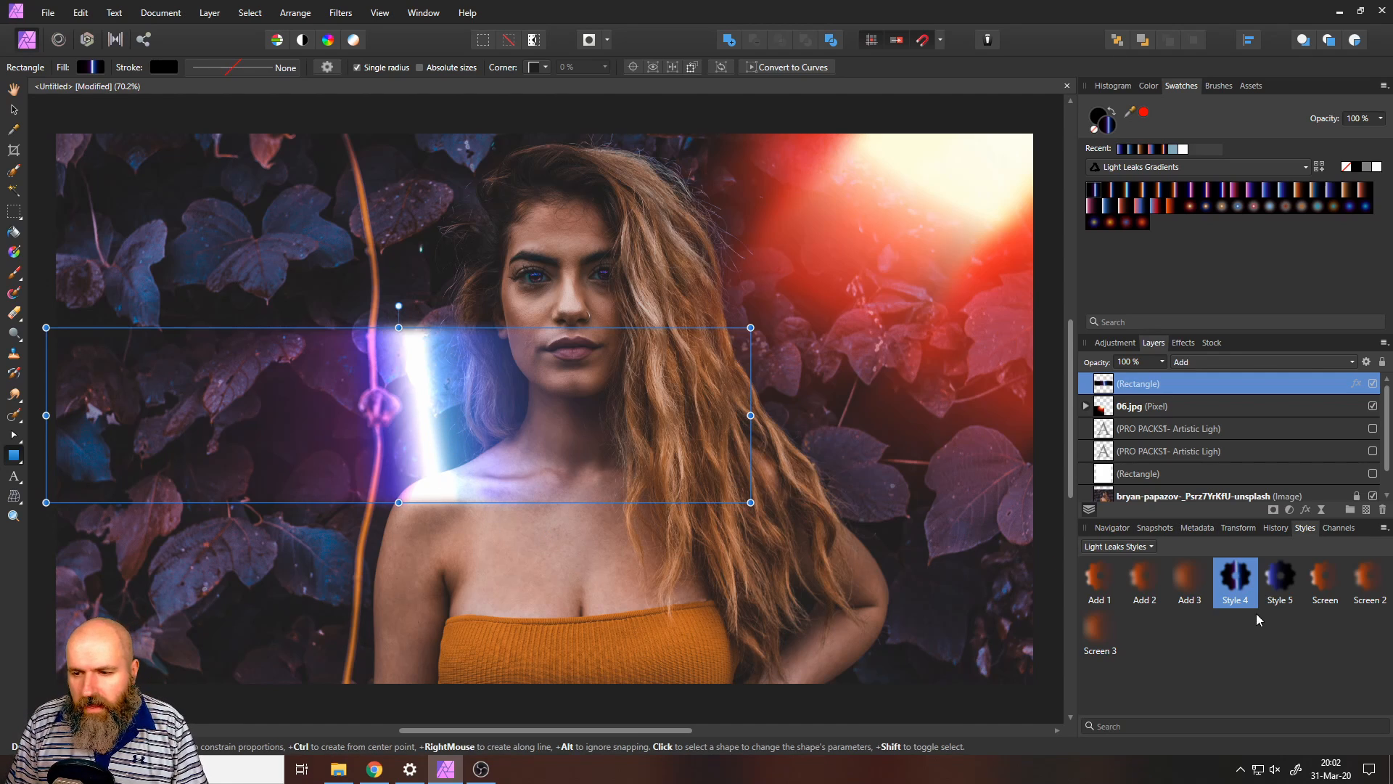
{"action": "left_click", "coordinate": [1279, 582]}
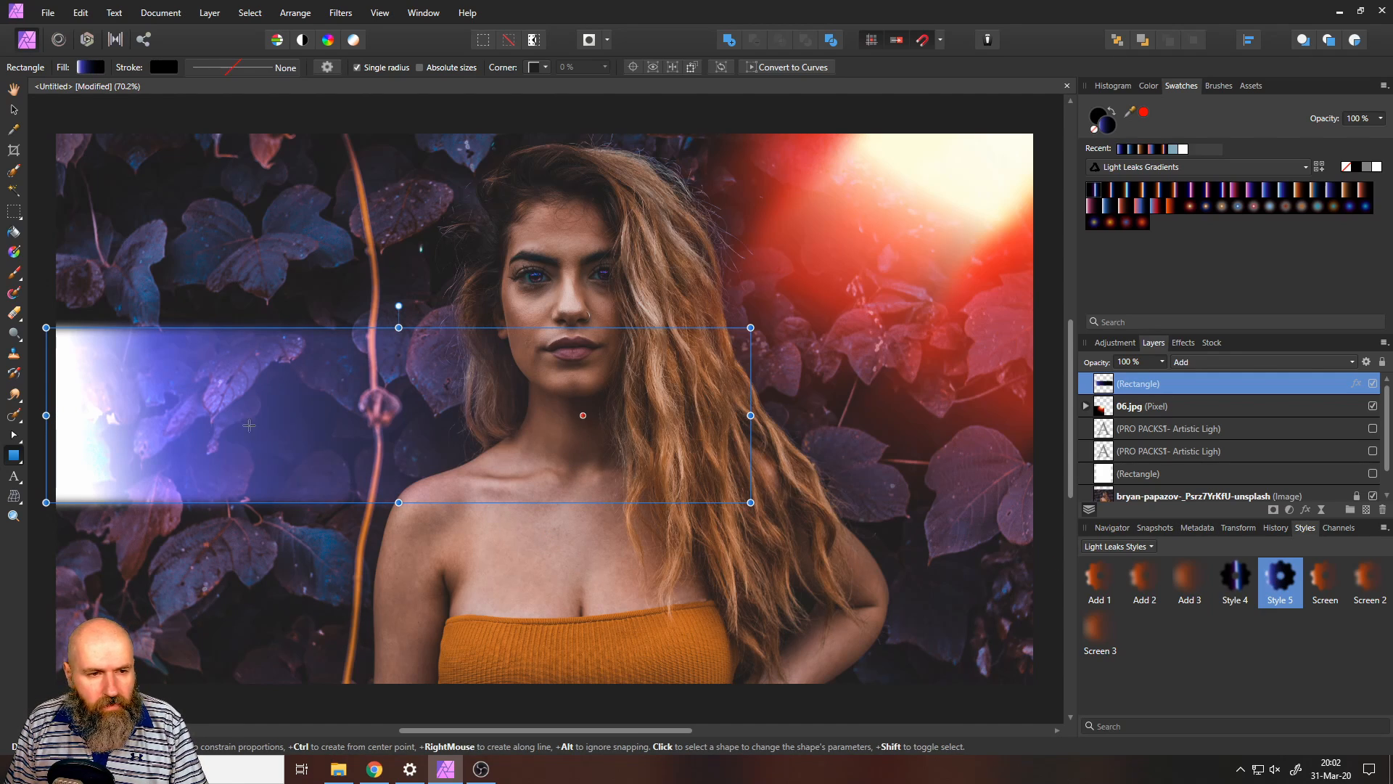
{"action": "mouse_move", "coordinate": [25, 407]}
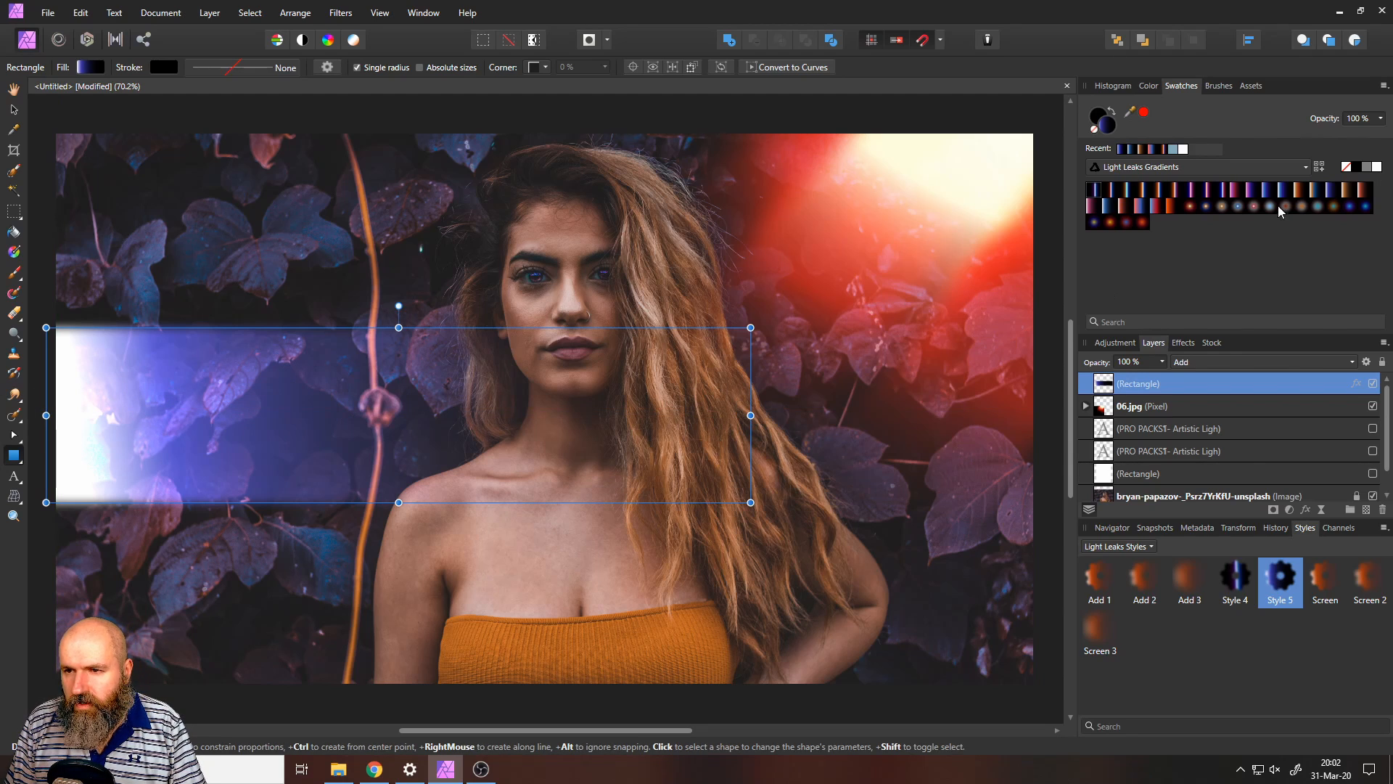
{"action": "mouse_move", "coordinate": [1307, 213]}
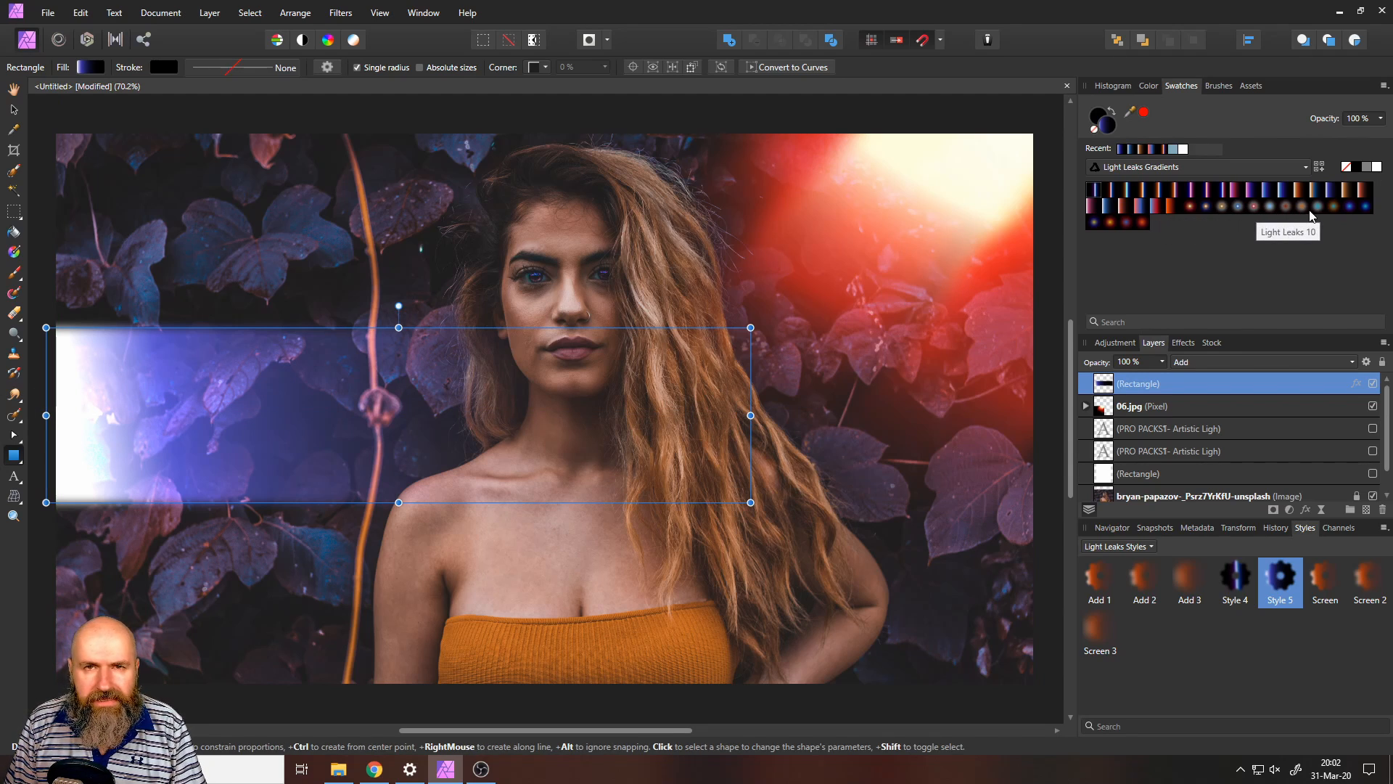
Step: Apply the Add 2 style and try gradients before settling on white-to-blue
{"action": "left_click", "coordinate": [1145, 578]}
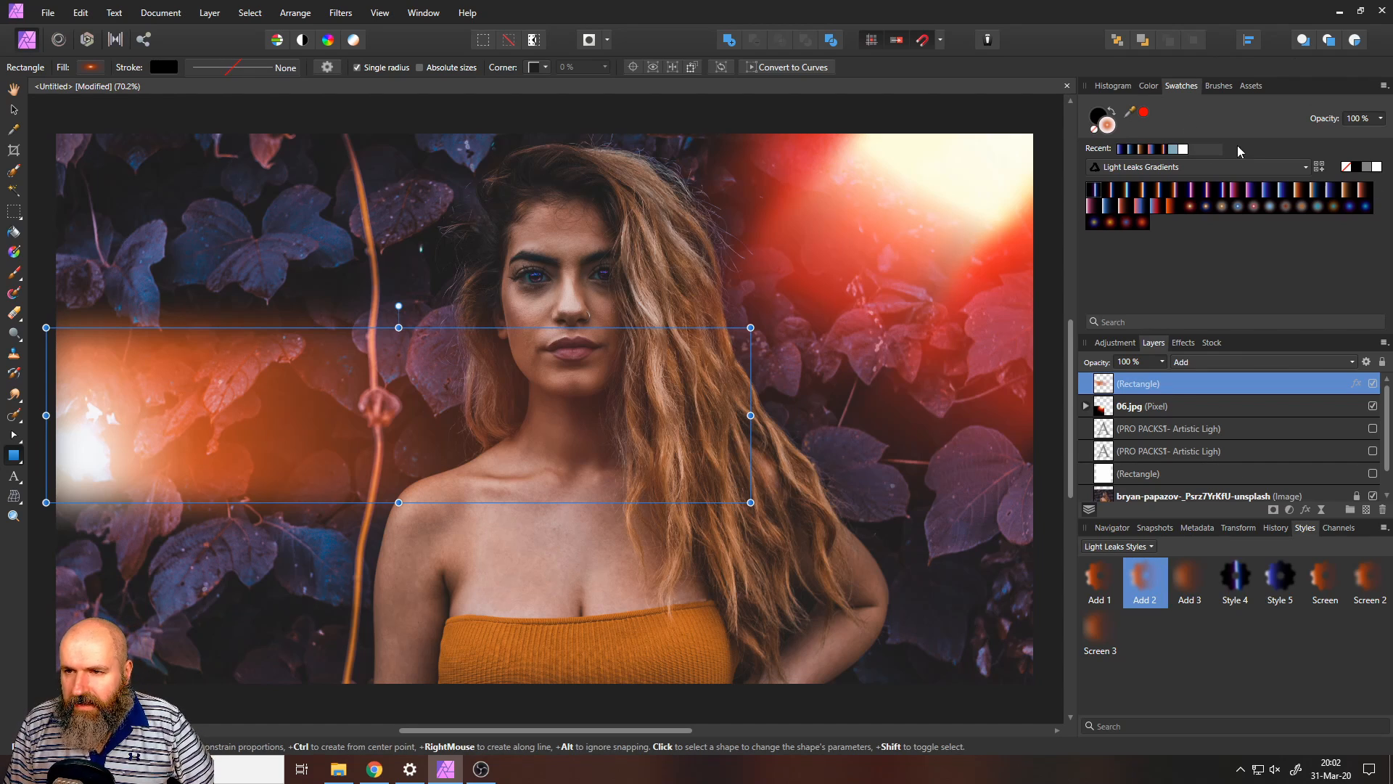
{"action": "left_click", "coordinate": [1324, 191]}
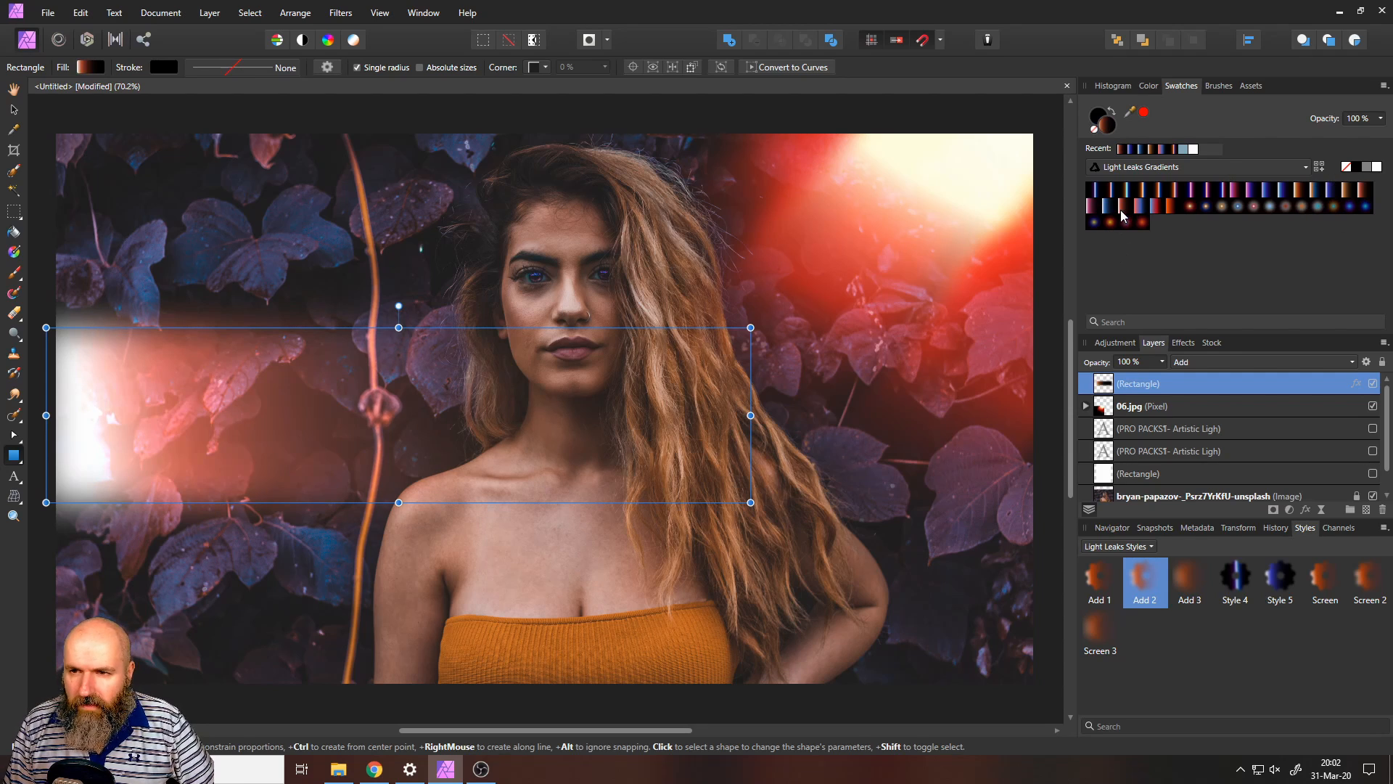
{"action": "left_click", "coordinate": [1155, 205]}
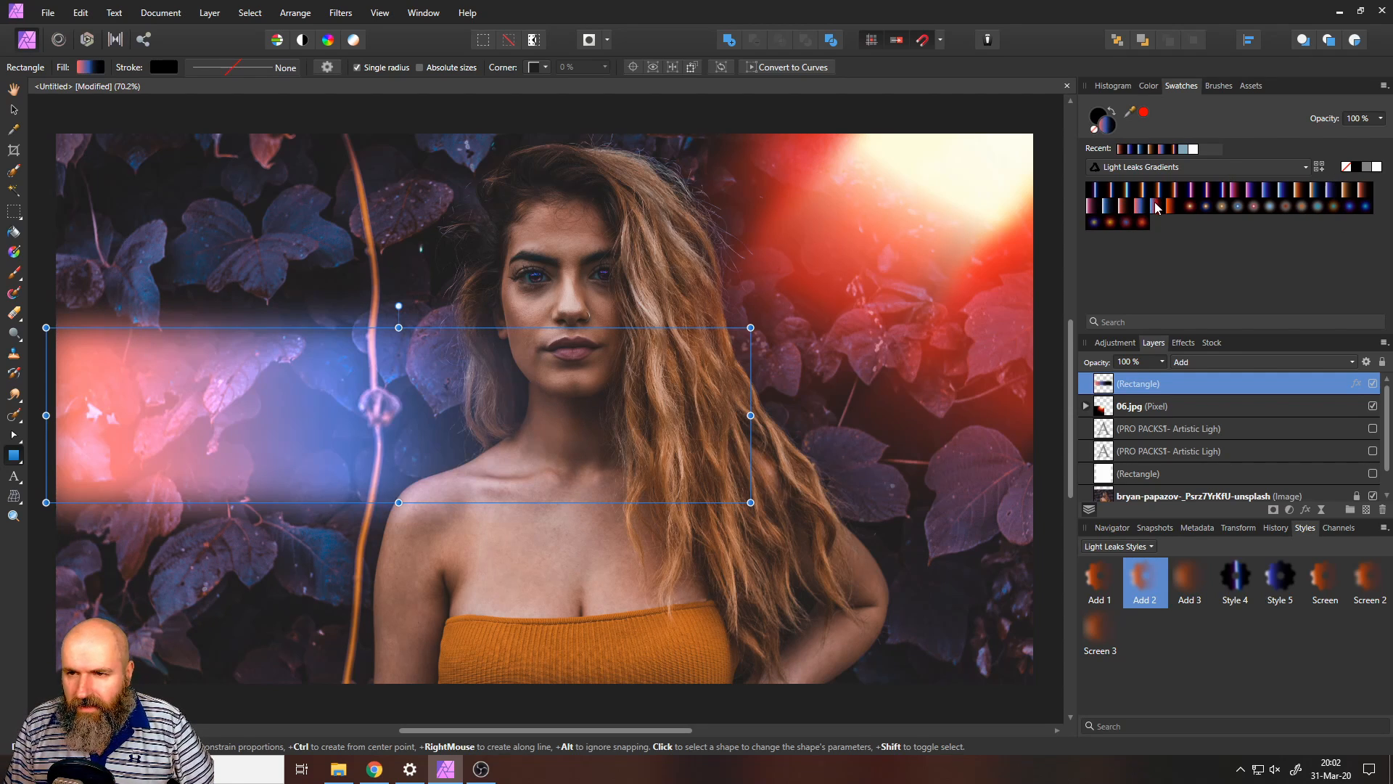
{"action": "left_click", "coordinate": [1165, 205]}
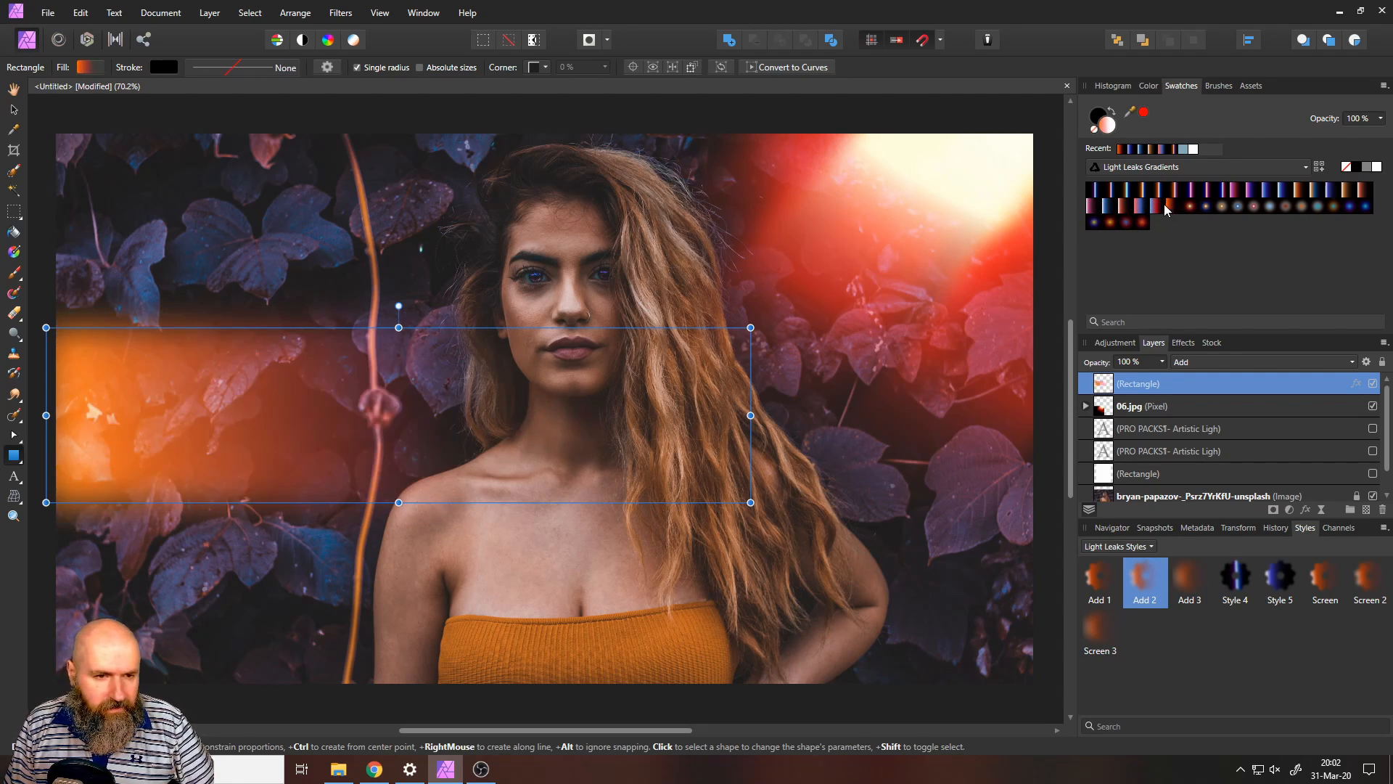
{"action": "left_click", "coordinate": [1110, 206]}
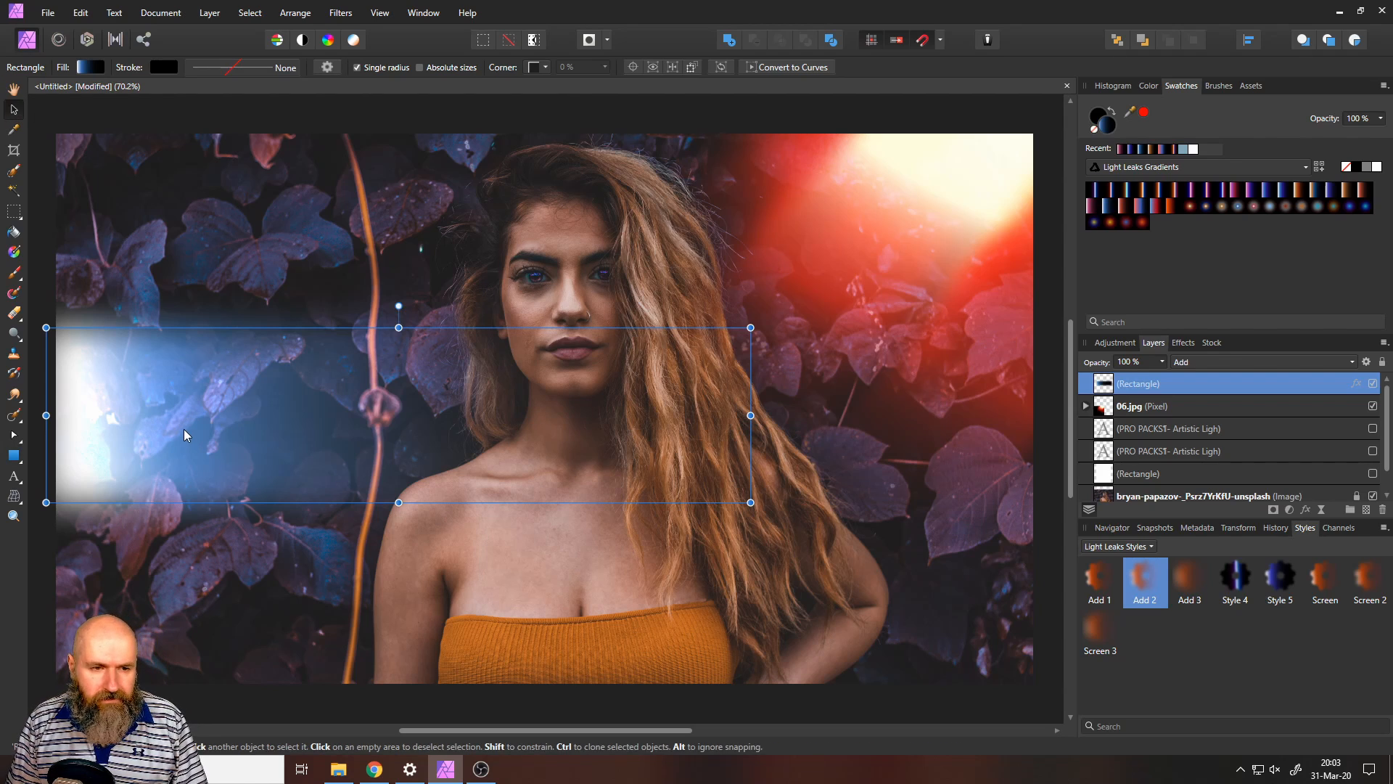
{"action": "mouse_move", "coordinate": [174, 426]}
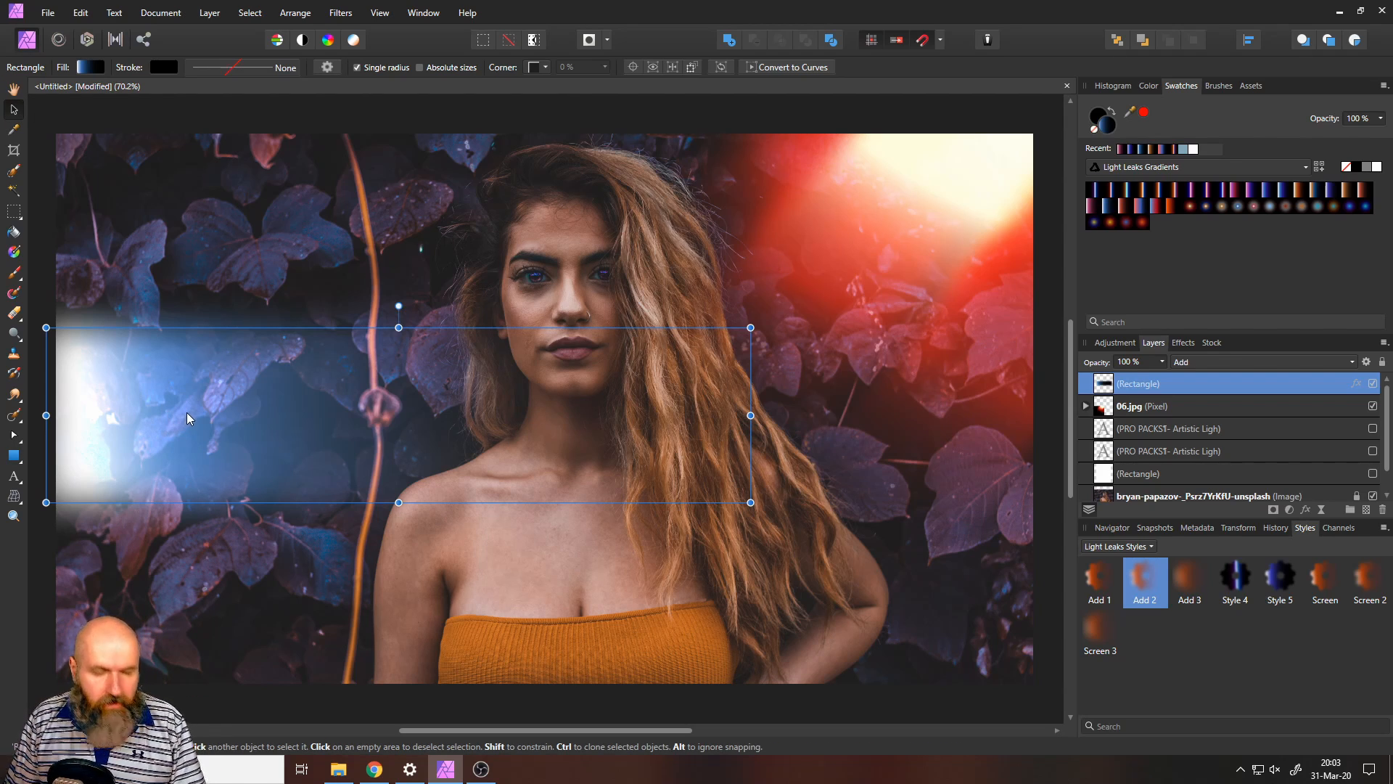
{"action": "mouse_move", "coordinate": [174, 423]}
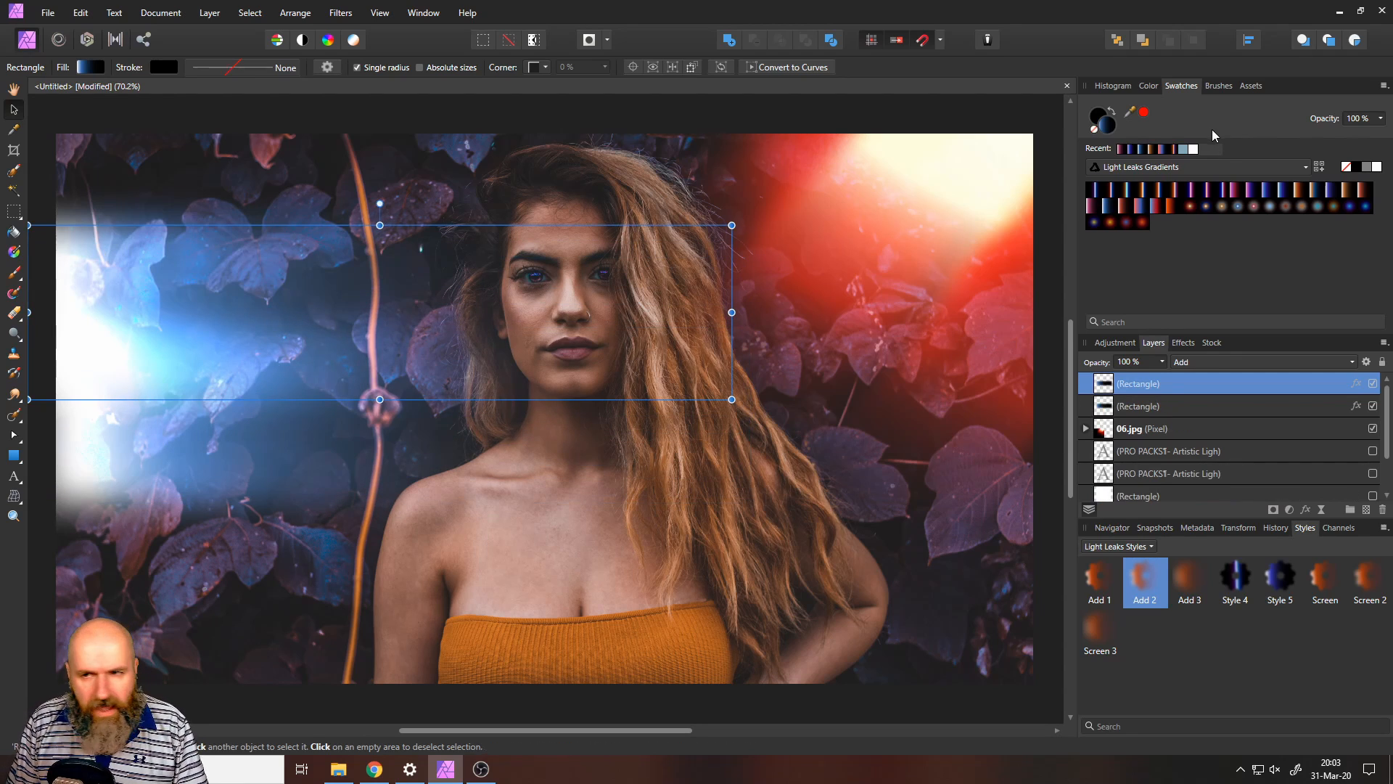
Step: Recolour the copied and bottom rectangles with pink-white and pink Light Leaks gradients, previewing each
{"action": "left_click", "coordinate": [1133, 206]}
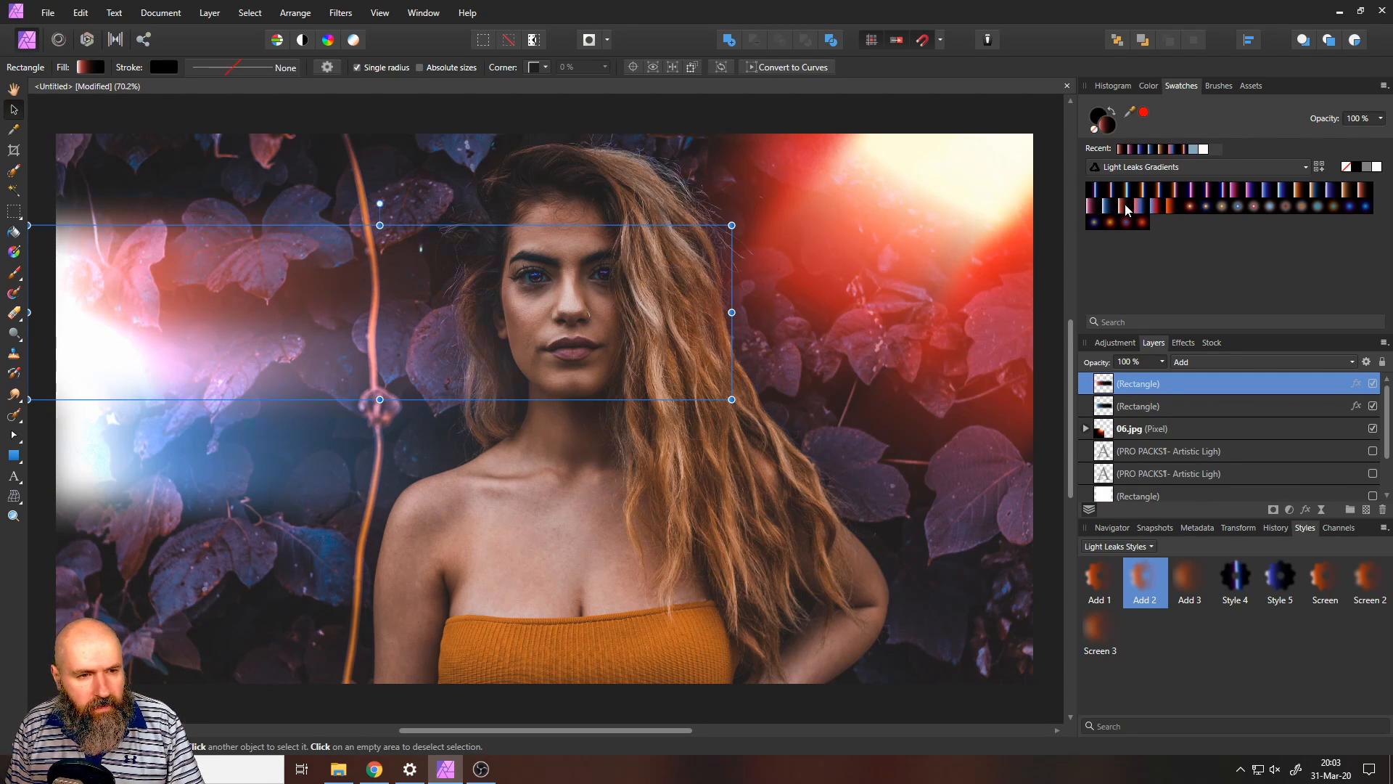
{"action": "left_click", "coordinate": [48, 555]}
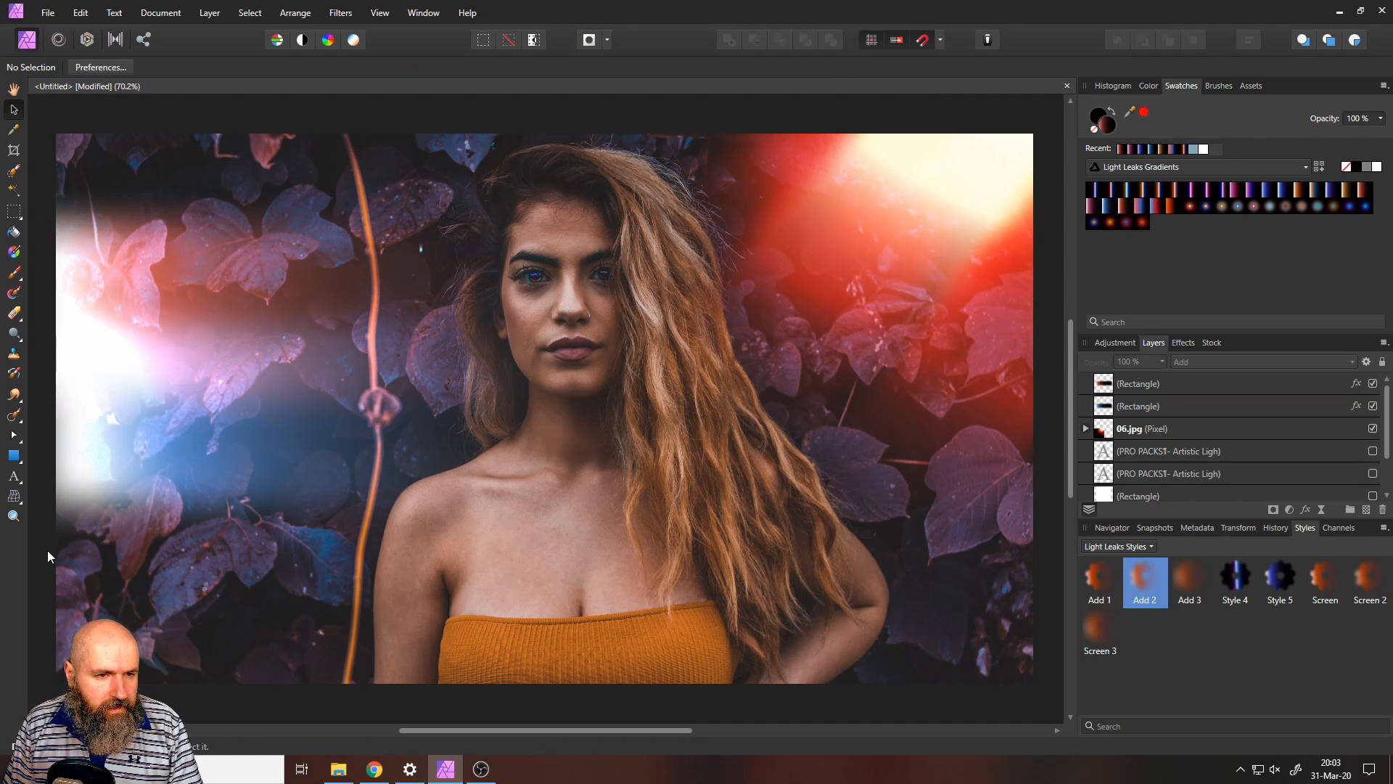
{"action": "mouse_move", "coordinate": [181, 418]}
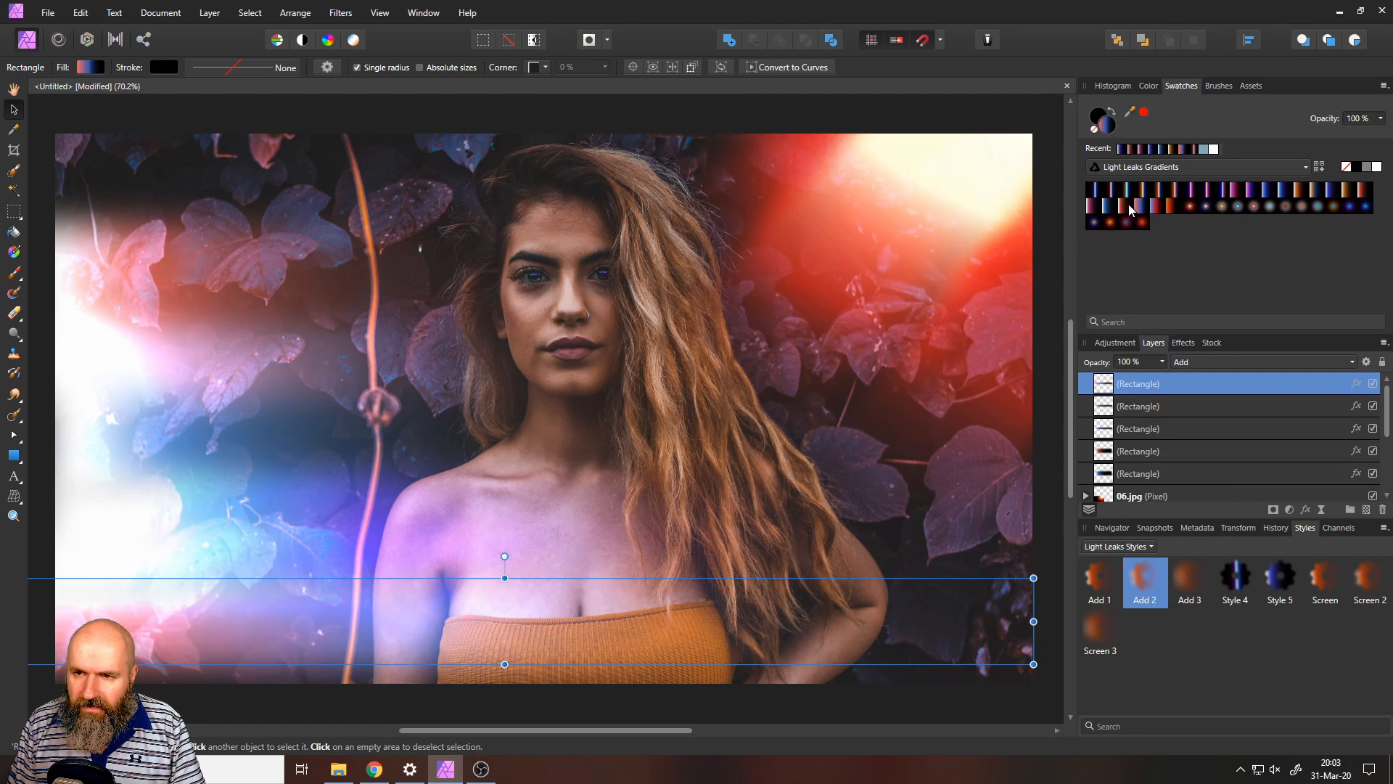
{"action": "left_click", "coordinate": [1093, 206]}
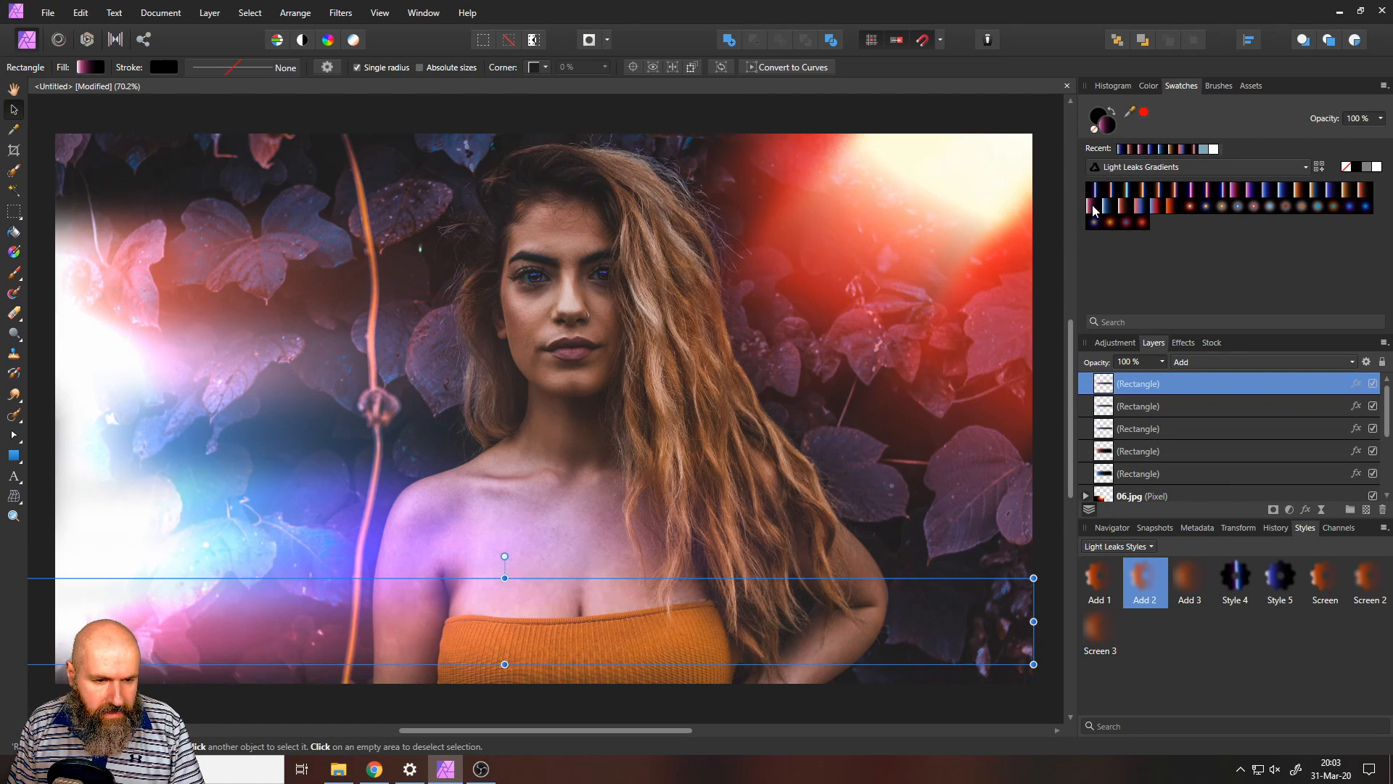
{"action": "left_click", "coordinate": [1131, 205]}
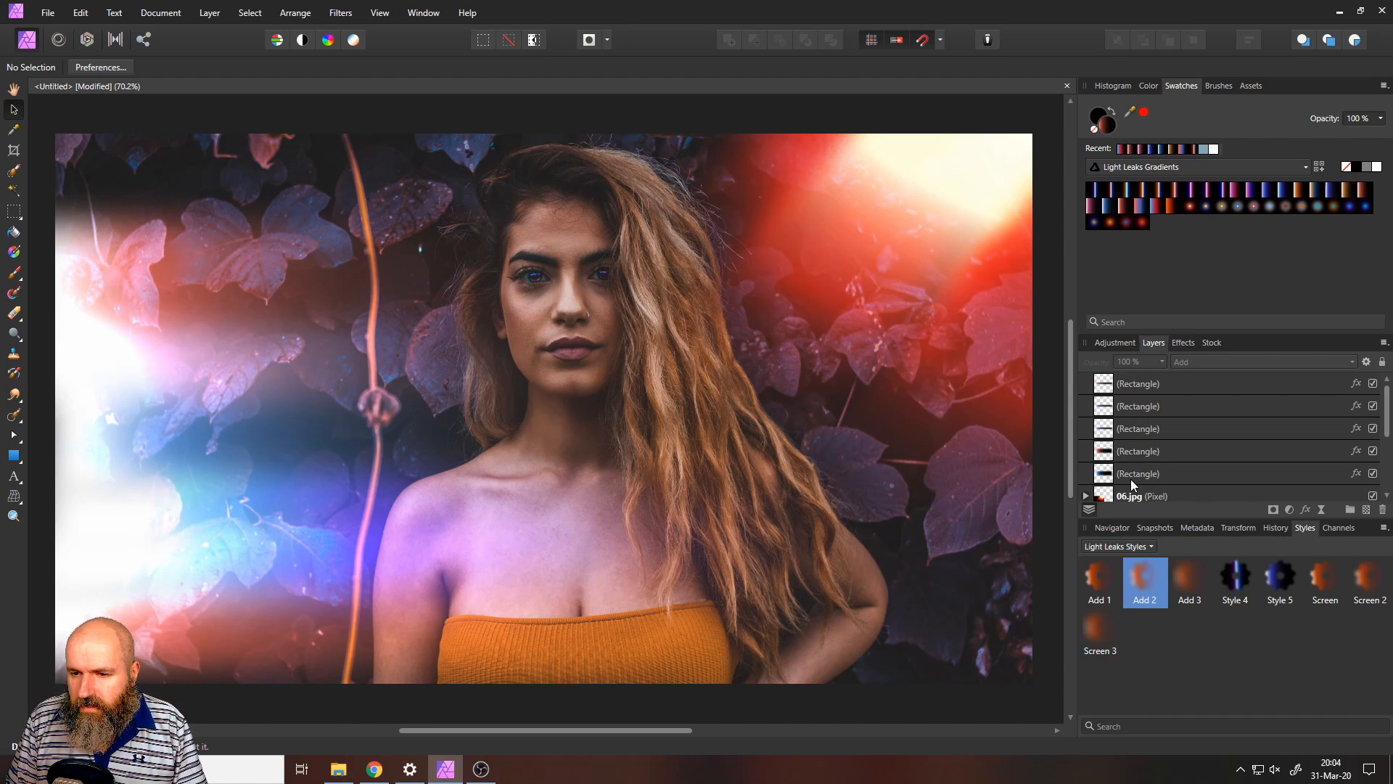
Step: Select and hide all five rectangle layers, then add an empty pixel layer on top
{"action": "left_click", "coordinate": [1140, 473]}
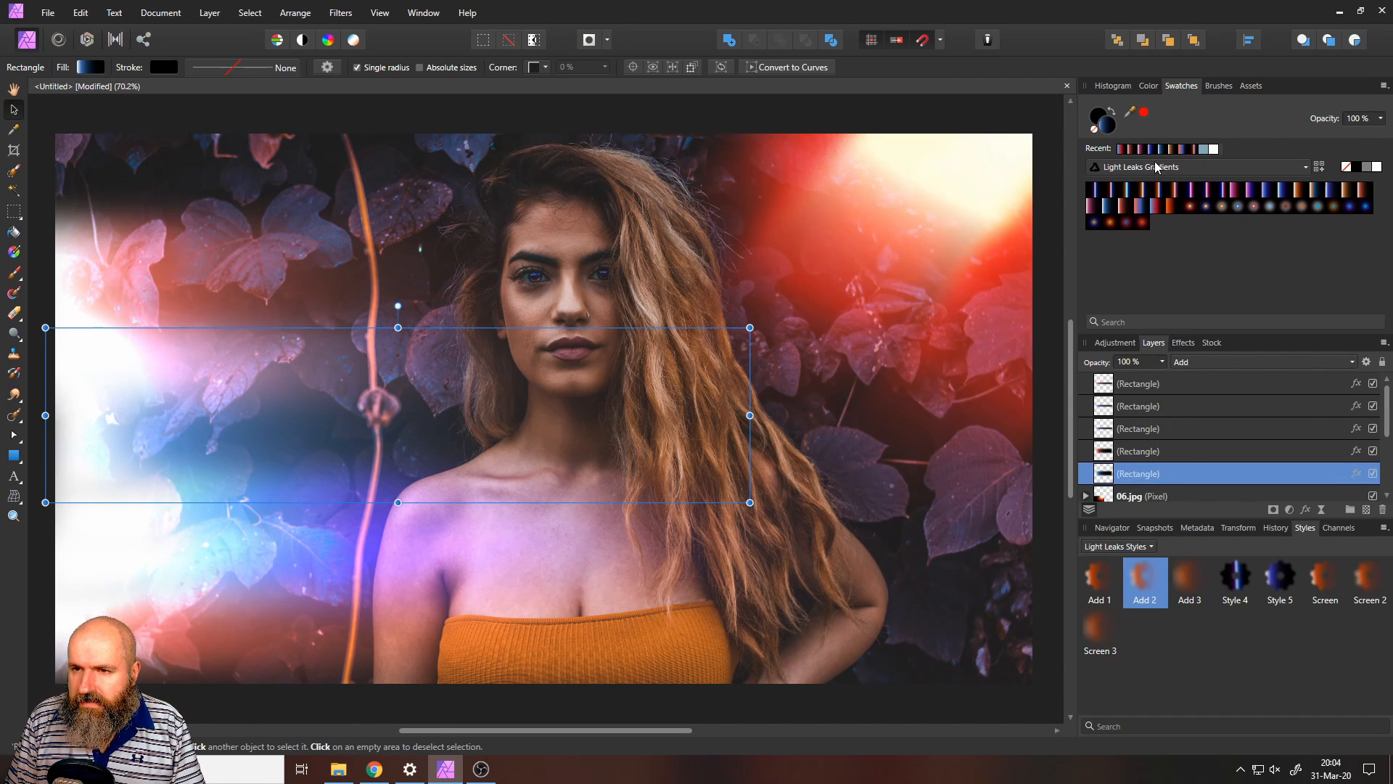
{"action": "left_click", "coordinate": [1303, 167]}
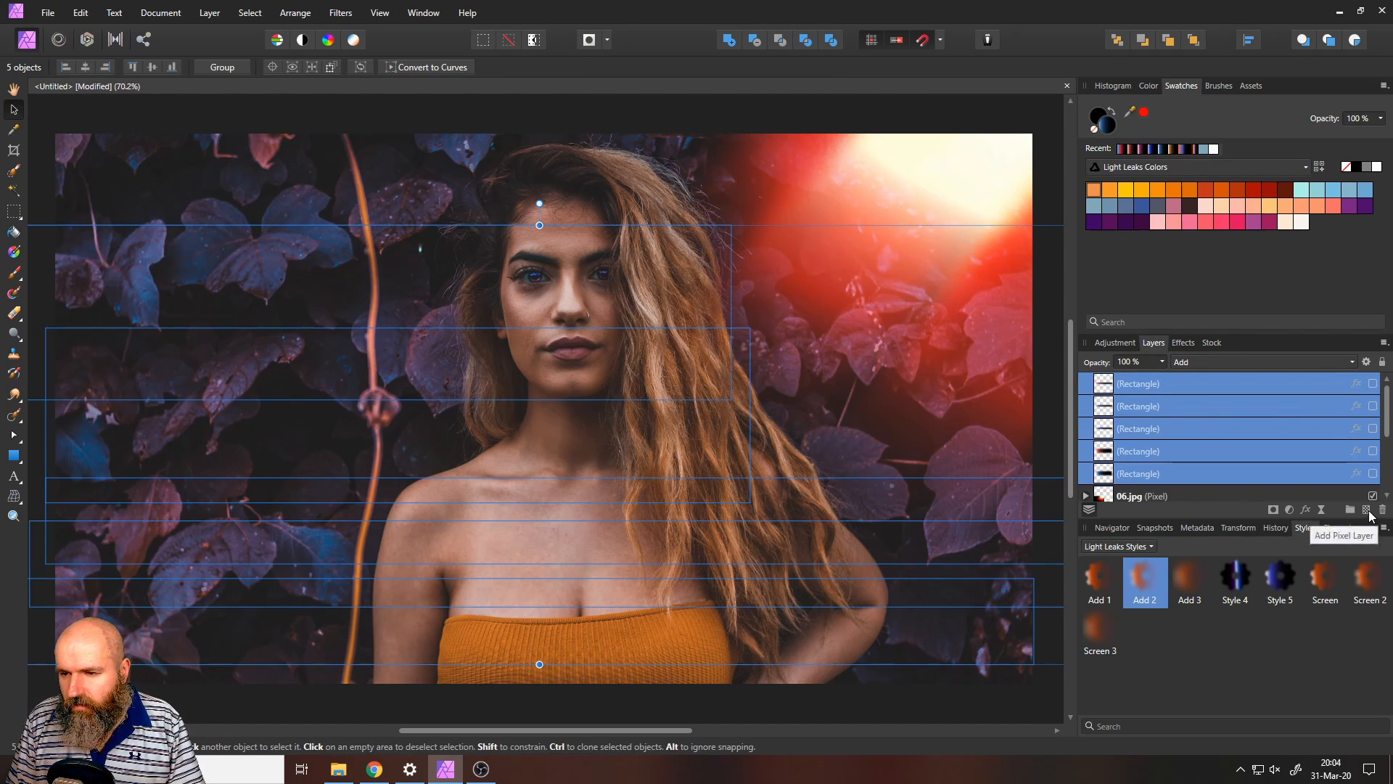
{"action": "left_click", "coordinate": [1350, 510]}
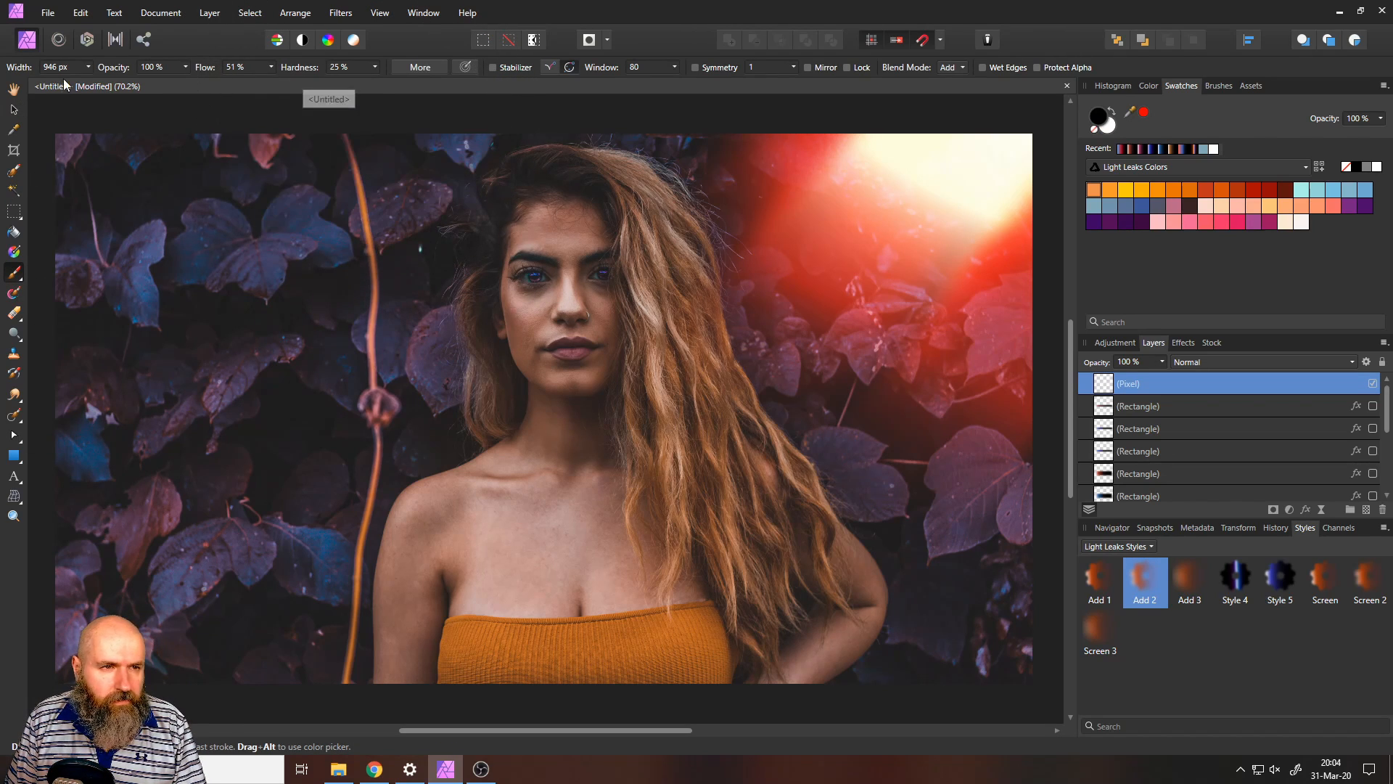
Step: Shrink the brush to 331 px and set both brush and pixel layer to Screen
{"action": "left_click_drag", "start_coordinate": [75, 81], "coordinate": [35, 81]}
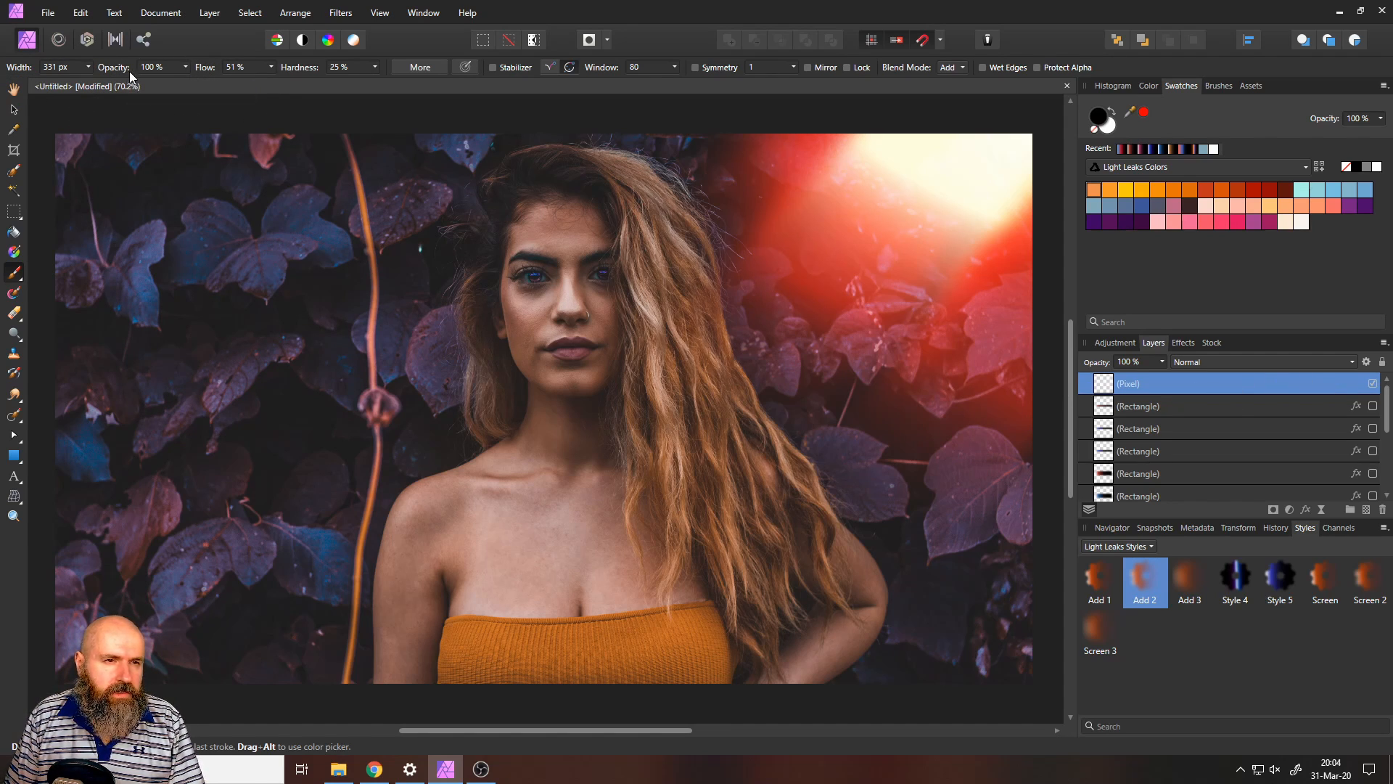
{"action": "mouse_move", "coordinate": [277, 178]}
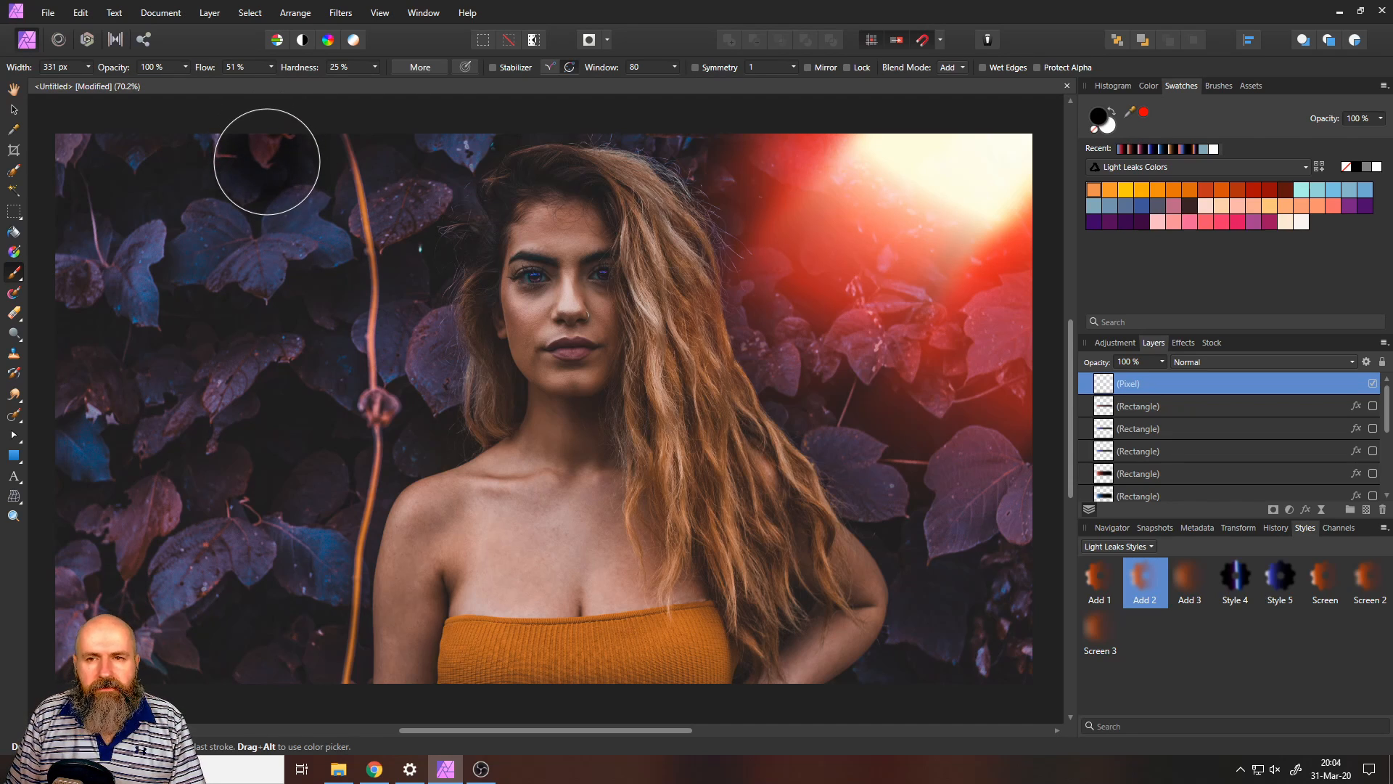
{"action": "left_click", "coordinate": [953, 66]}
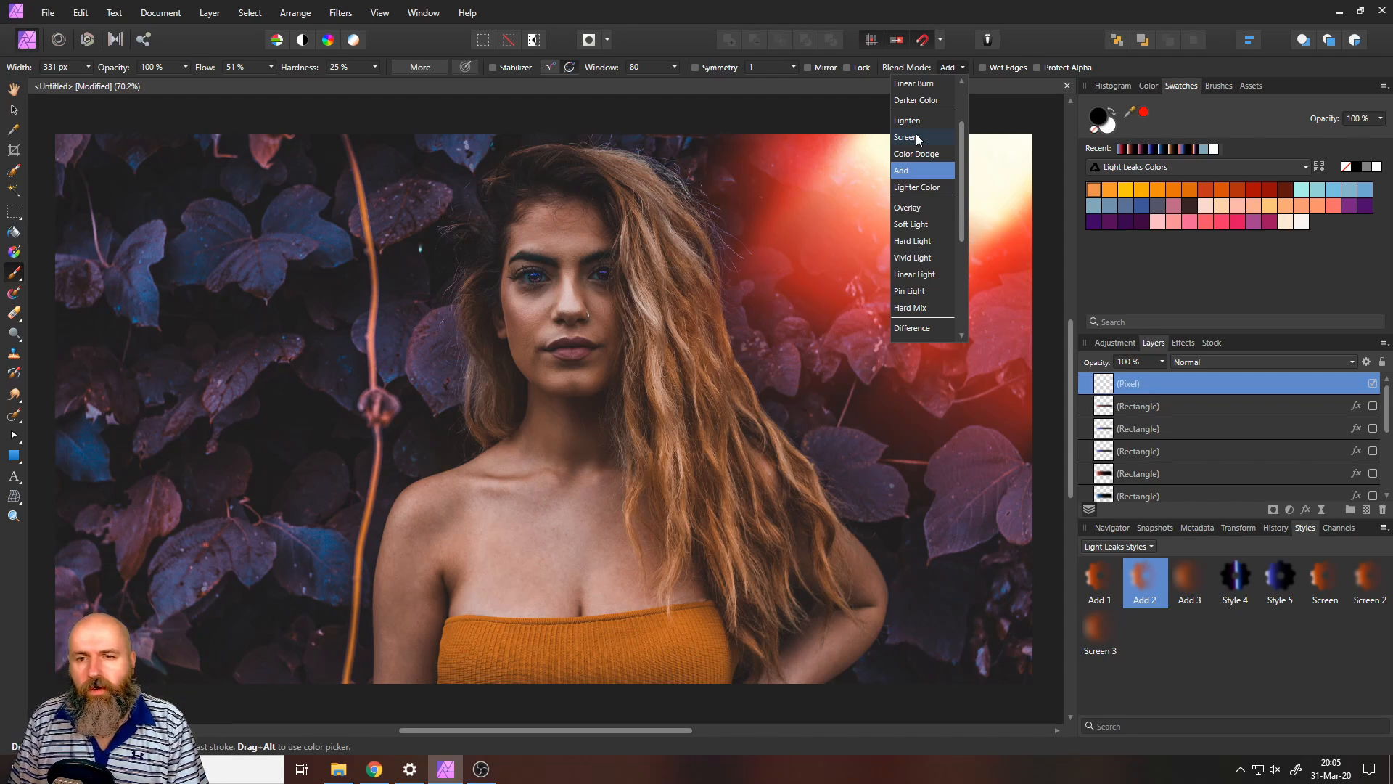
{"action": "left_click", "coordinate": [906, 138]}
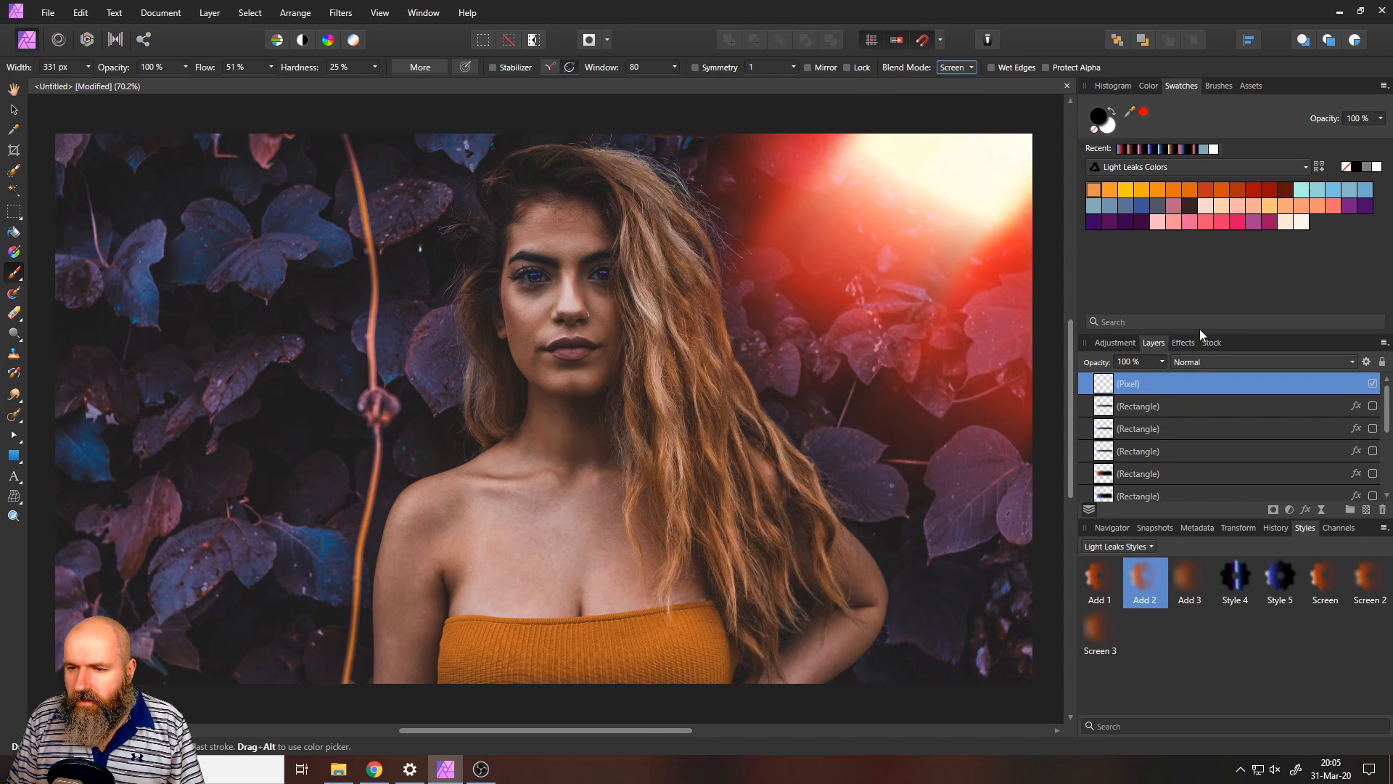
{"action": "mouse_move", "coordinate": [1195, 365]}
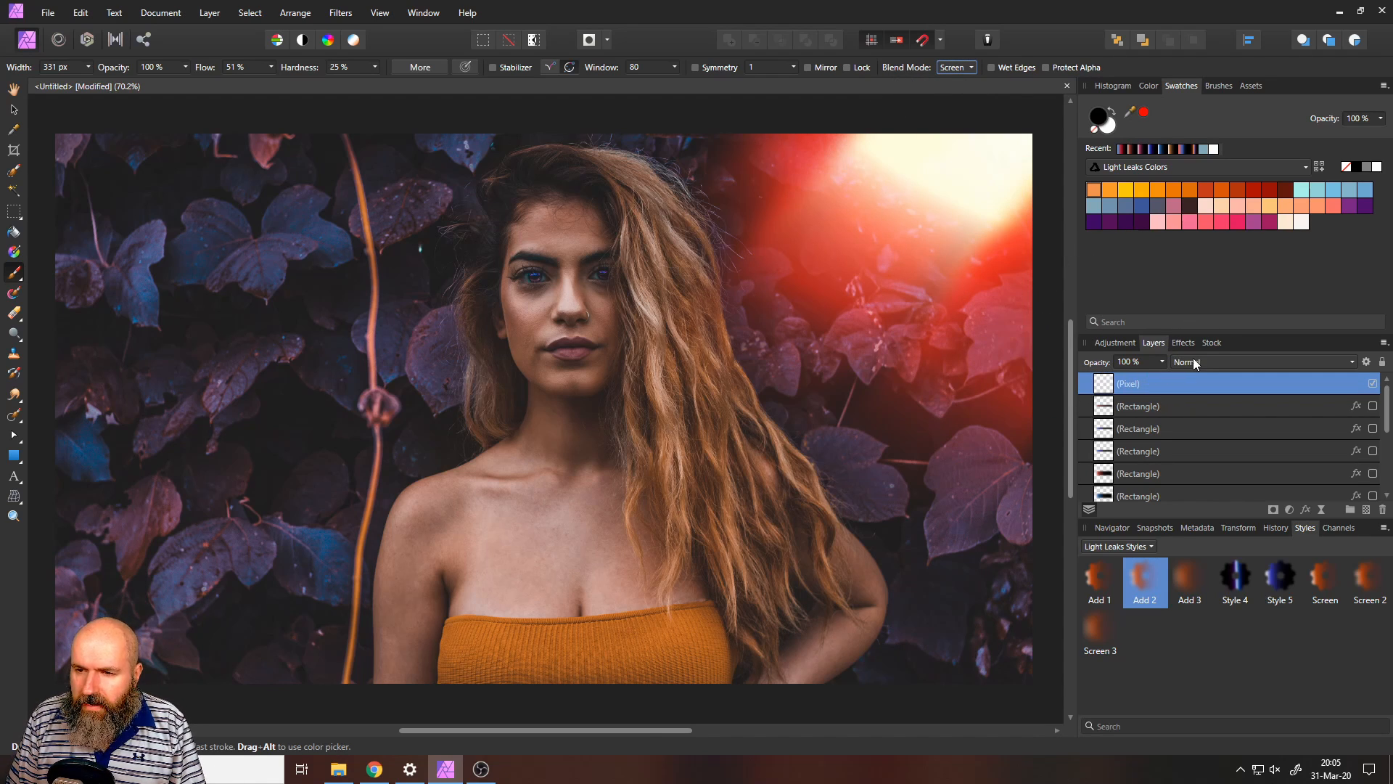
{"action": "left_click", "coordinate": [1261, 361]}
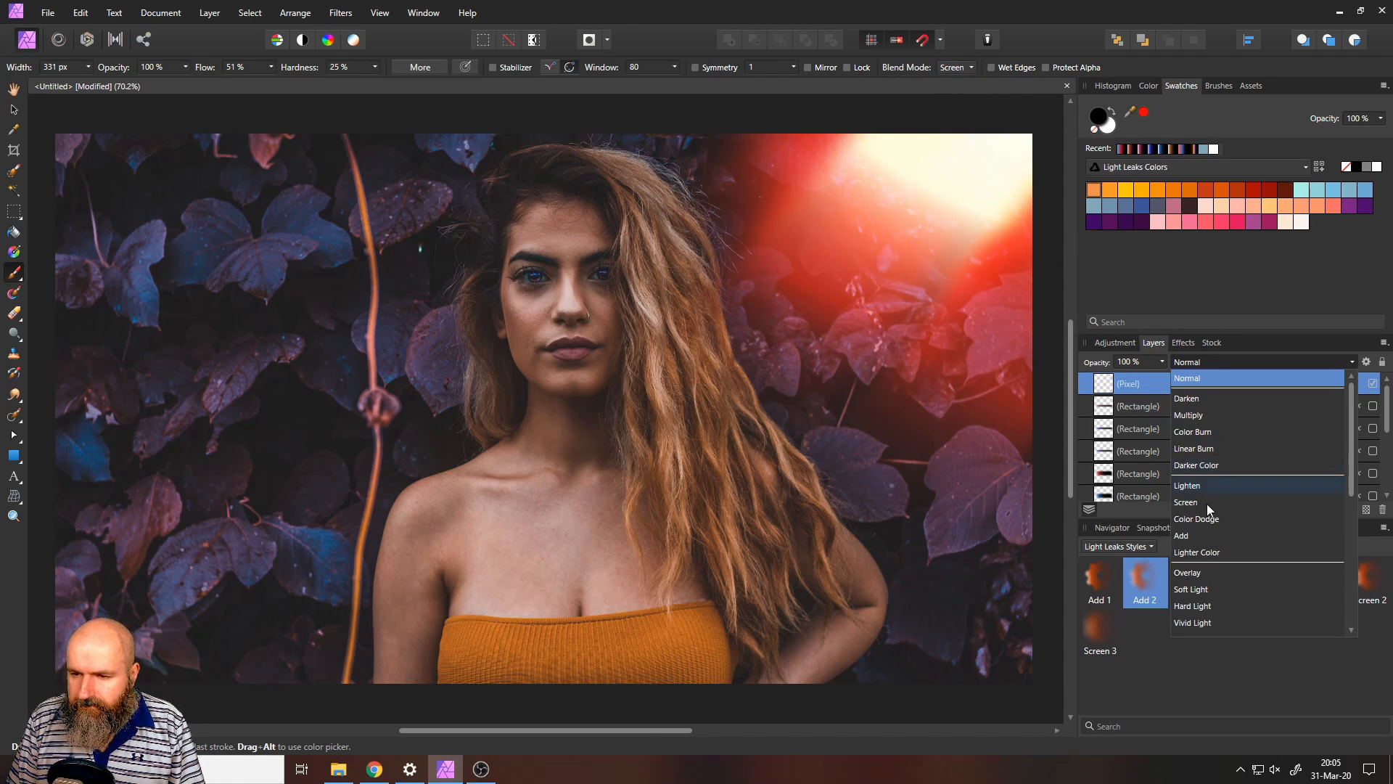
{"action": "left_click", "coordinate": [1186, 502]}
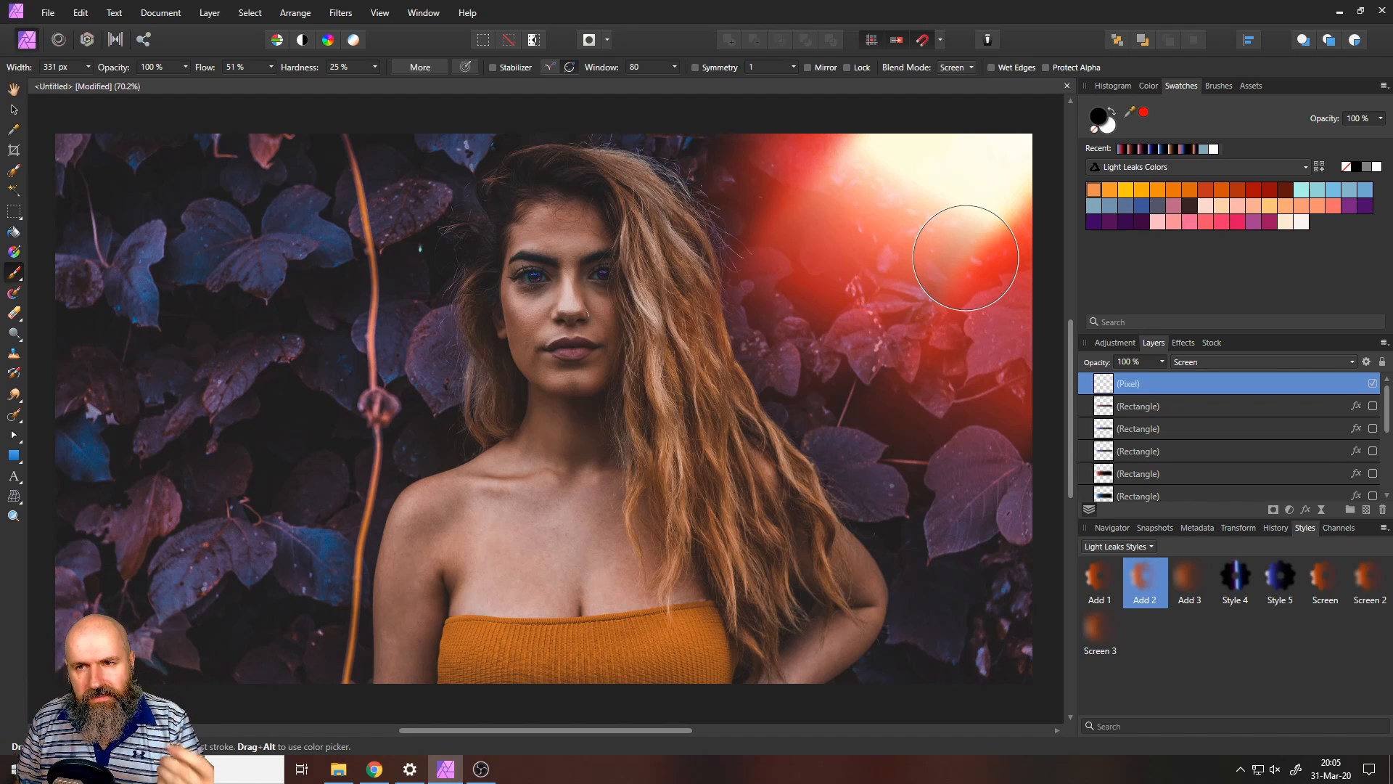
{"action": "mouse_move", "coordinate": [941, 77]}
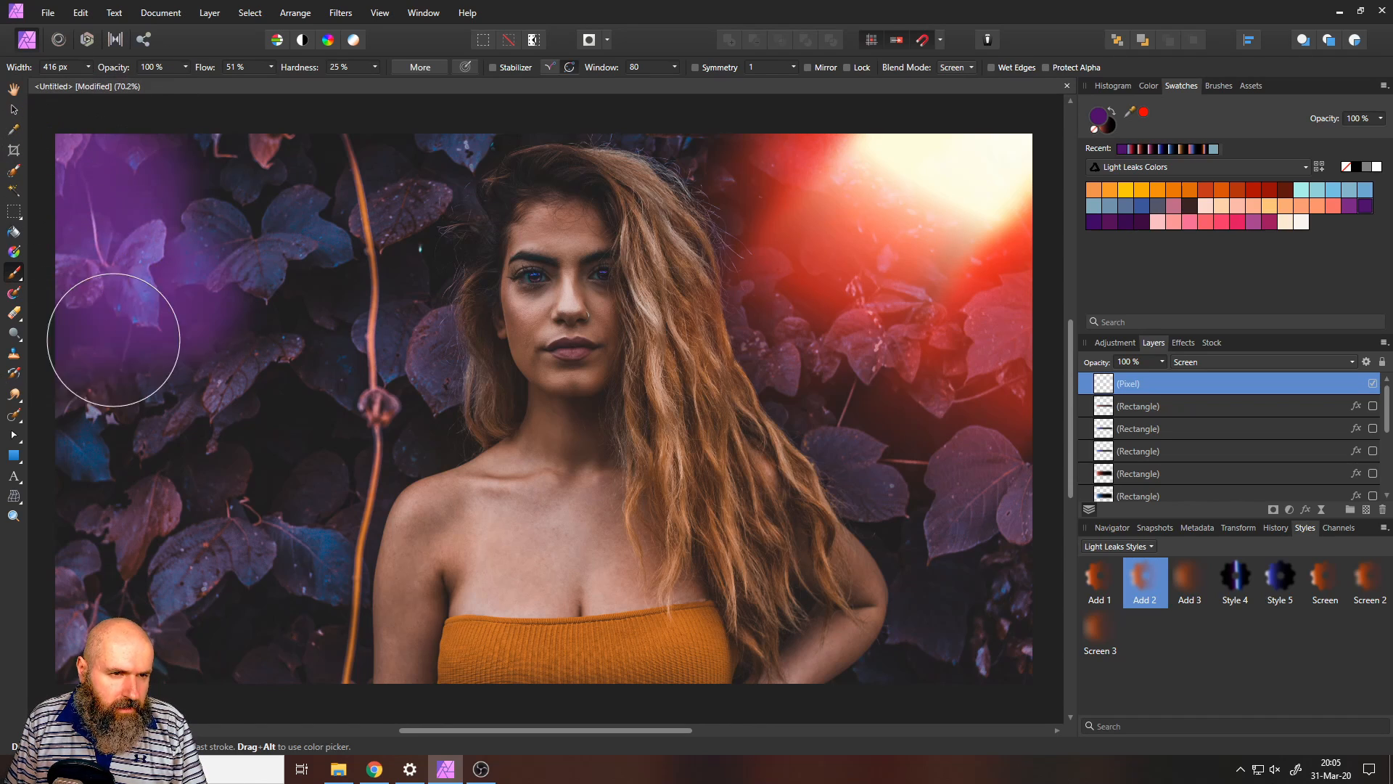
Step: Paint purple, red and pink glows down the portrait's left edge
{"action": "left_click_drag", "start_coordinate": [114, 340], "coordinate": [159, 582]}
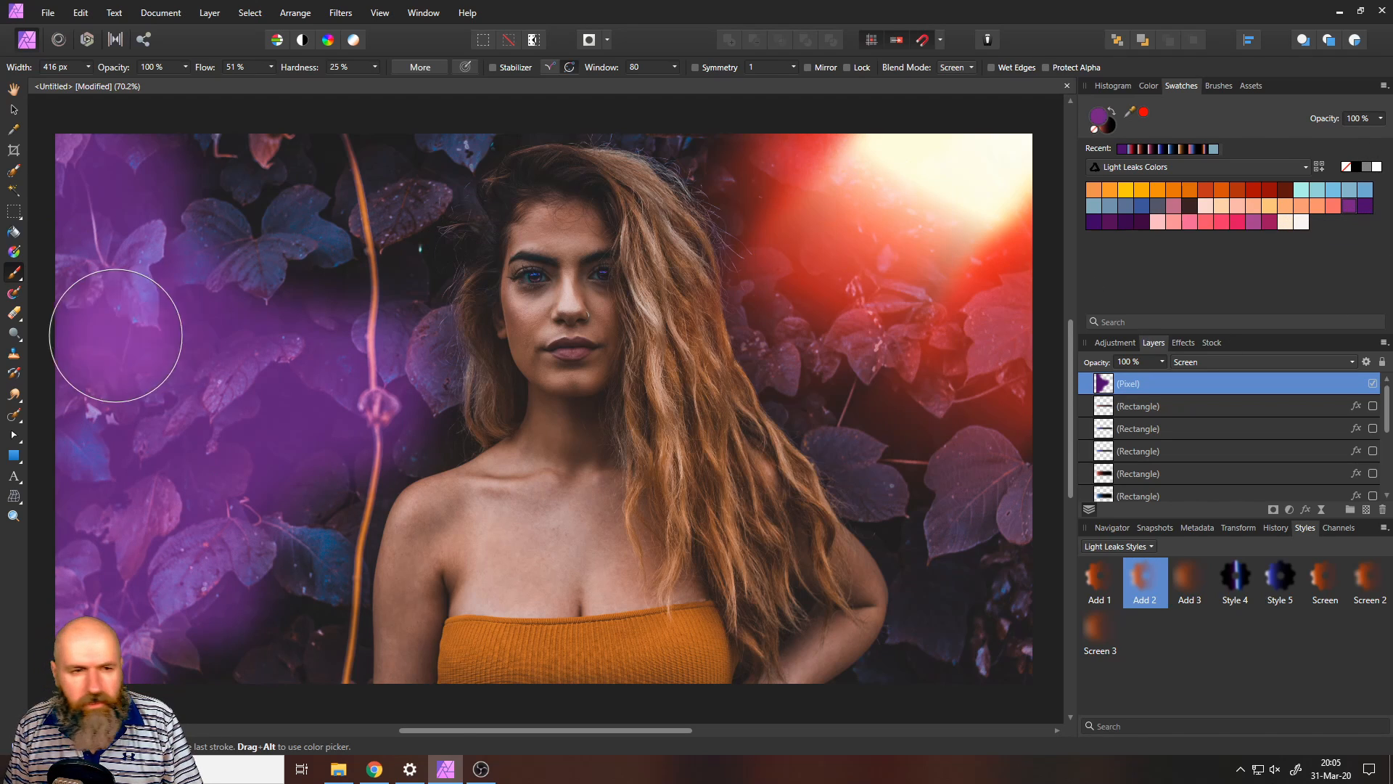
{"action": "left_click_drag", "start_coordinate": [115, 336], "coordinate": [116, 440]}
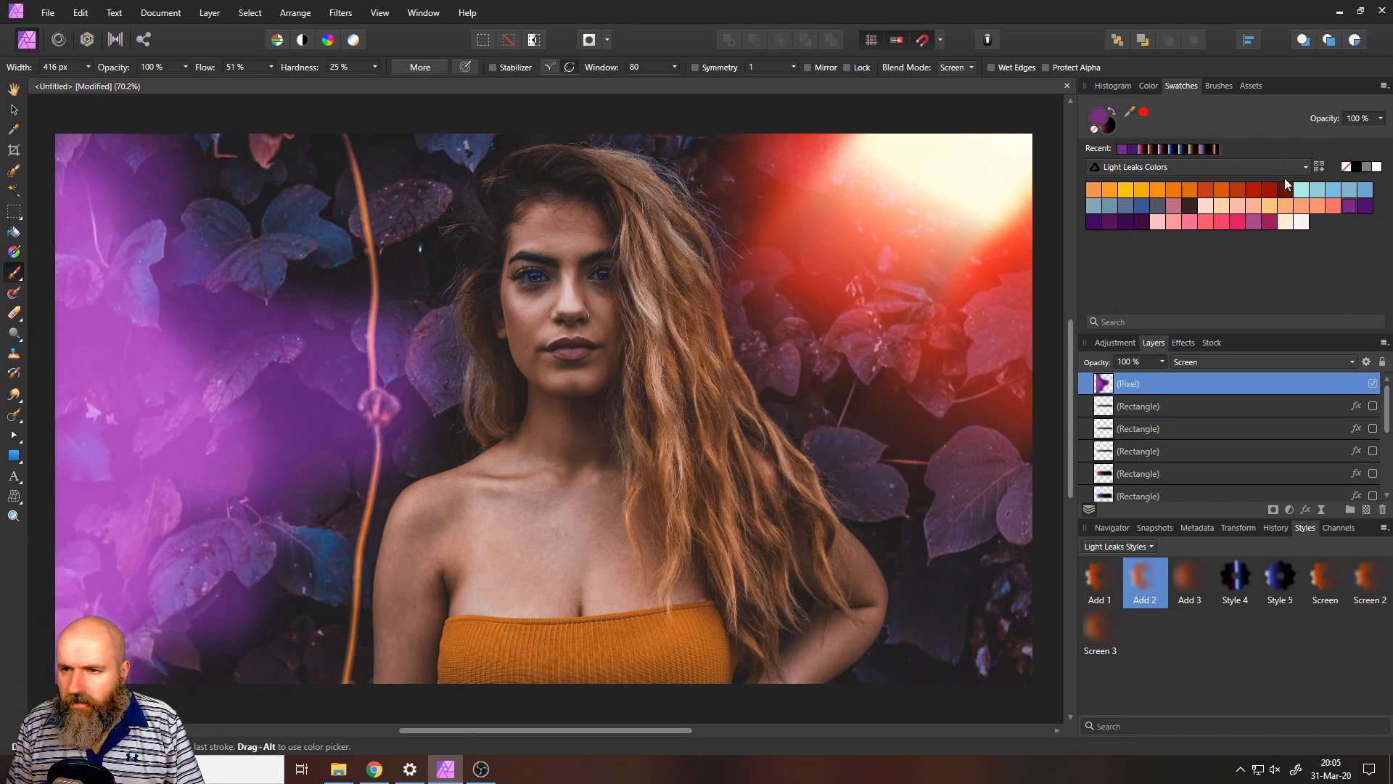
{"action": "mouse_move", "coordinate": [1270, 202]}
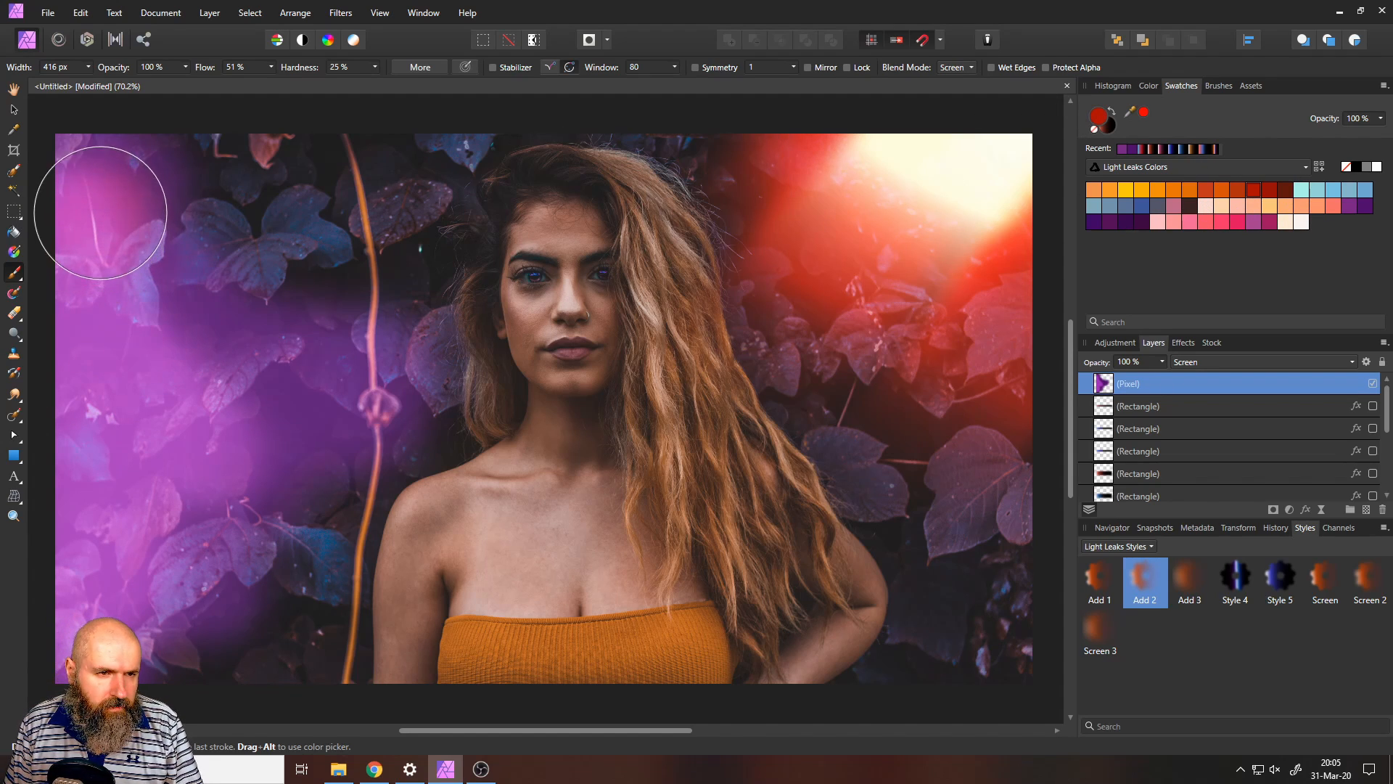
{"action": "left_click_drag", "start_coordinate": [100, 210], "coordinate": [88, 627]}
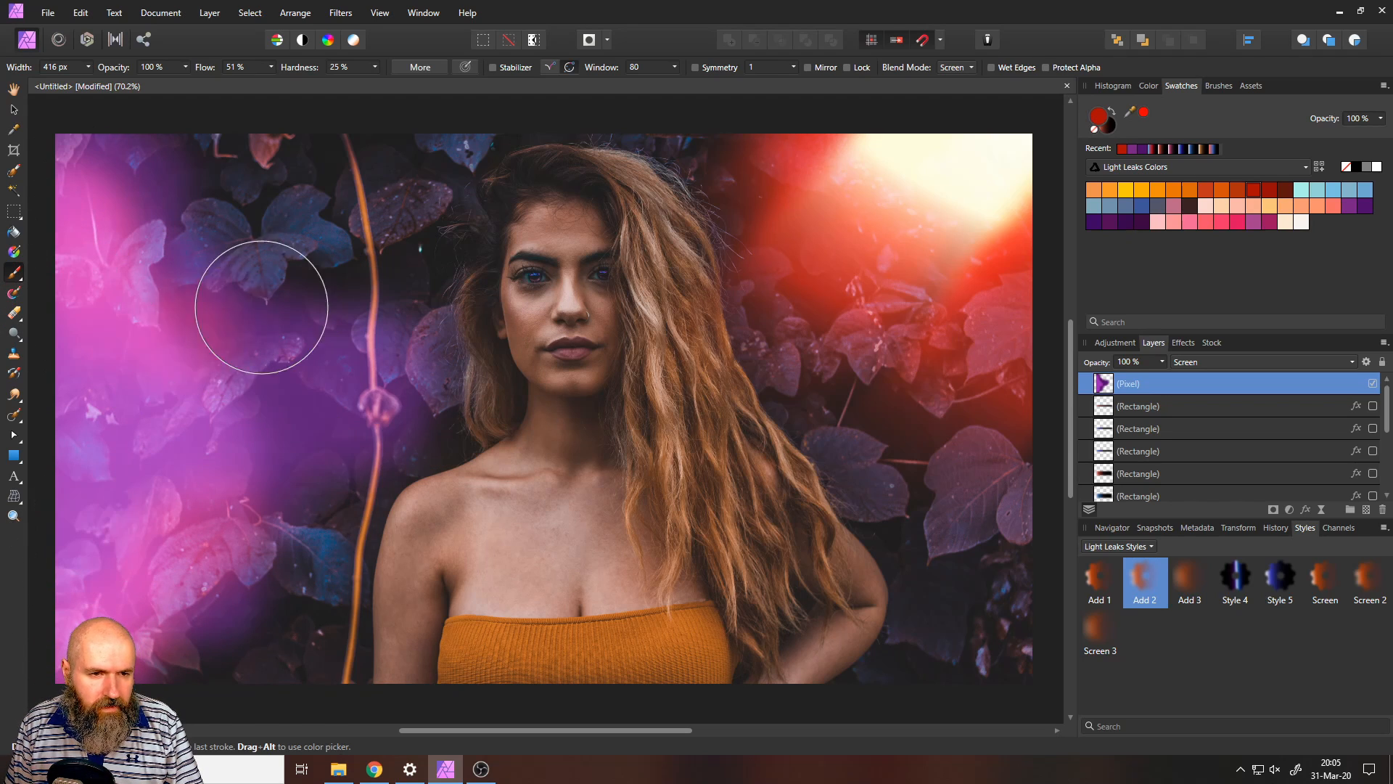
{"action": "left_click_drag", "start_coordinate": [260, 306], "coordinate": [202, 418]}
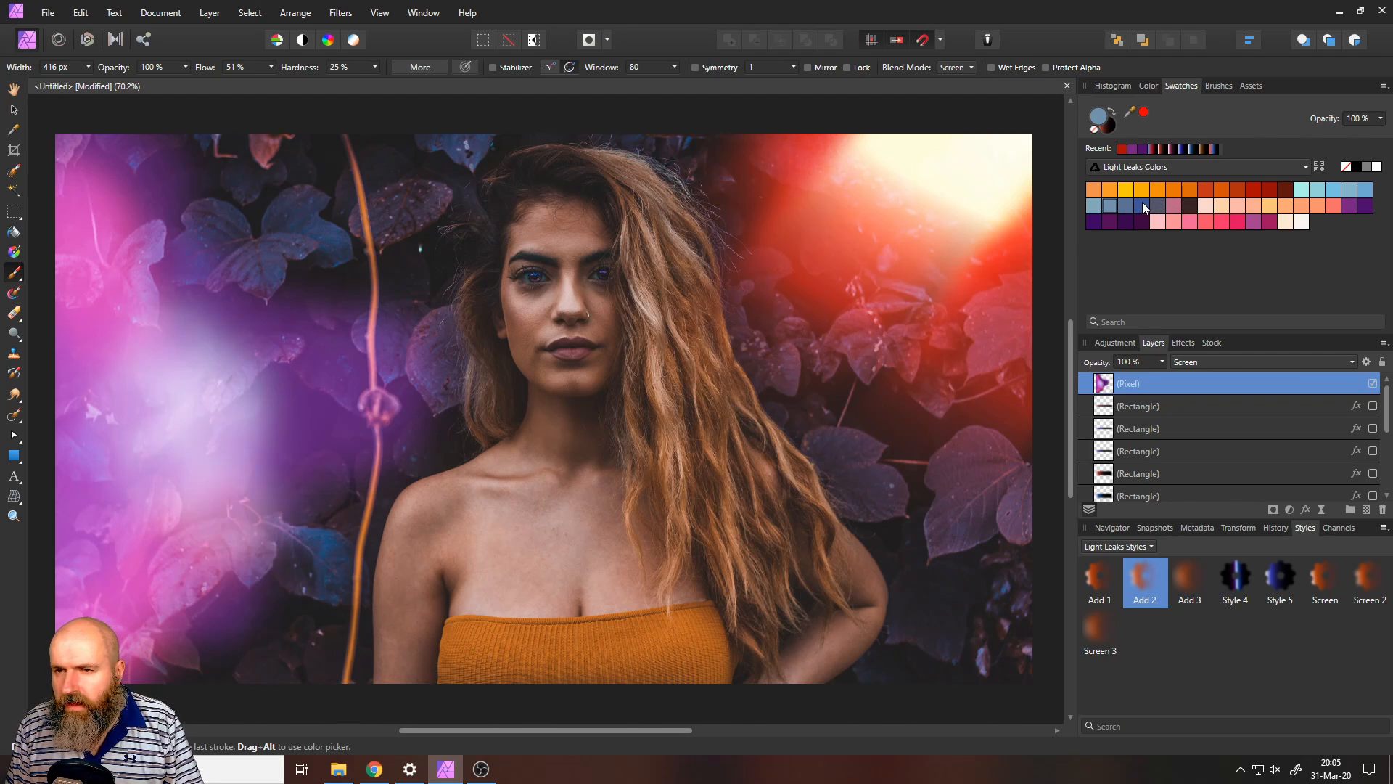
Step: Paint pale orange-yellow light over the left glow and down the edge
{"action": "left_click", "coordinate": [1173, 190]}
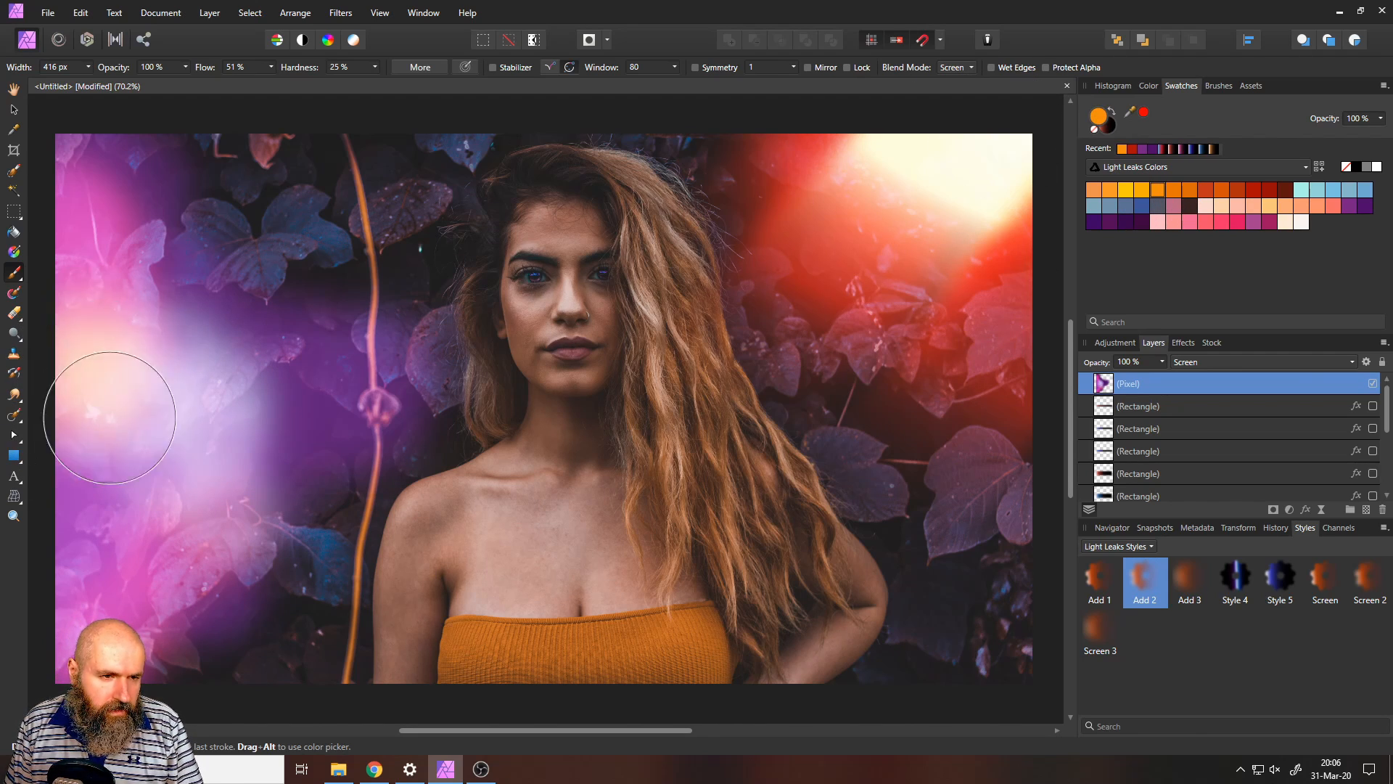
{"action": "left_click_drag", "start_coordinate": [111, 418], "coordinate": [62, 271]}
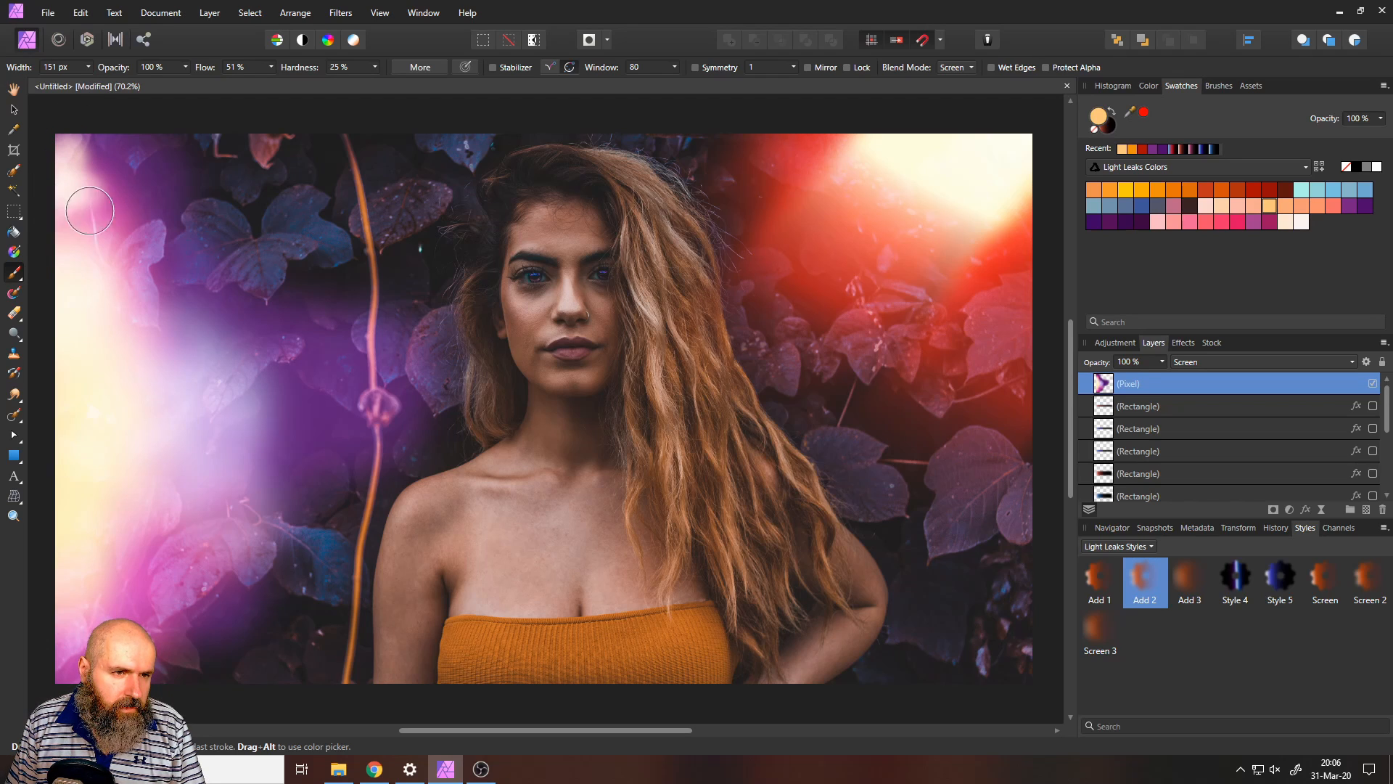
{"action": "left_click_drag", "start_coordinate": [88, 210], "coordinate": [76, 460]}
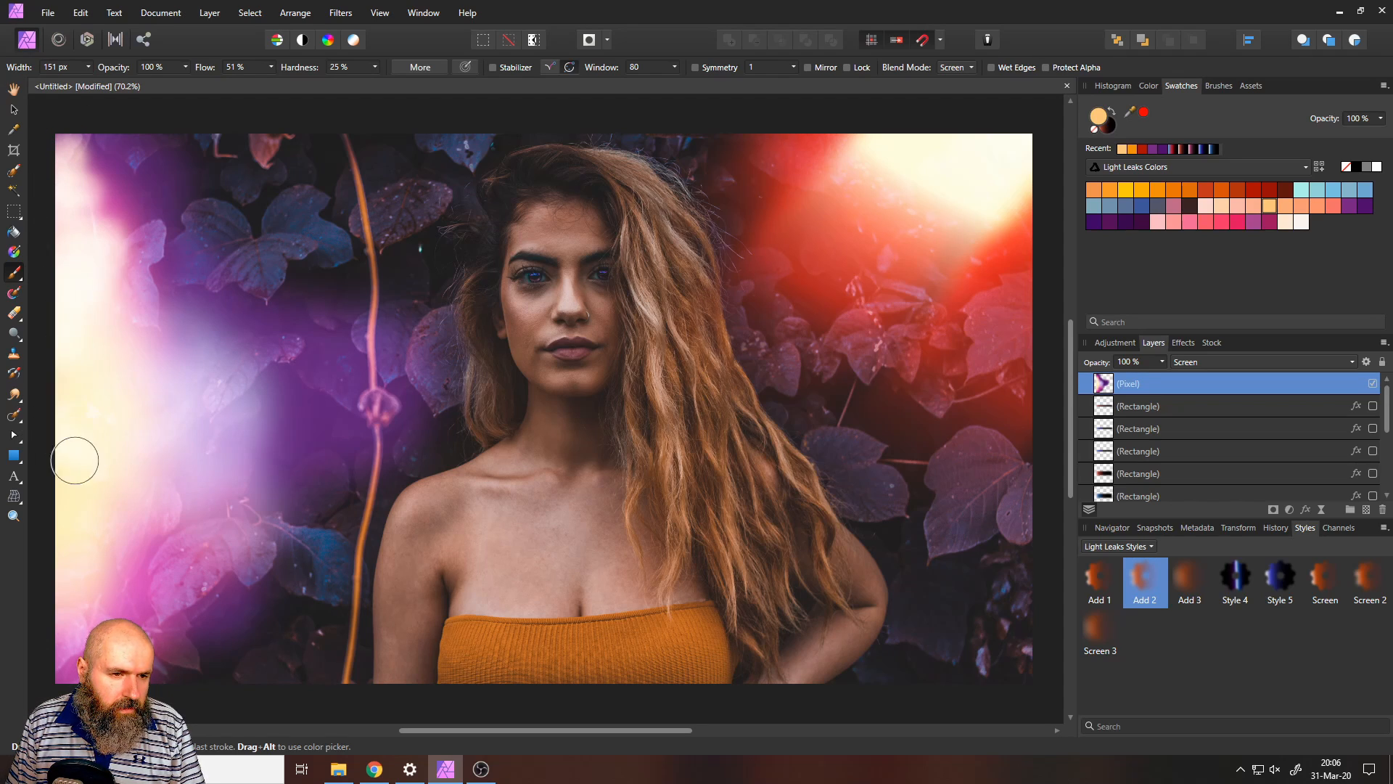
{"action": "left_click_drag", "start_coordinate": [76, 459], "coordinate": [129, 559]}
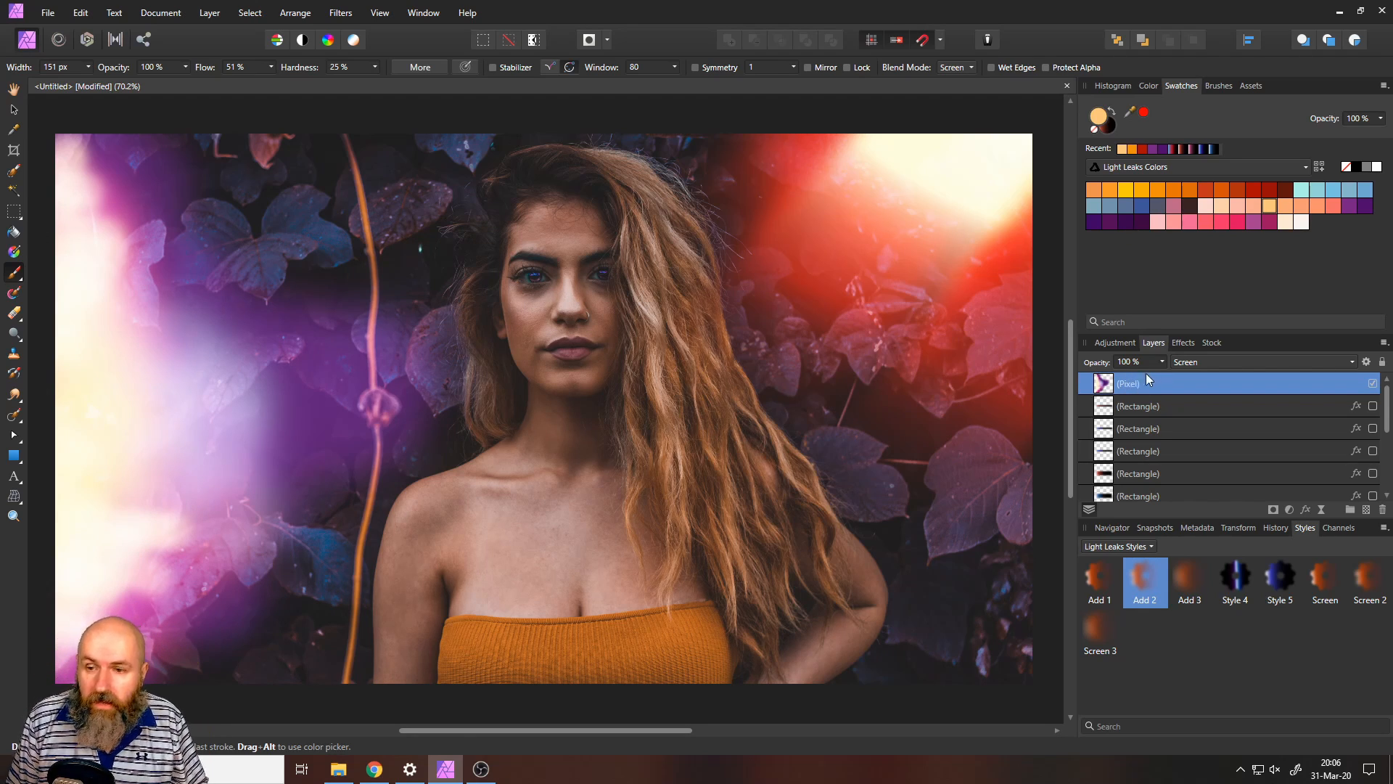
Step: Apply a Motion Blur of about 58 px to the painted glow layer
{"action": "left_click", "coordinate": [341, 12]}
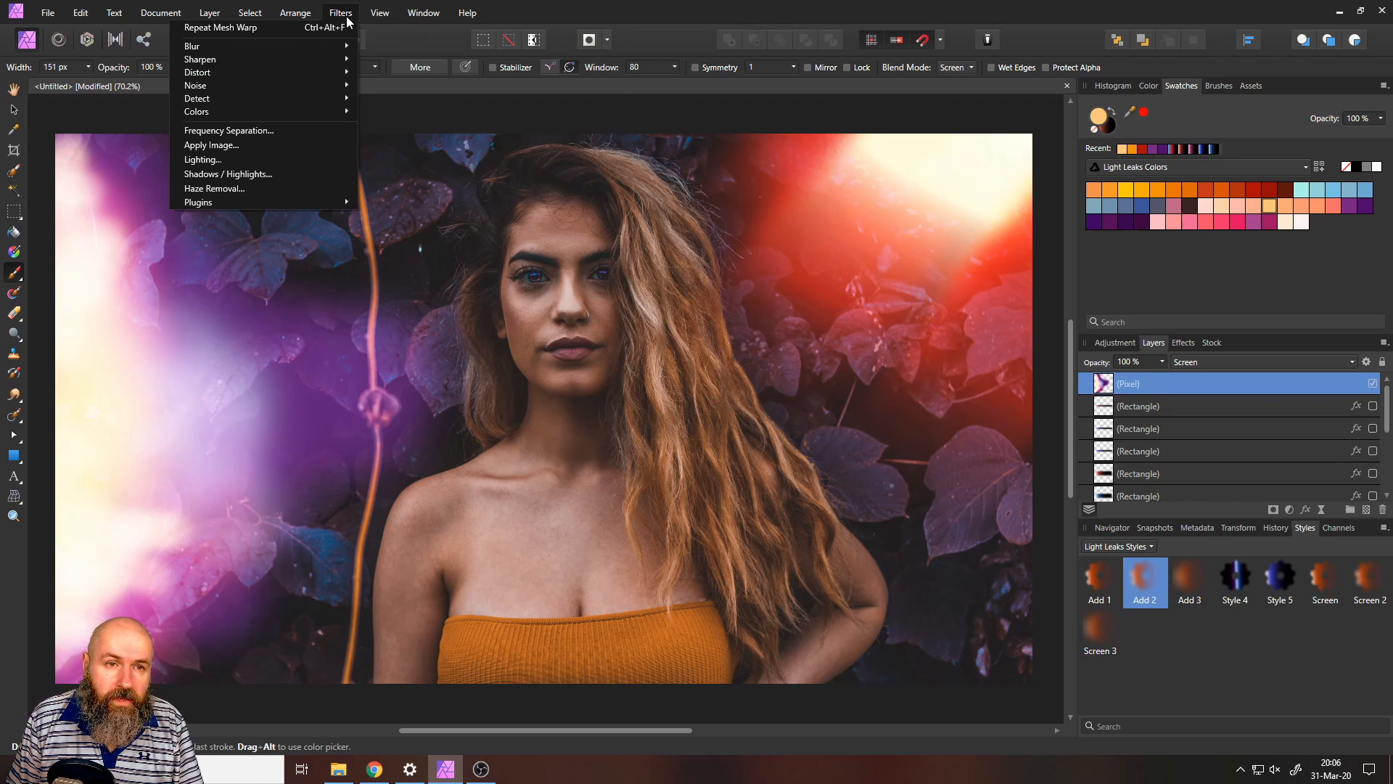
{"action": "left_click", "coordinate": [192, 45]}
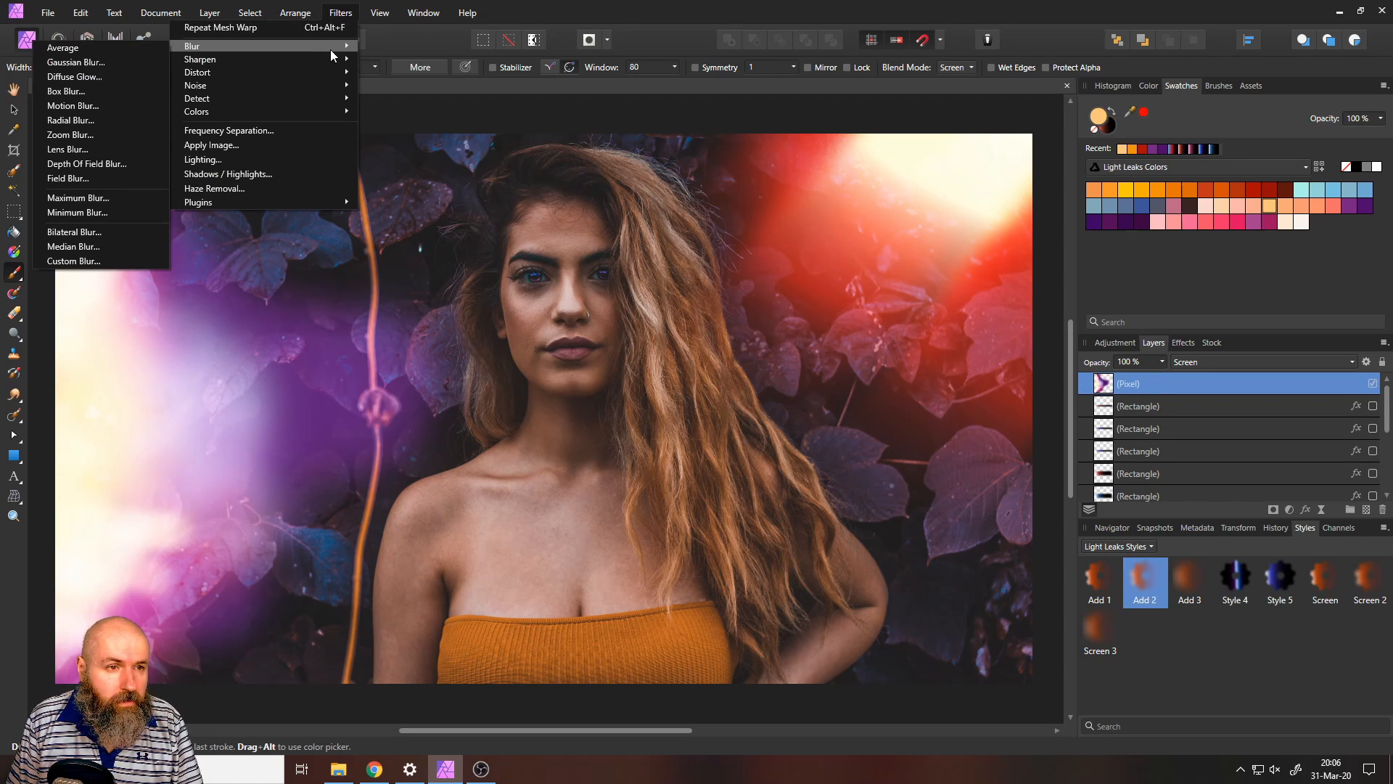
{"action": "left_click", "coordinate": [72, 106]}
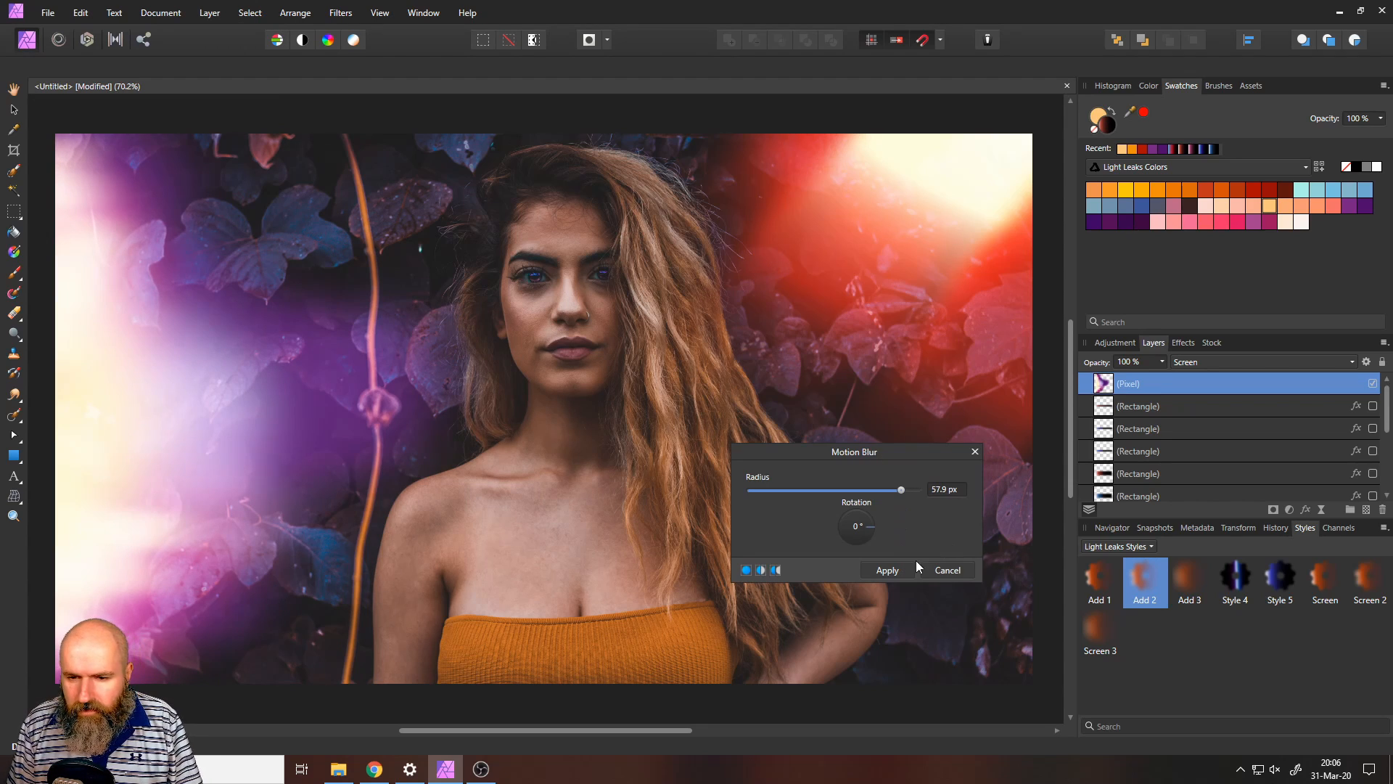
{"action": "left_click", "coordinate": [886, 570]}
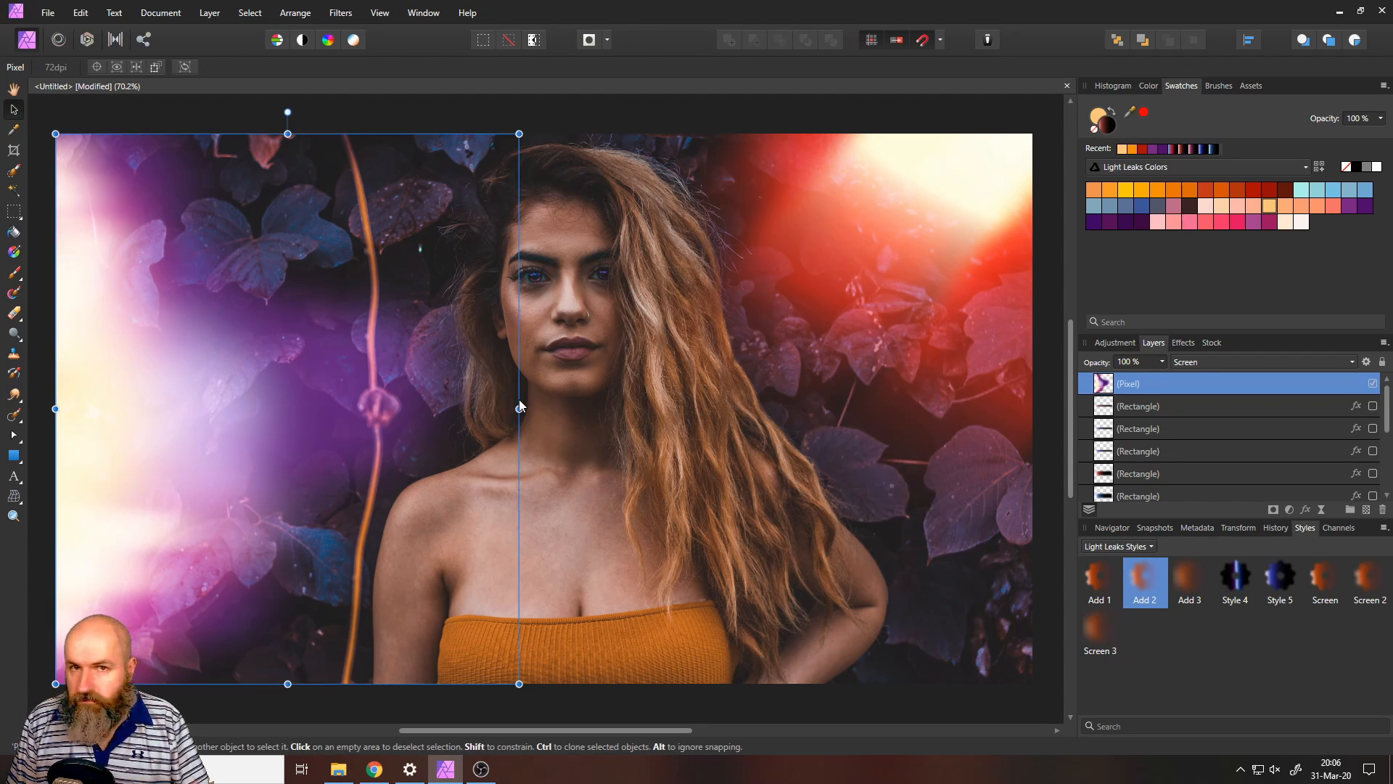
Step: Stretch the blurred light leak wider and enlarge it across the portrait
{"action": "left_click_drag", "start_coordinate": [520, 408], "coordinate": [810, 409]}
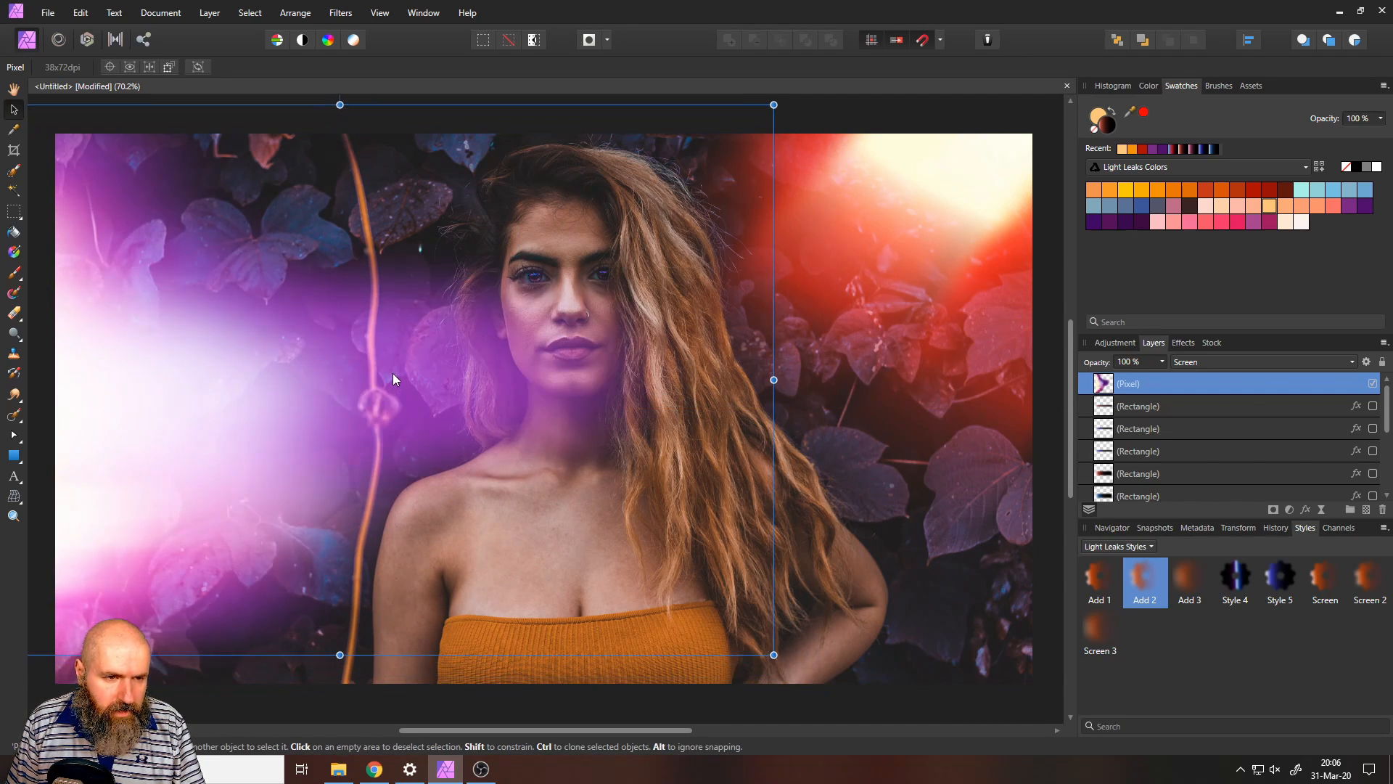
{"action": "left_click_drag", "start_coordinate": [772, 380], "coordinate": [621, 355]}
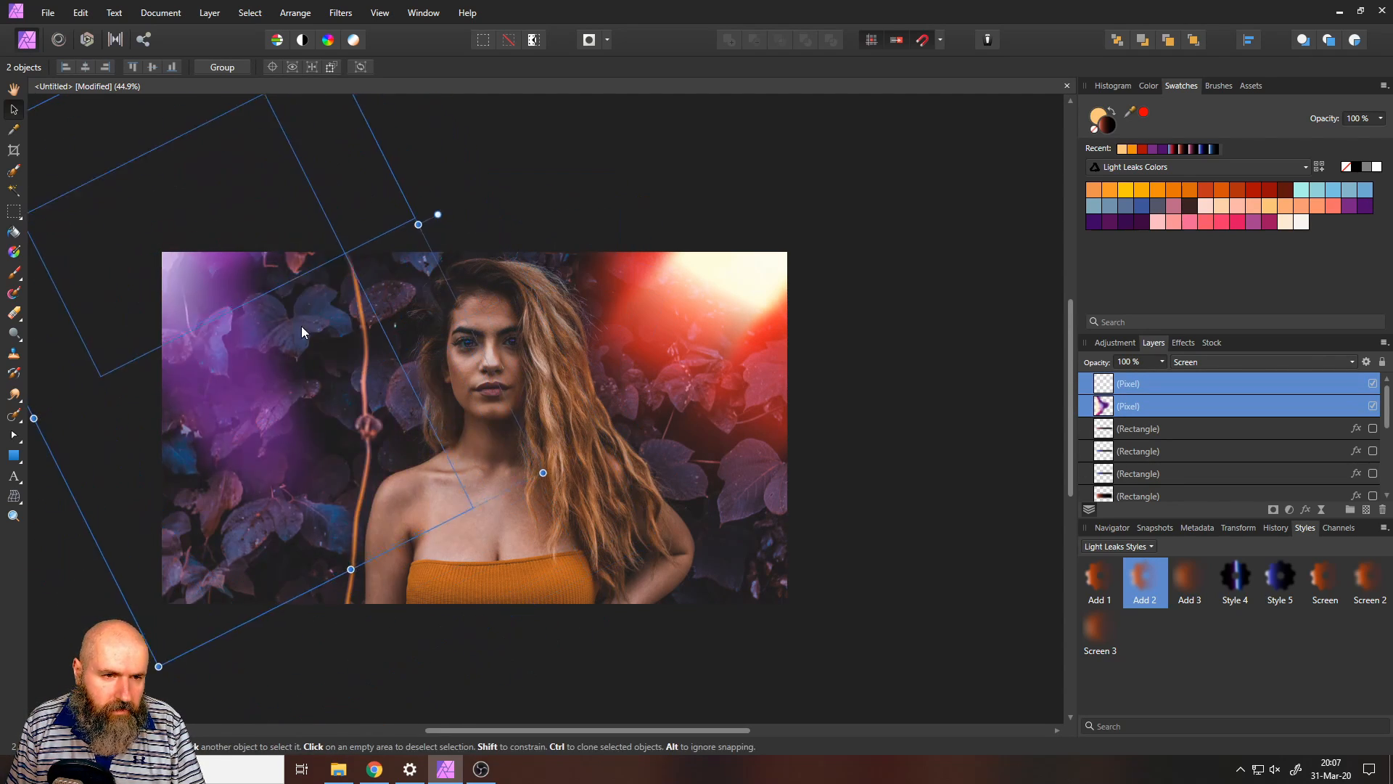
Step: Drag a mesh warp node to curve the diagonal light-leak copy
{"action": "left_click_drag", "start_coordinate": [436, 214], "coordinate": [462, 300]}
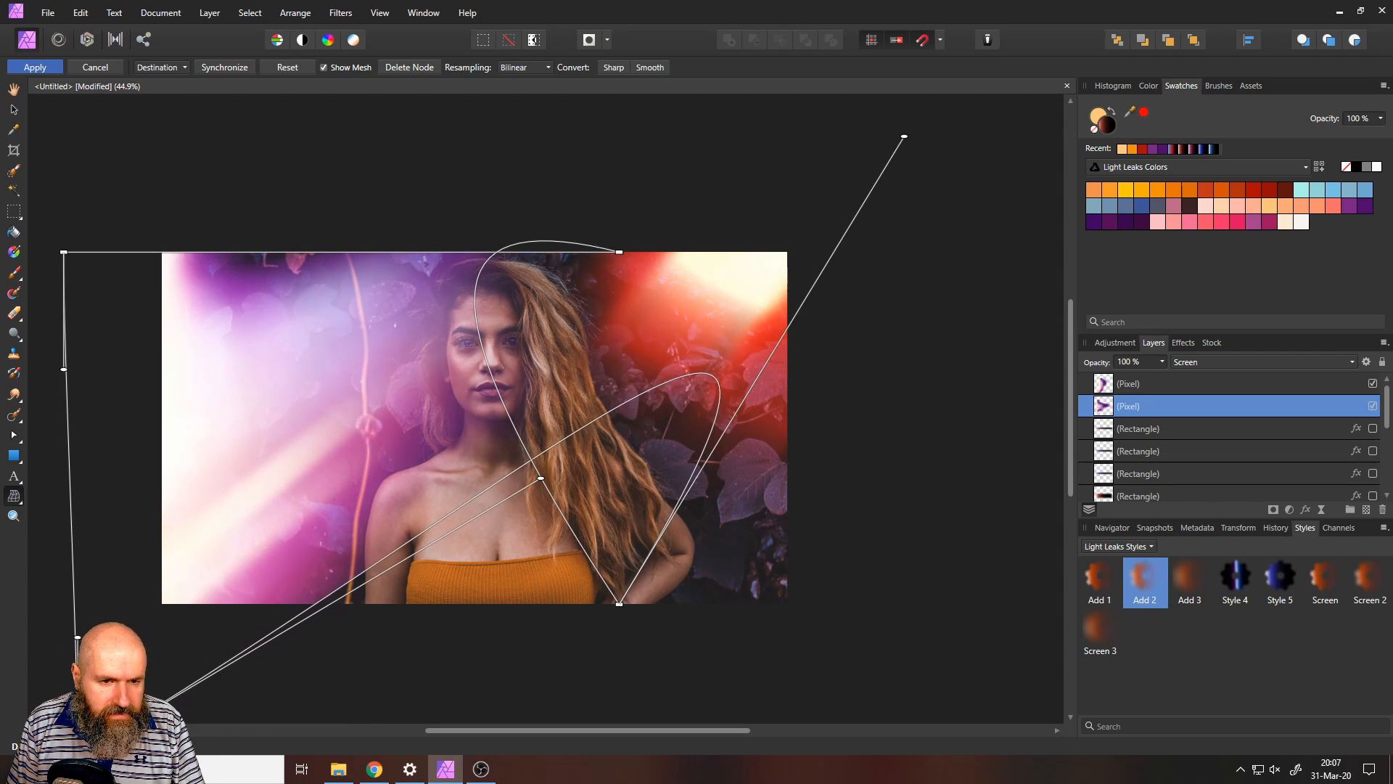
{"action": "mouse_move", "coordinate": [657, 257]}
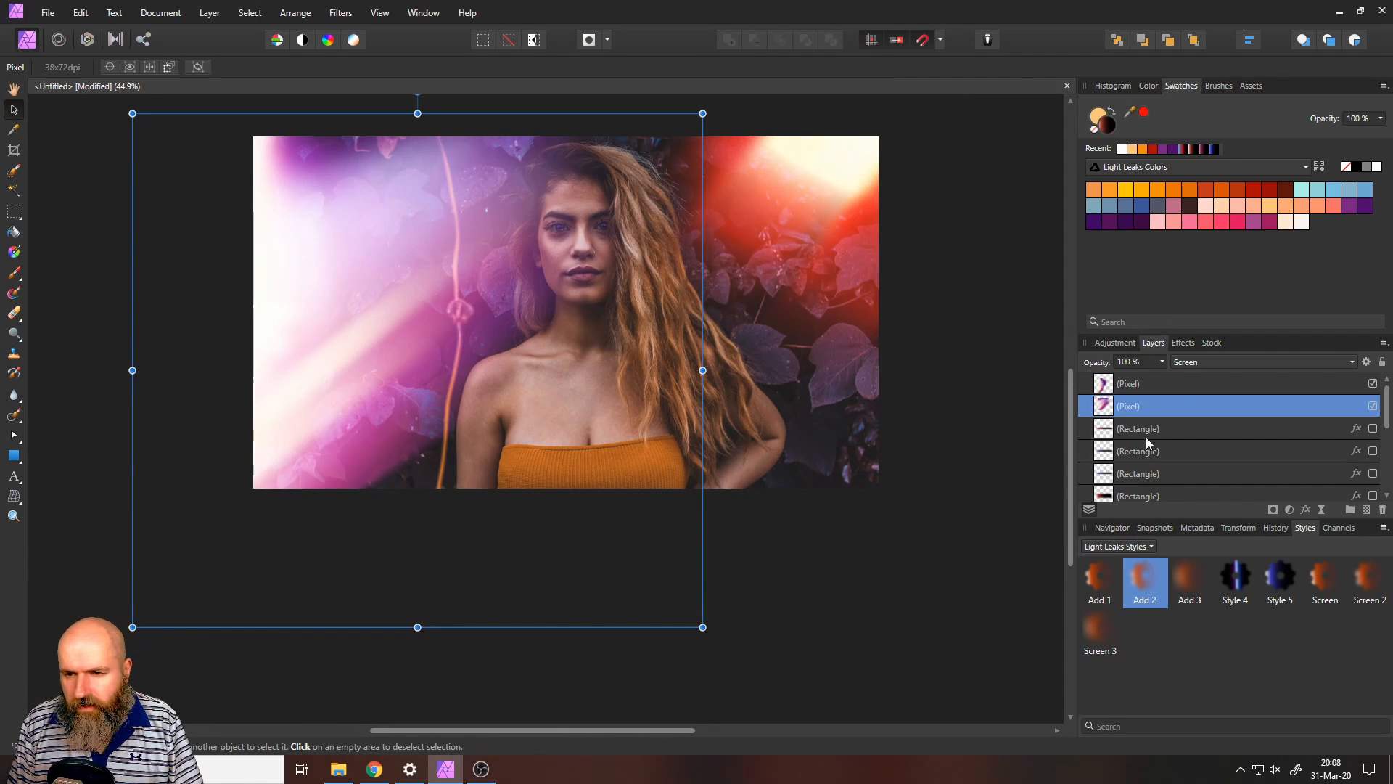
Step: Clear the selection and hide one painted light-leak pixel layer
{"action": "left_click", "coordinate": [1138, 429]}
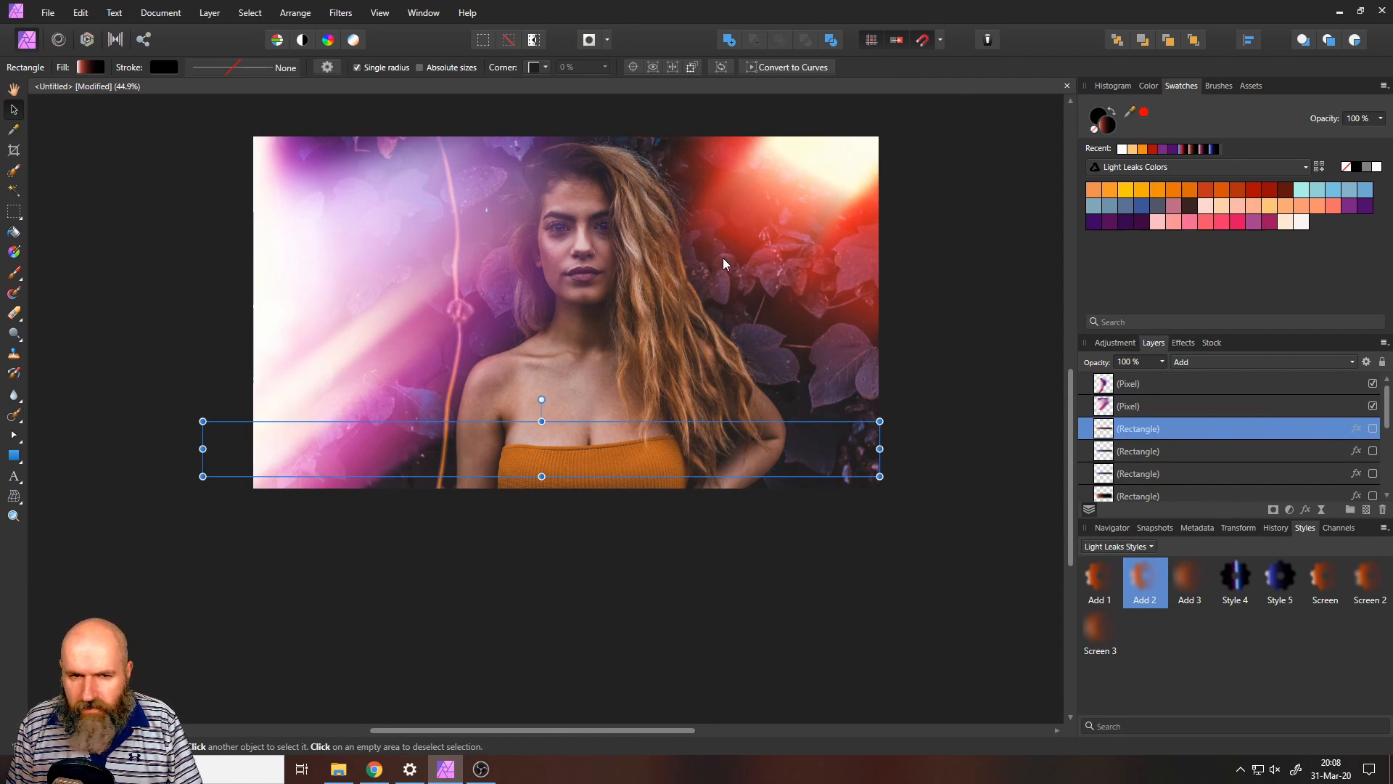
{"action": "left_click", "coordinate": [502, 566]}
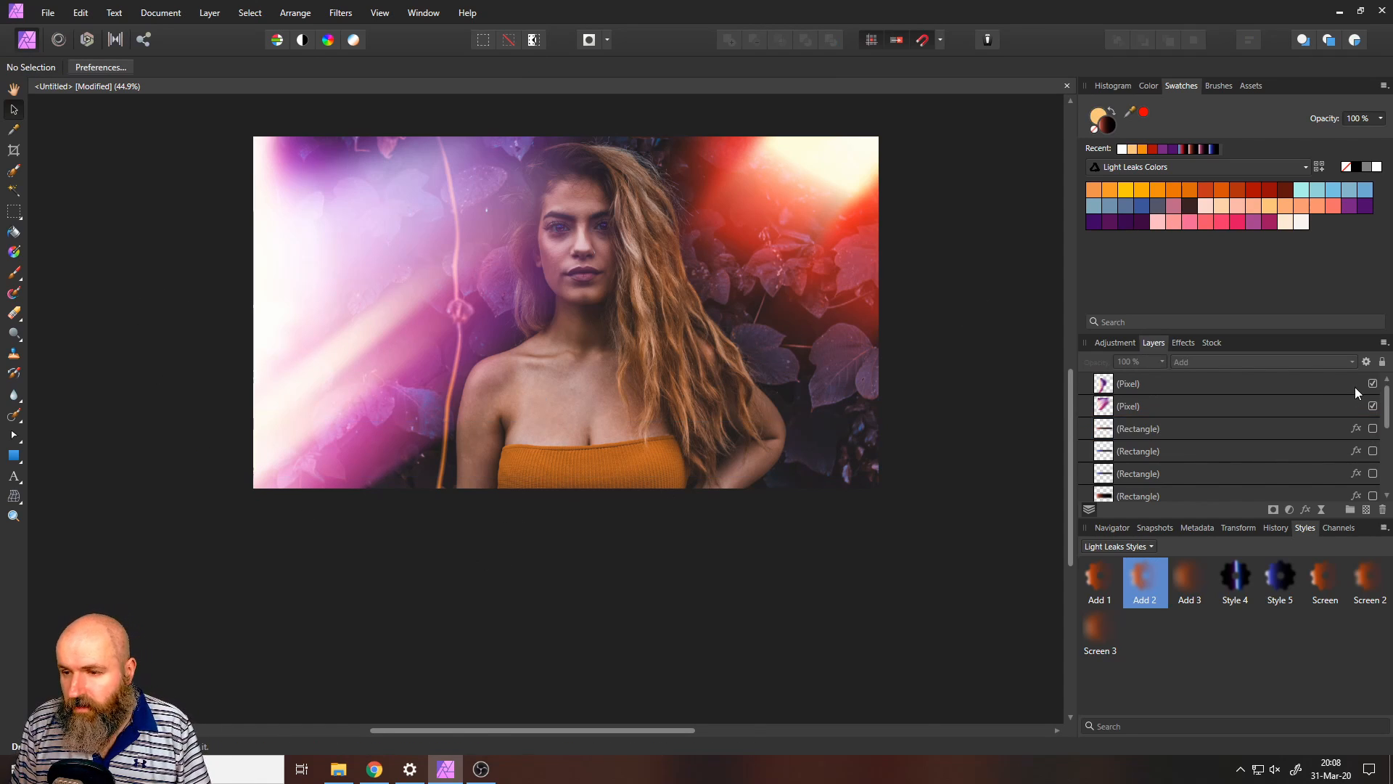
{"action": "left_click", "coordinate": [1372, 384]}
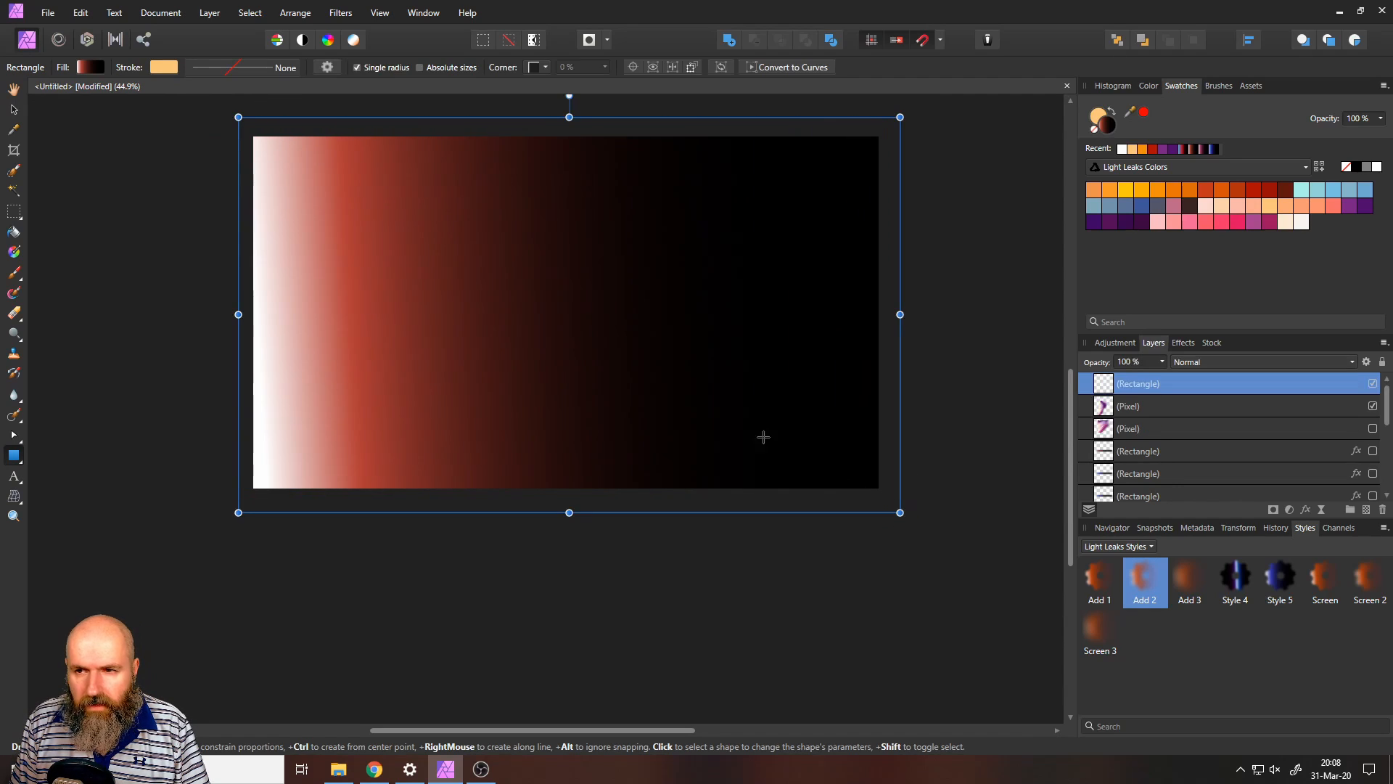
Step: Blend a full-canvas rectangle in Soft Light, trying swatches and ending on pale blue
{"action": "left_click", "coordinate": [1147, 204]}
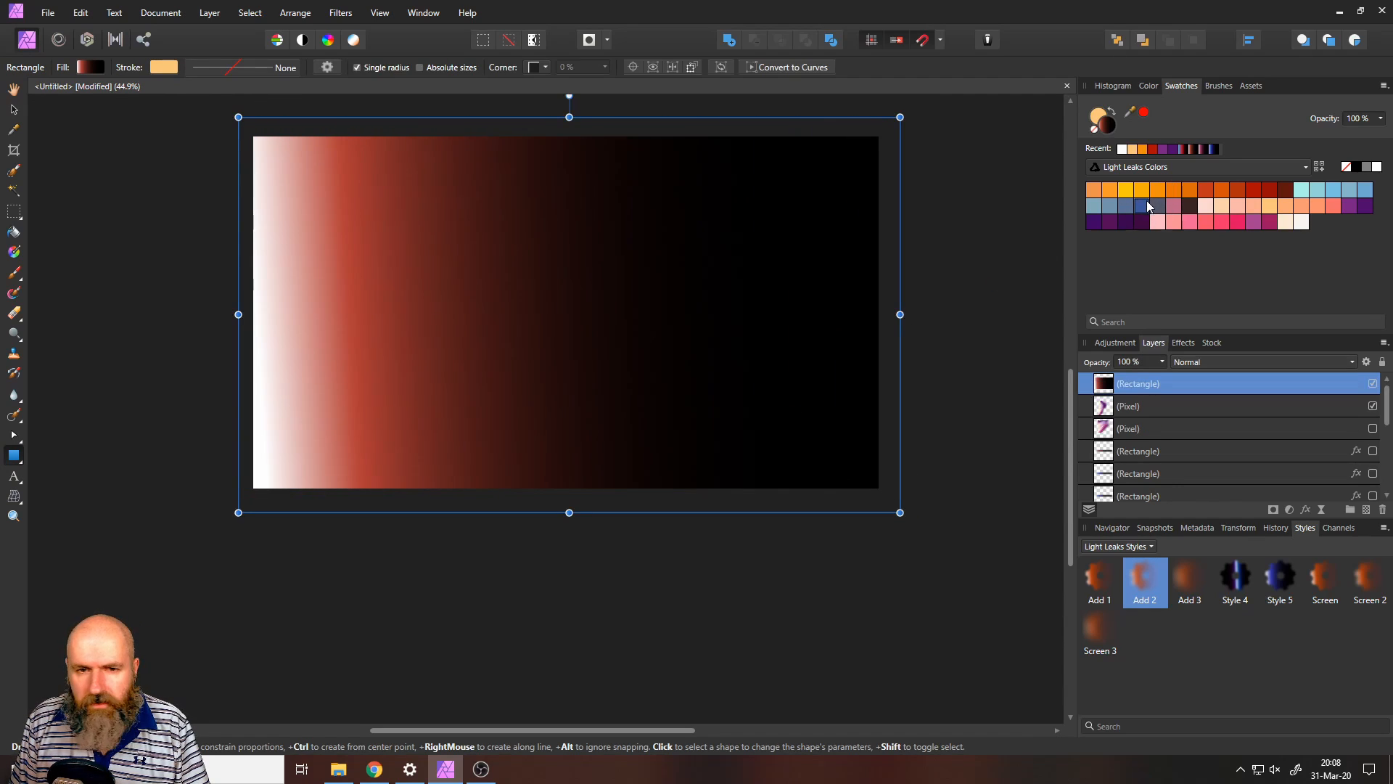
{"action": "left_click", "coordinate": [1262, 361]}
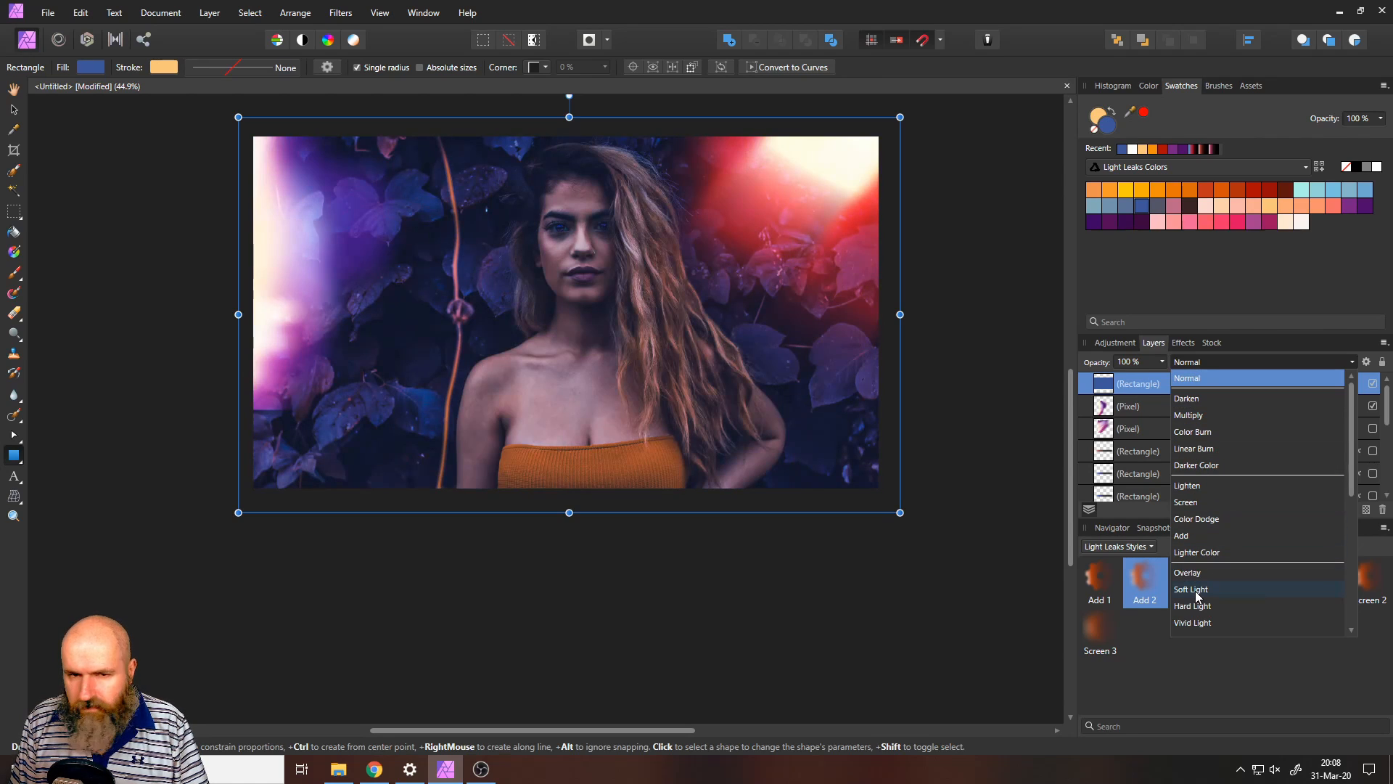
{"action": "left_click", "coordinate": [1191, 589]}
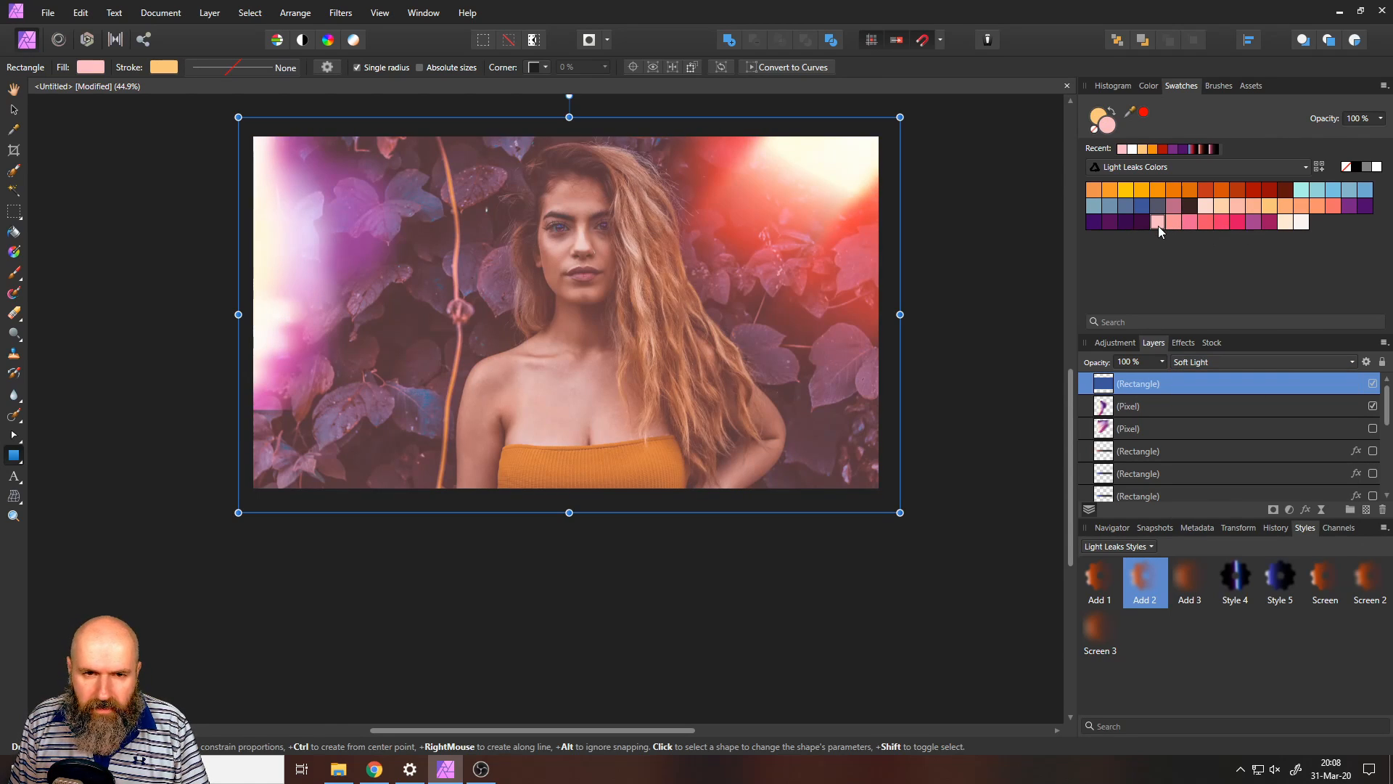
{"action": "left_click", "coordinate": [1160, 222]}
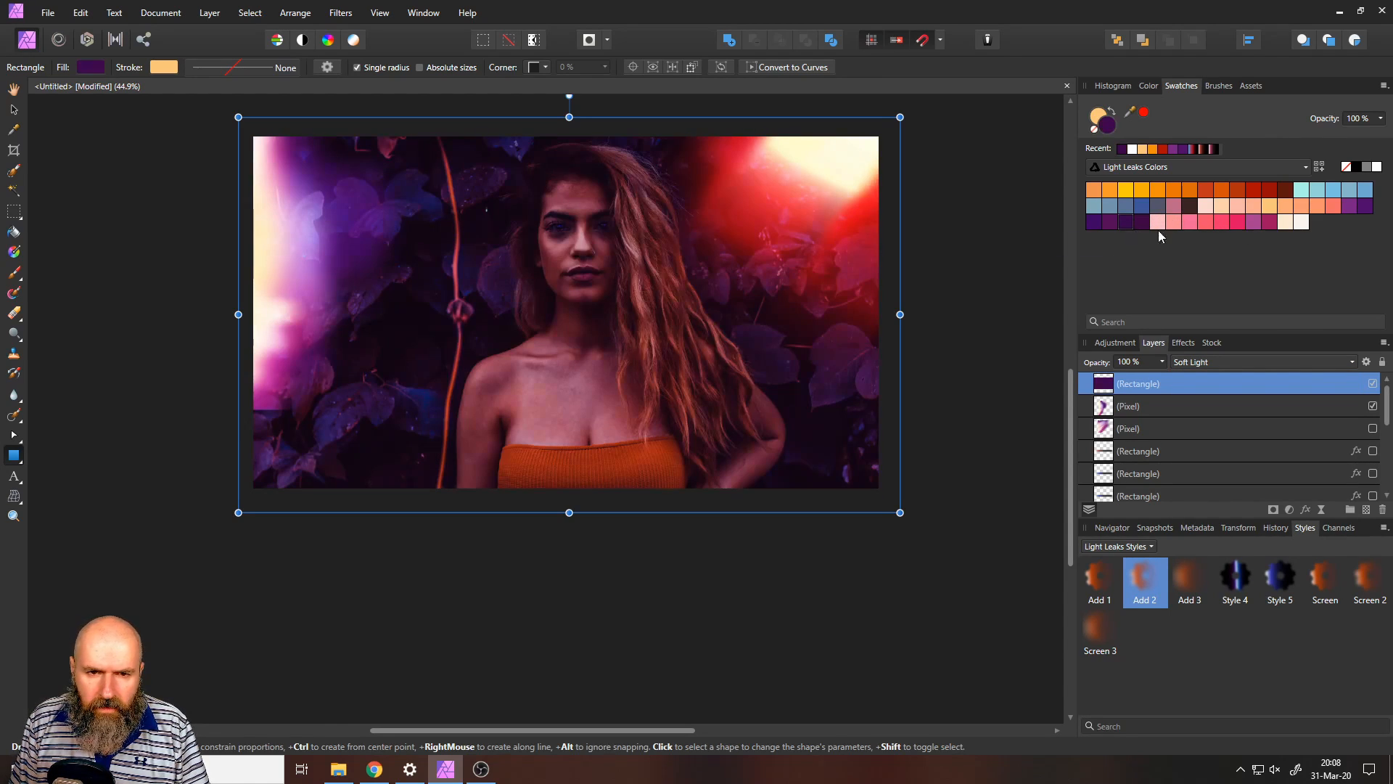
{"action": "left_click", "coordinate": [1132, 192]}
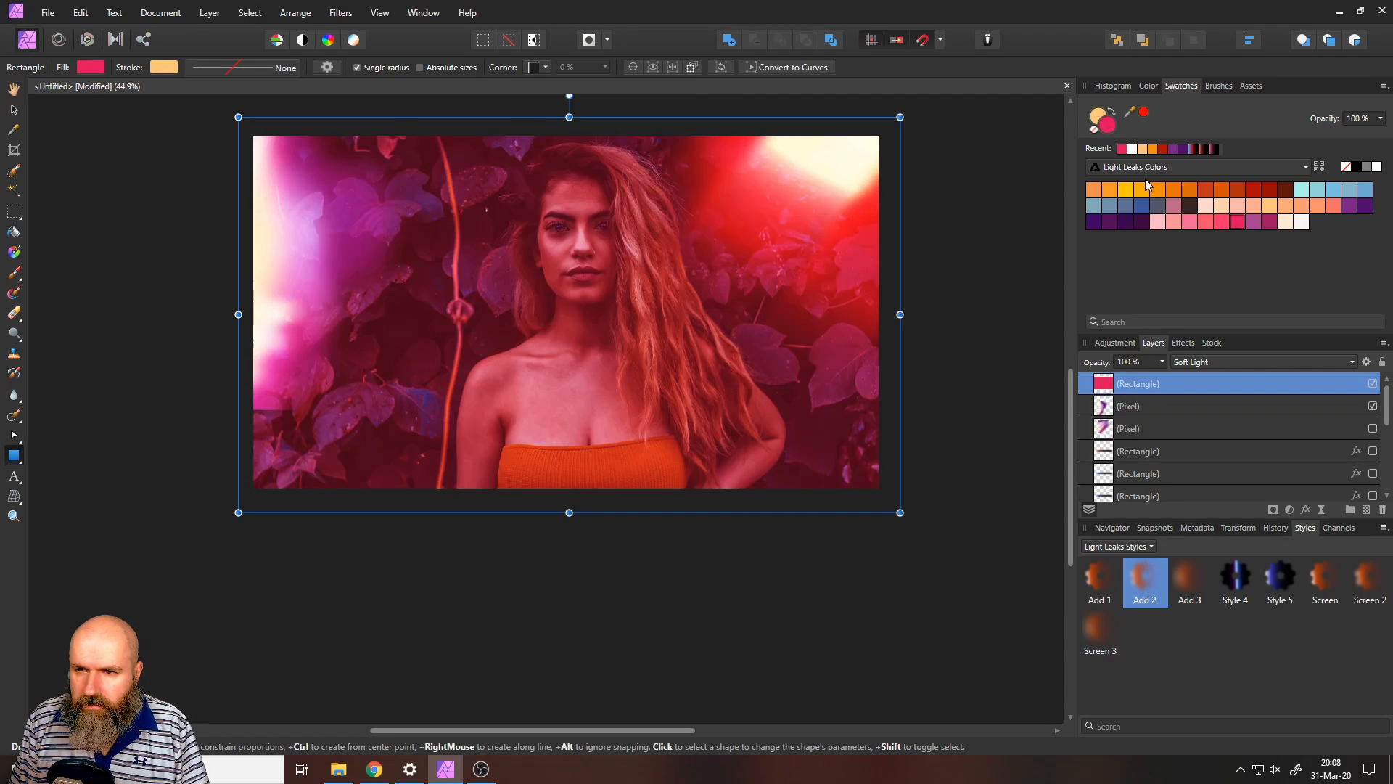
{"action": "left_click", "coordinate": [1111, 190]}
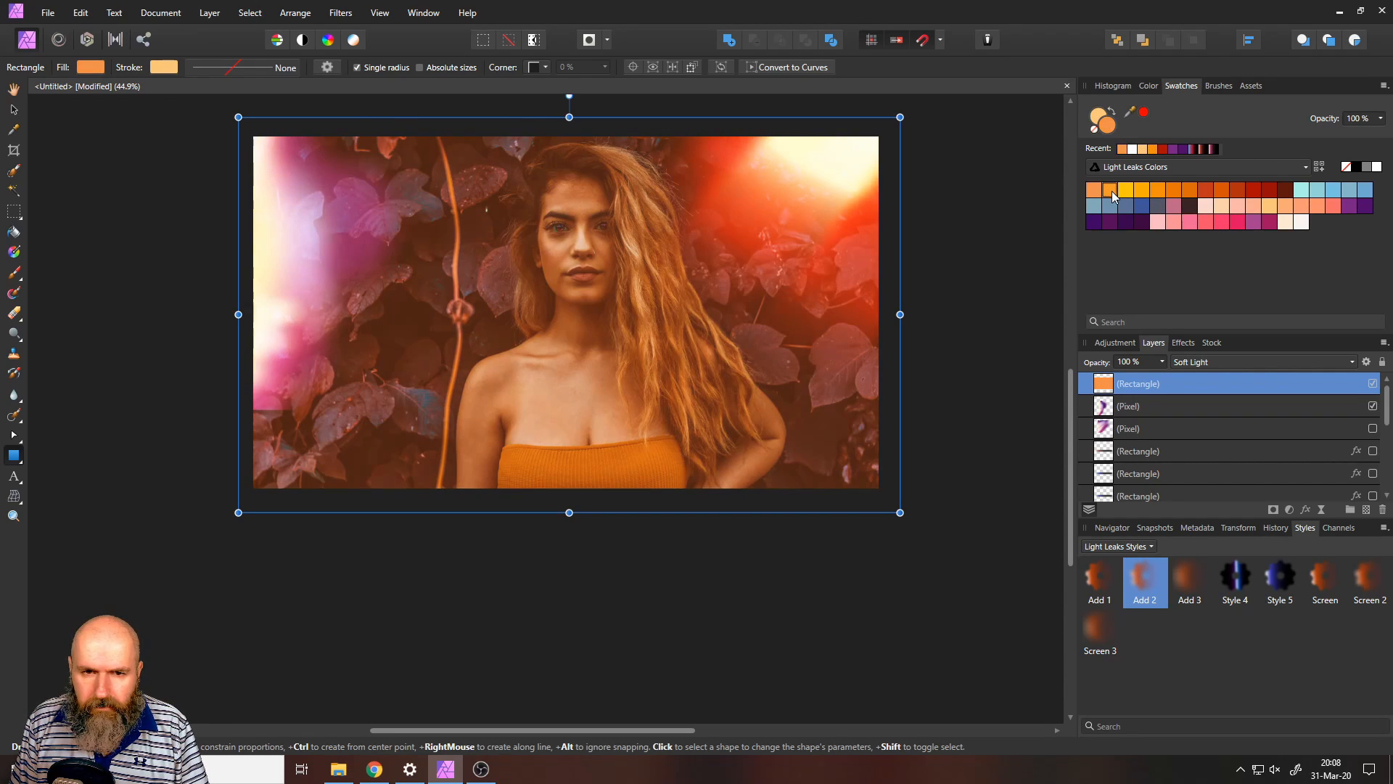
{"action": "left_click", "coordinate": [1109, 206]}
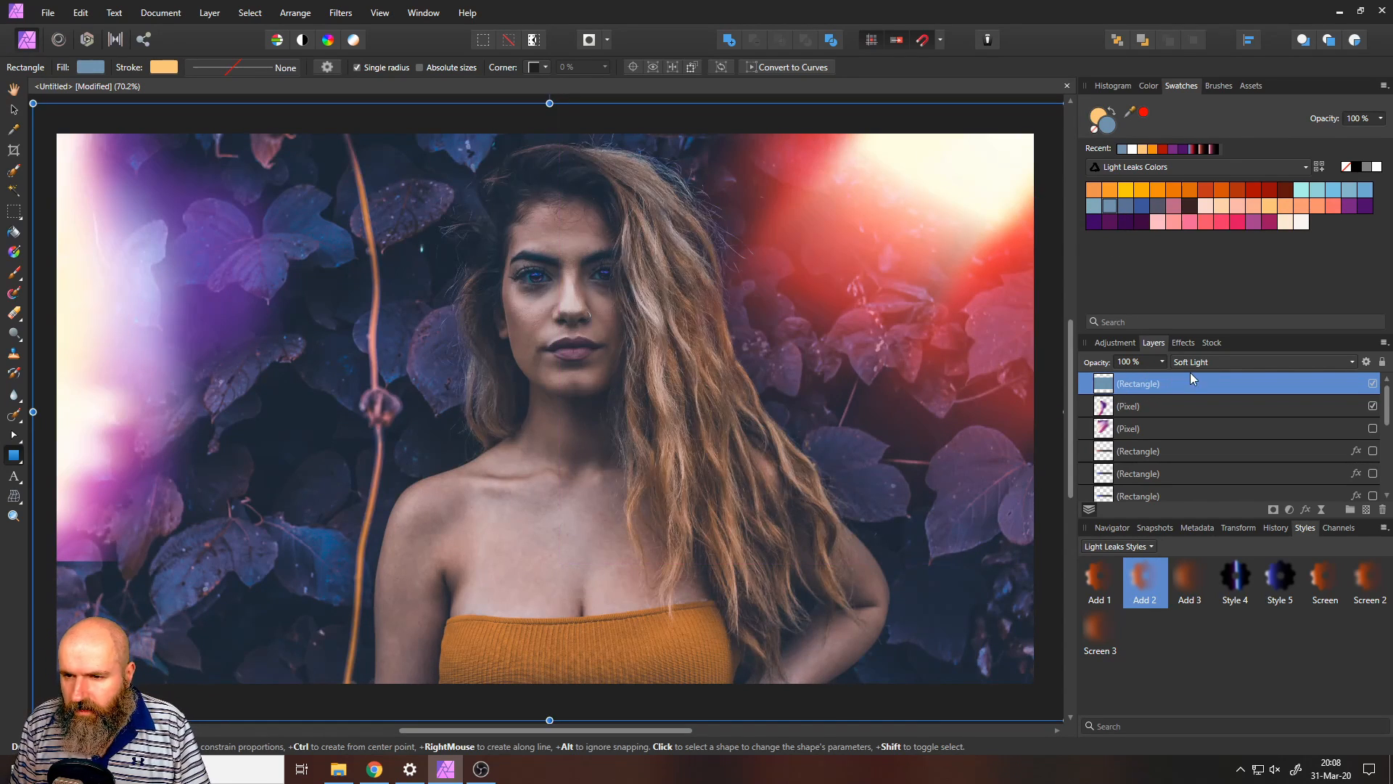
Step: Show the rectangle light-leak layers again in the Layers panel
{"action": "left_click_drag", "start_coordinate": [1164, 380], "coordinate": [1115, 380]}
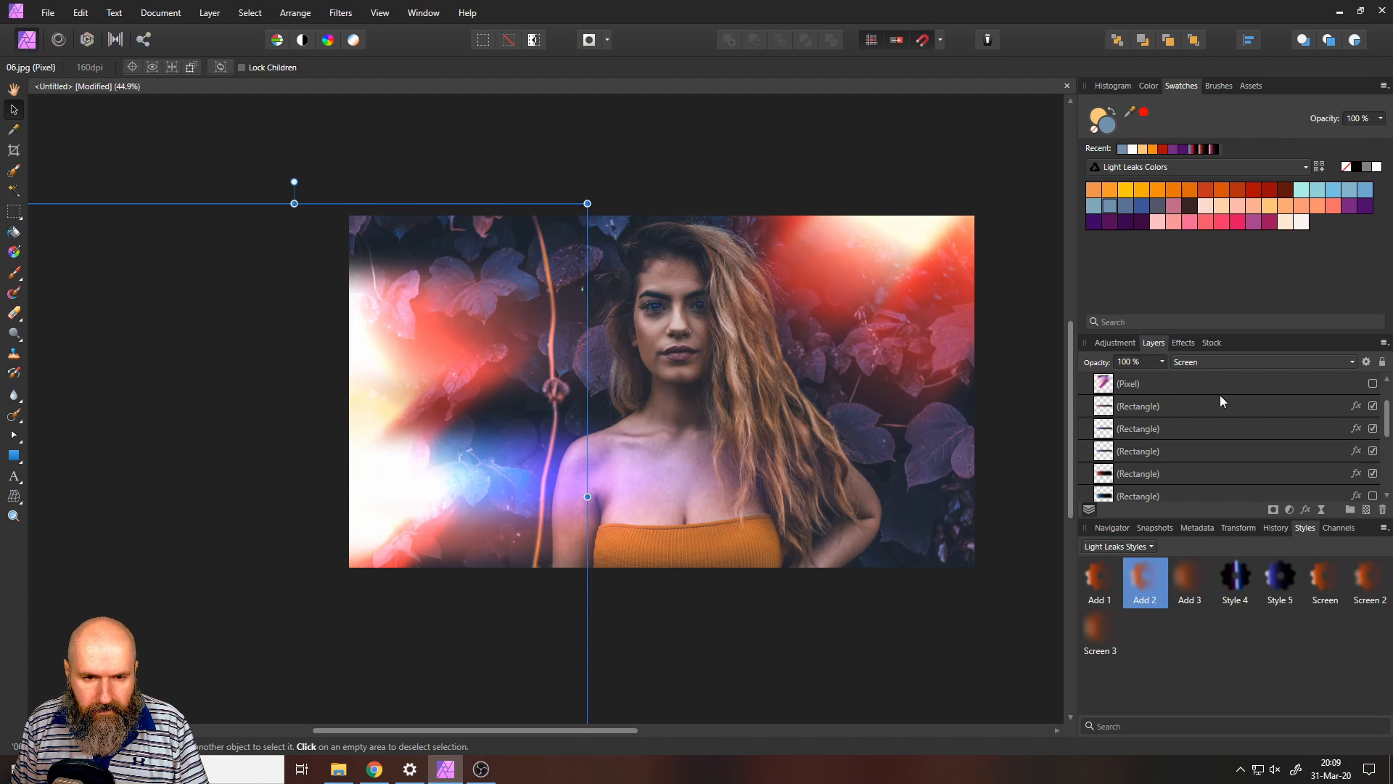
Step: Hide one rectangle light leak and select the horizontal blue streak rectangle
{"action": "left_click", "coordinate": [1373, 428]}
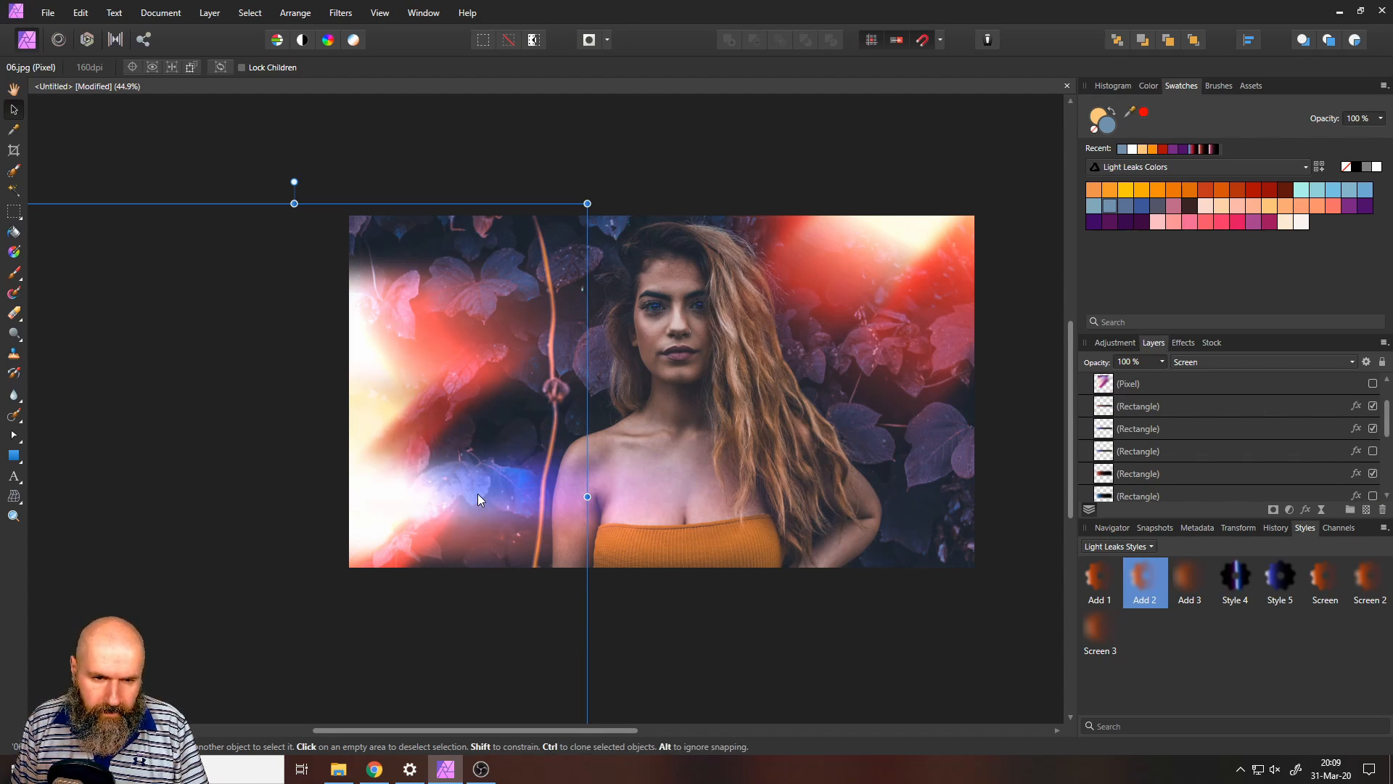
{"action": "left_click", "coordinate": [1139, 428]}
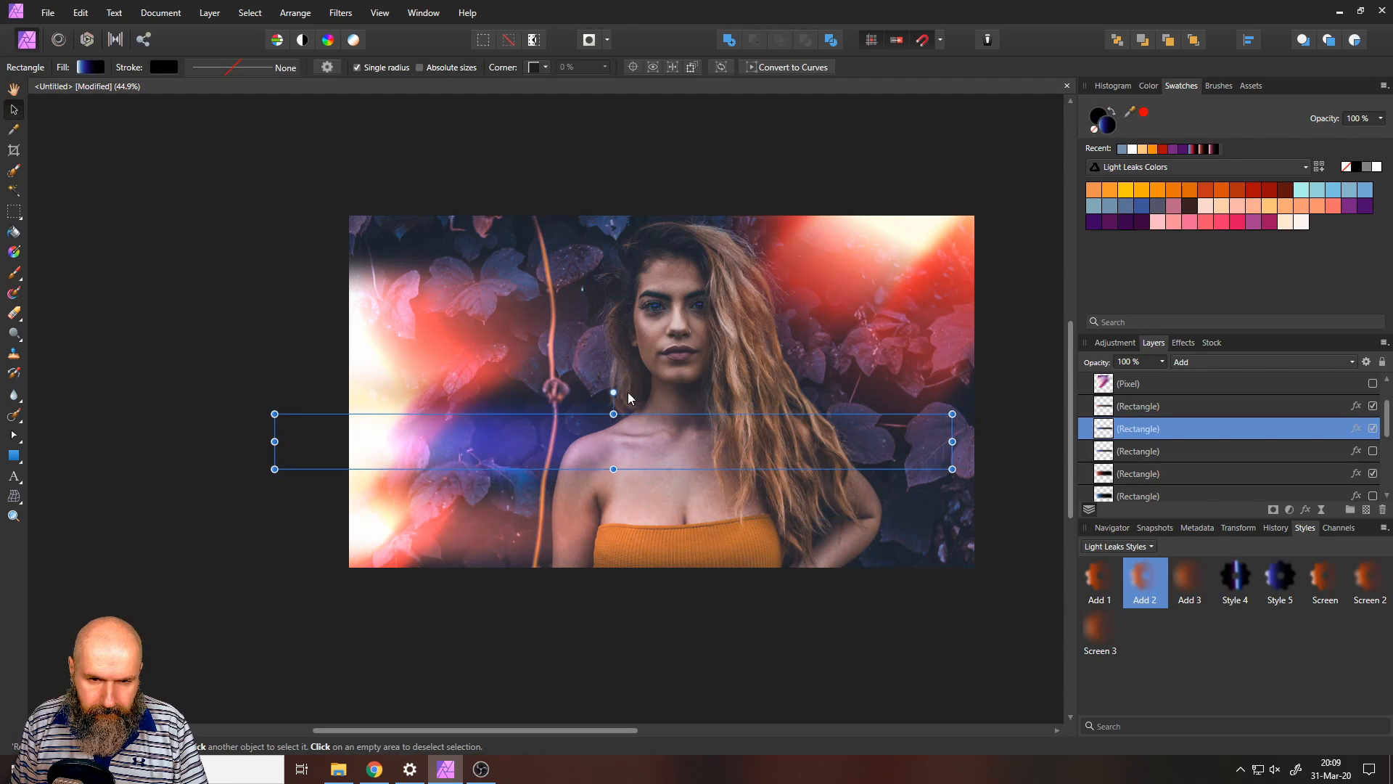